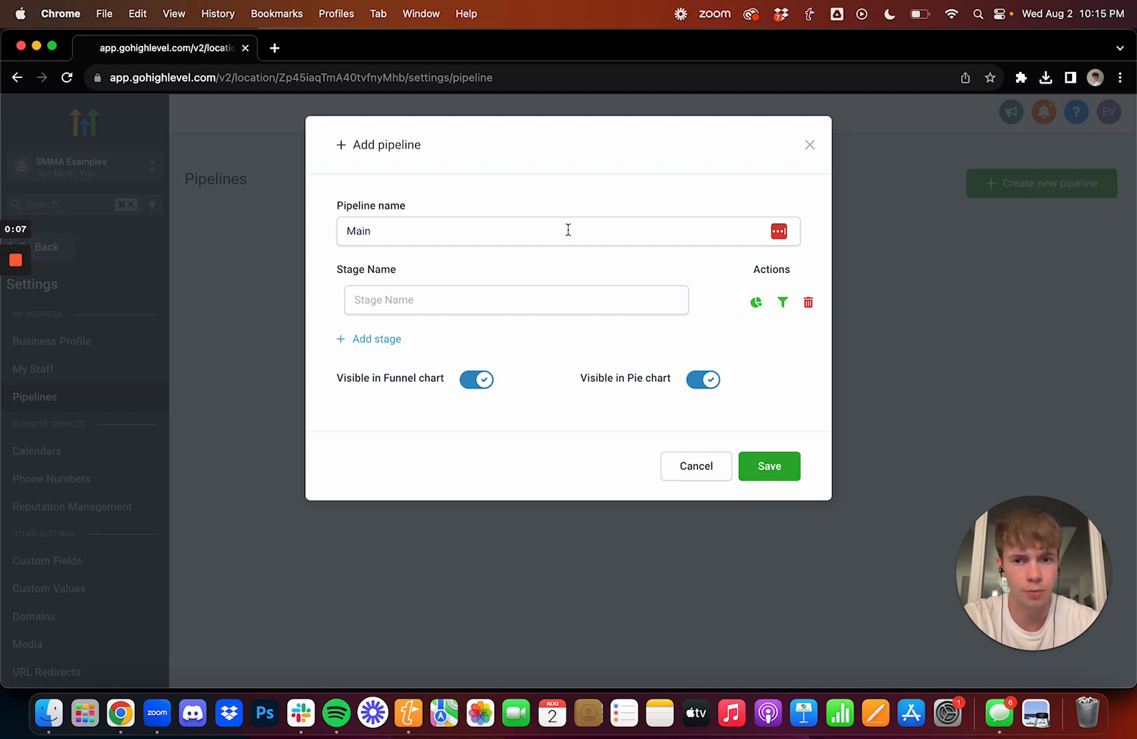
pyautogui.moveTo(530, 217)
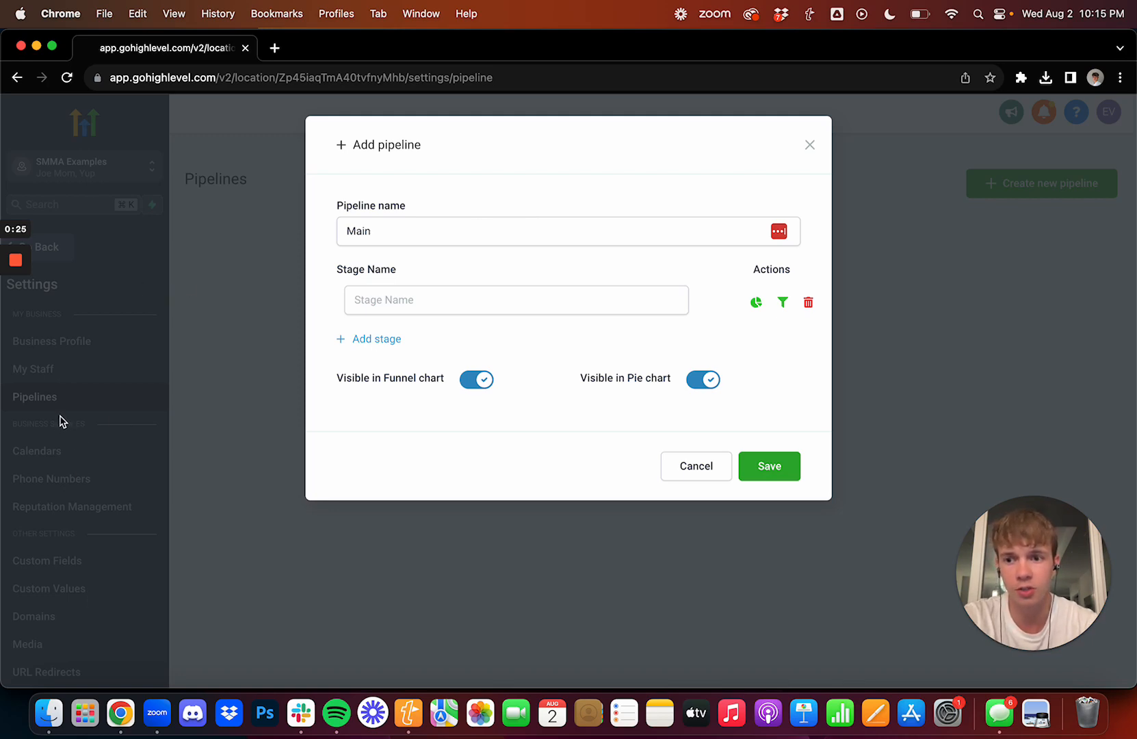
pyautogui.moveTo(653, 262)
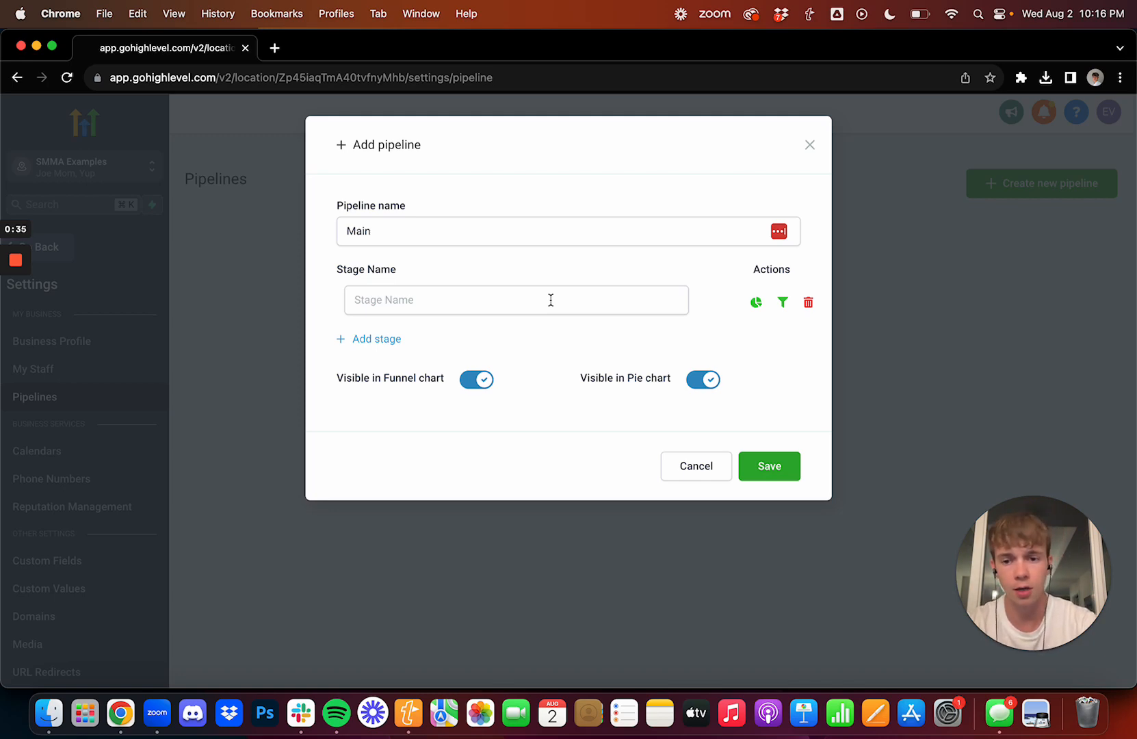
# Enter the stage names Follow Up (Later), Follow Up (Now) and Not Contacted as new rows
pyautogui.click(516, 300)
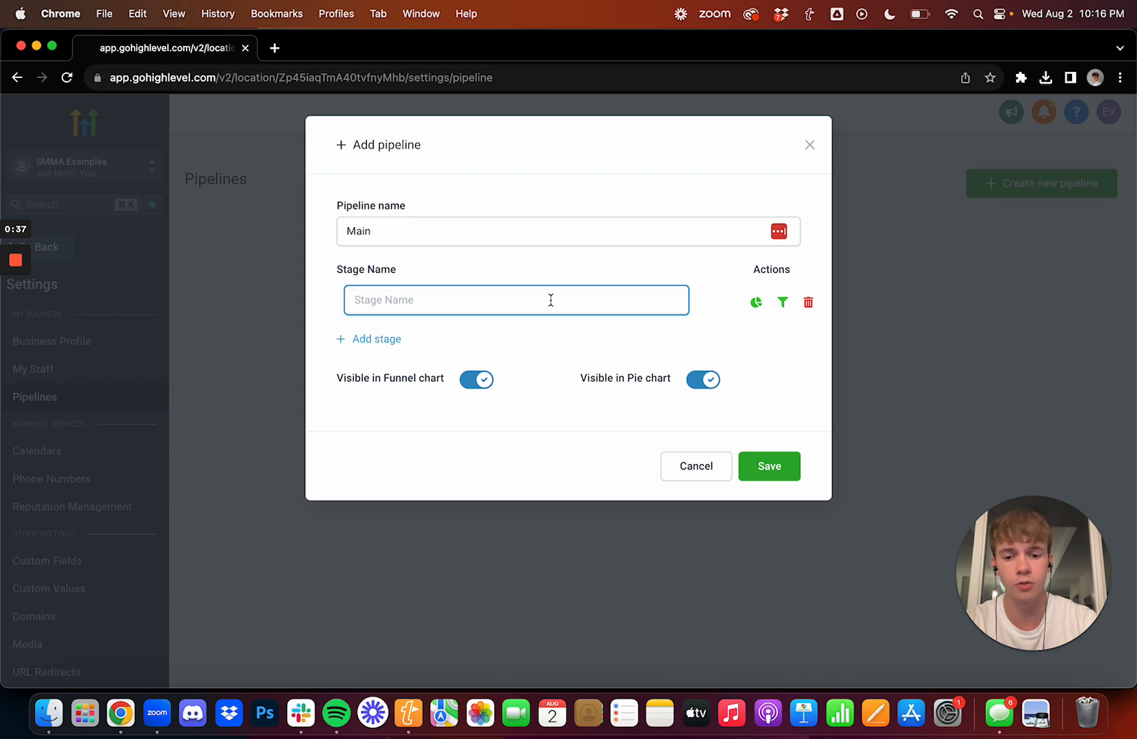
pyautogui.write('Follow Up (')
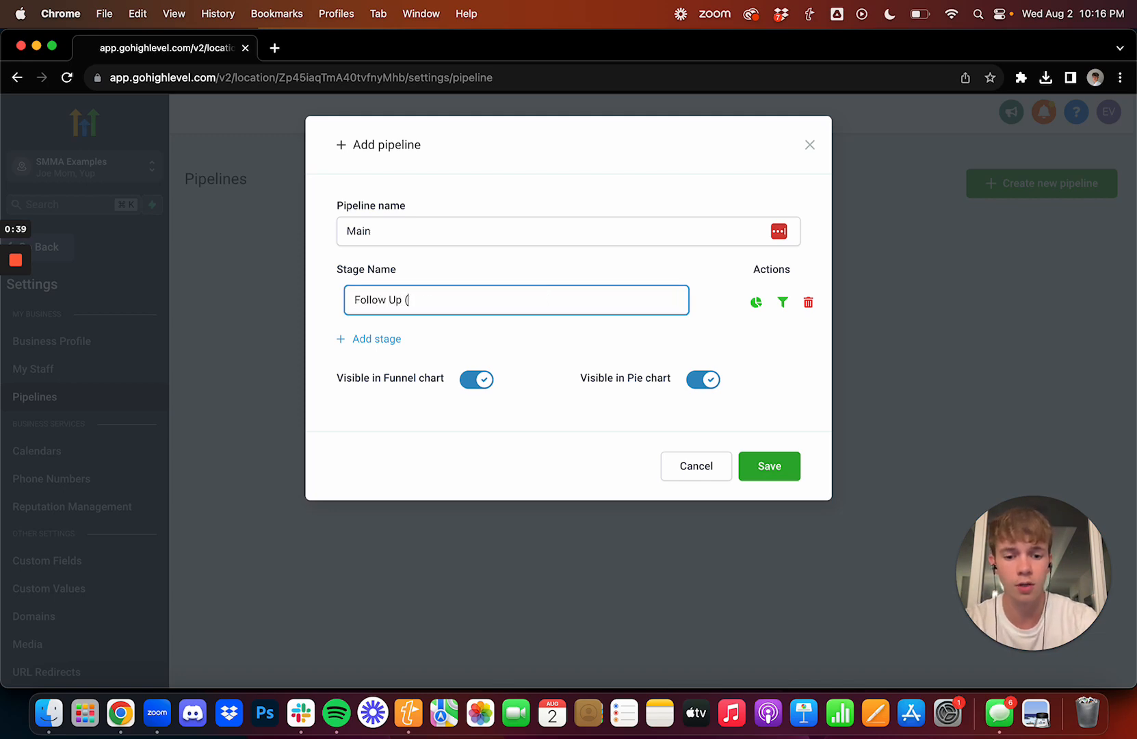
pyautogui.write('Later)')
pyautogui.write('F')
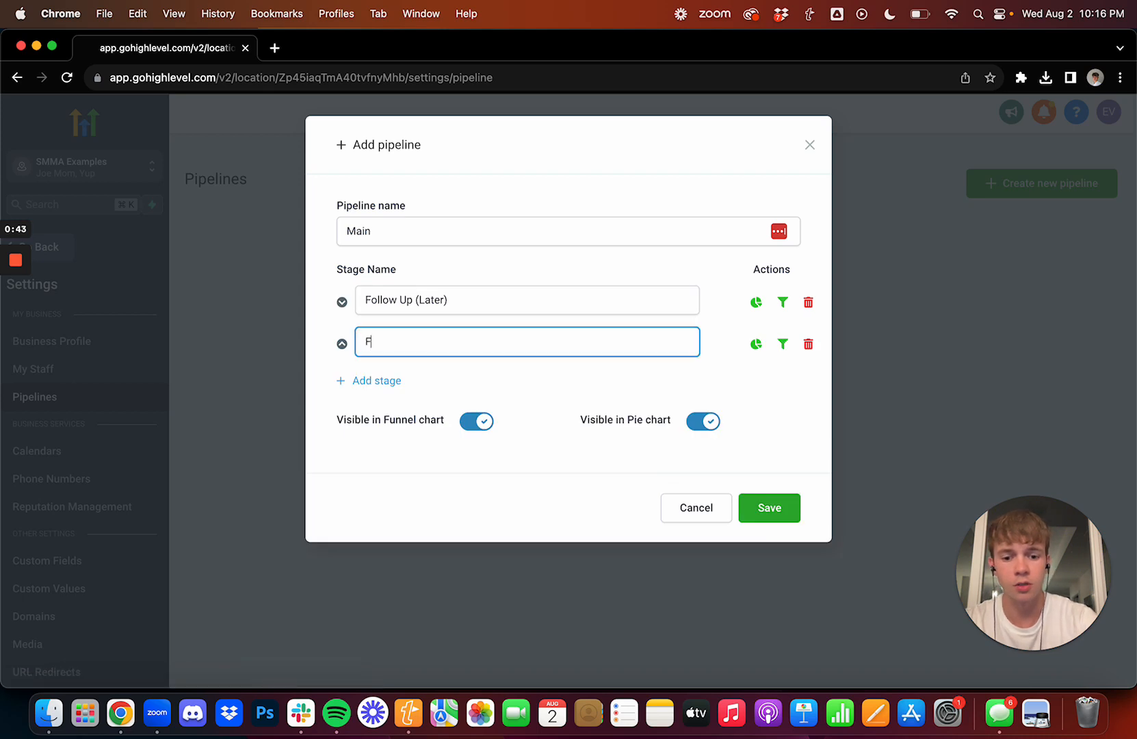
pyautogui.write('ollow Up (Now')
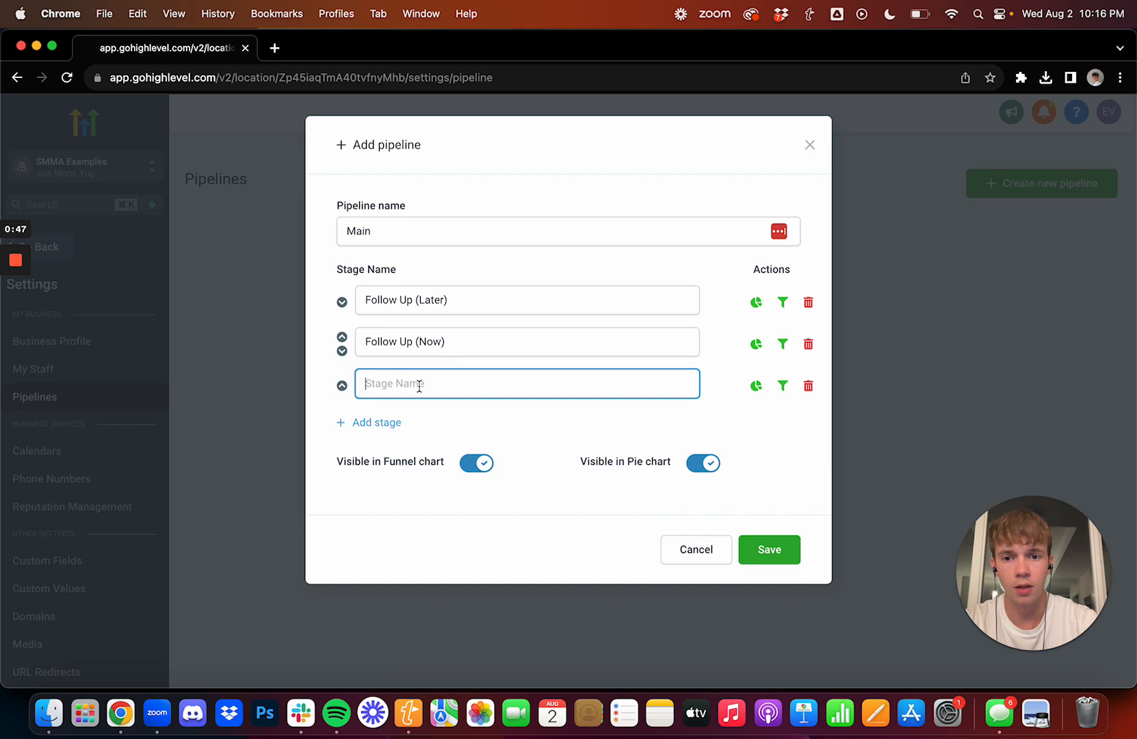
pyautogui.write('Not Cont')
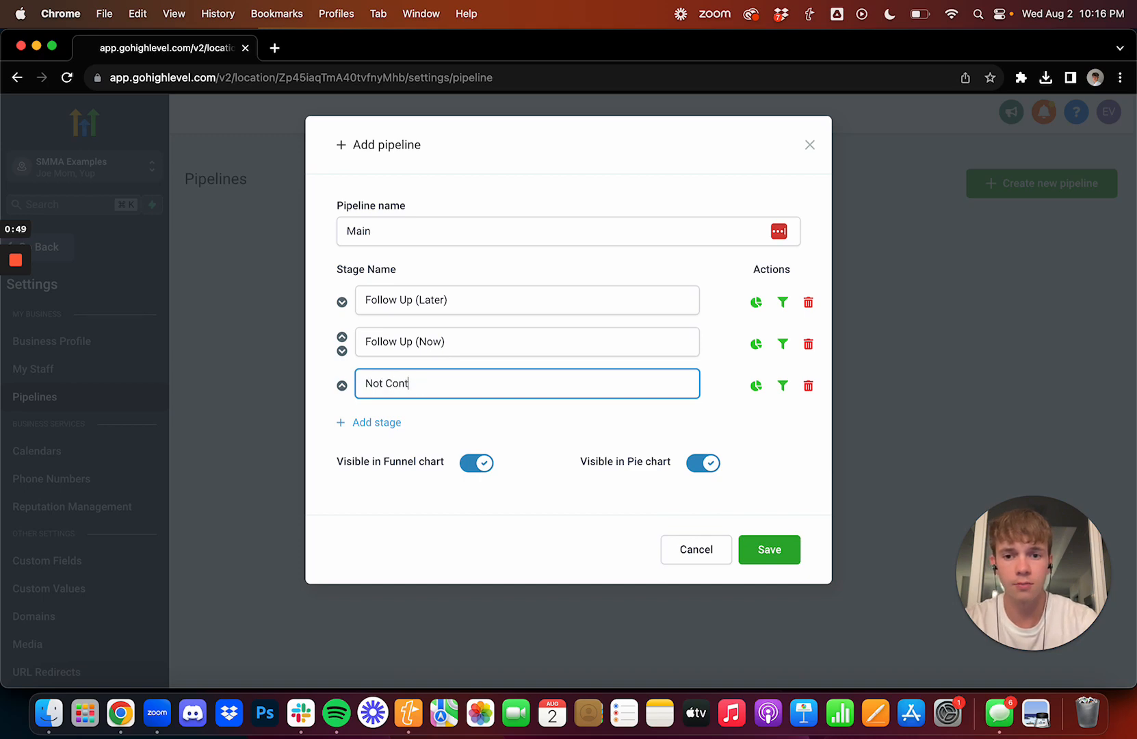
pyautogui.write('acted')
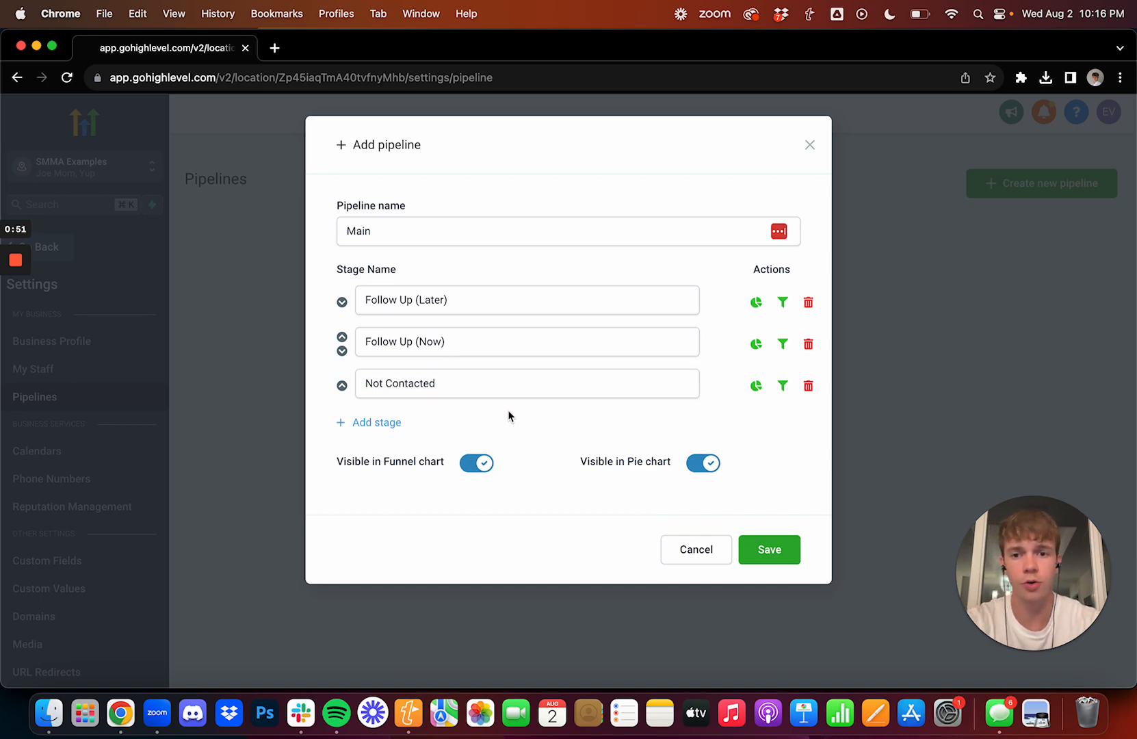
pyautogui.moveTo(481, 260)
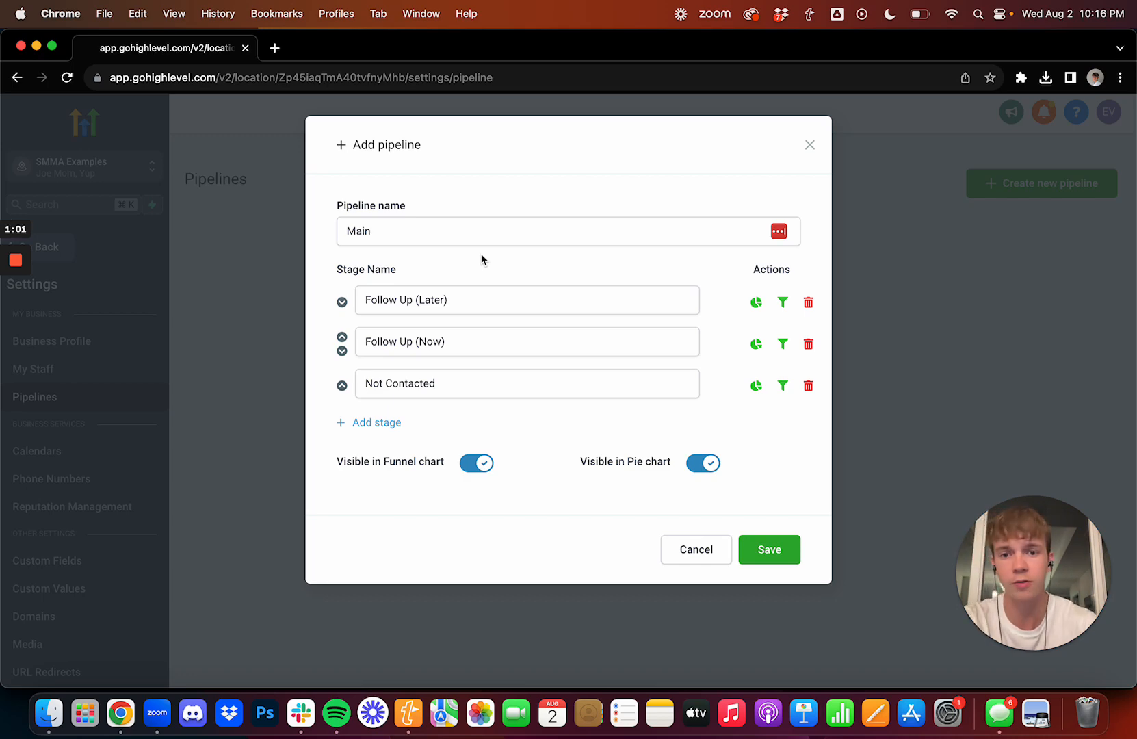
pyautogui.moveTo(455, 329)
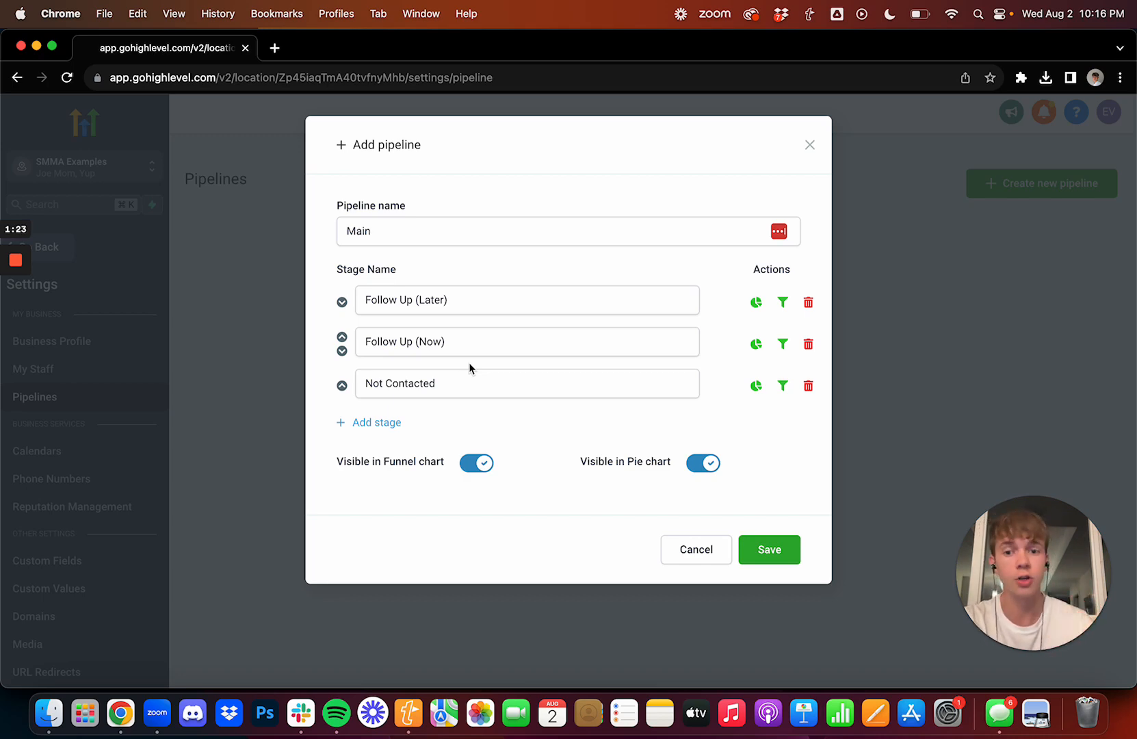
pyautogui.click(527, 383)
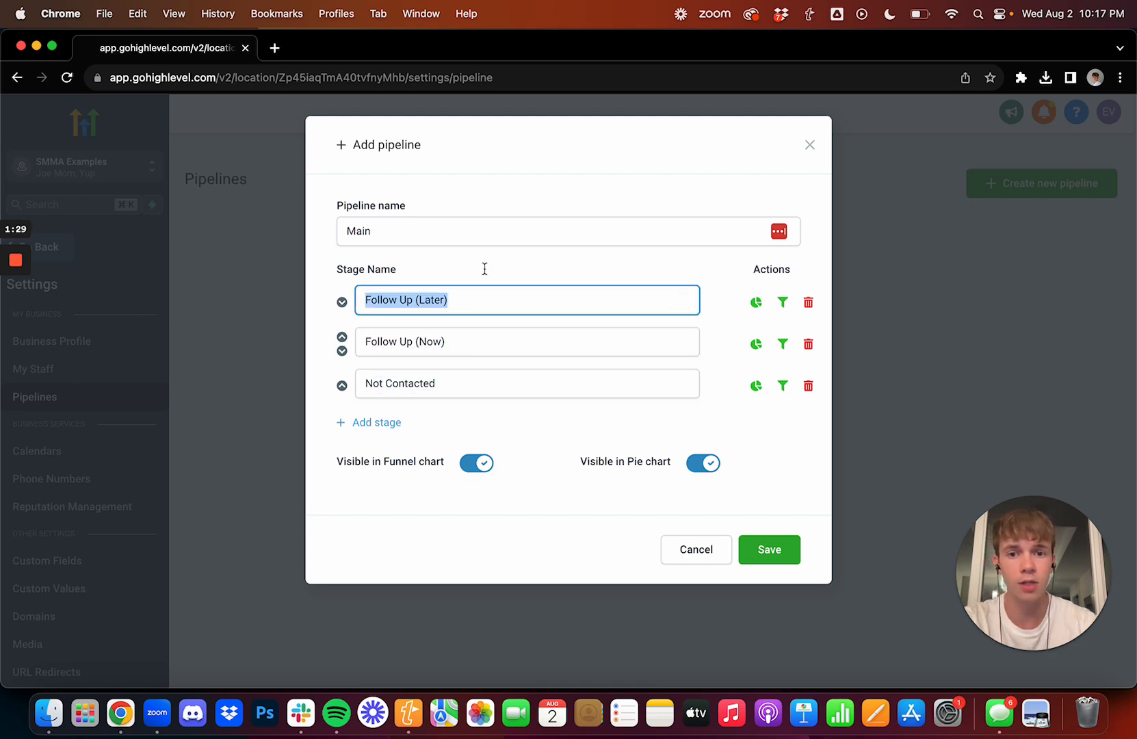
pyautogui.click(566, 262)
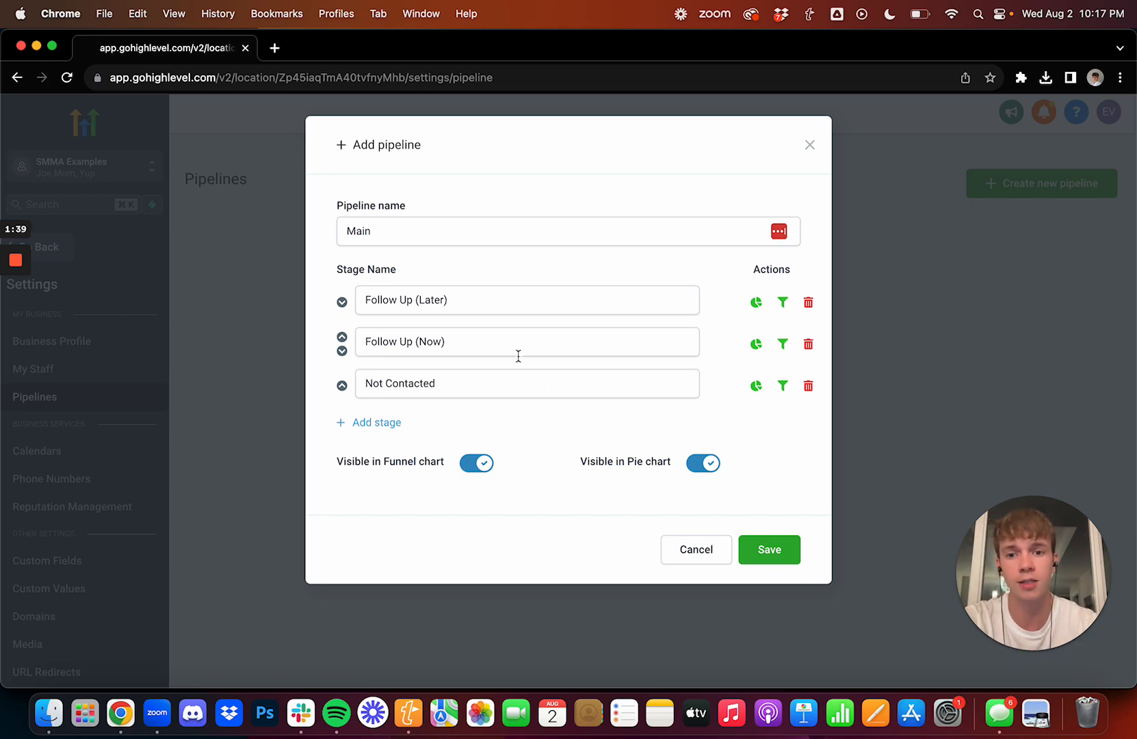
pyautogui.moveTo(373, 409)
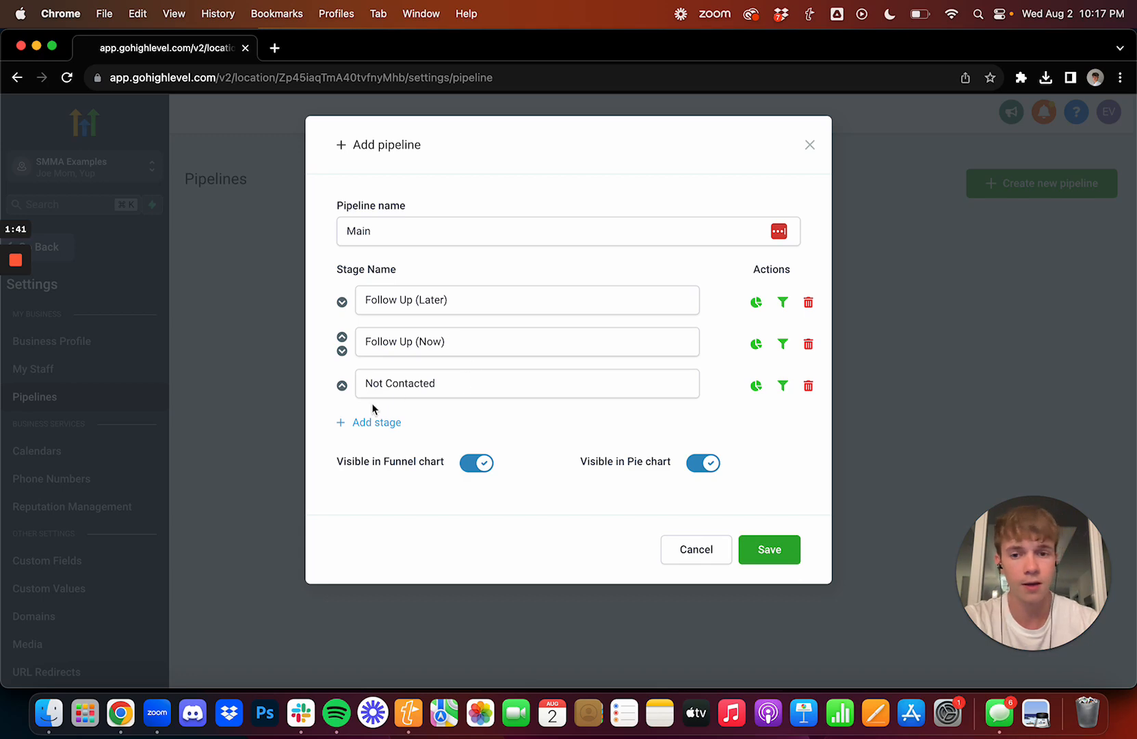
# Name the new fourth stage row Intro Booked
pyautogui.write('Intro')
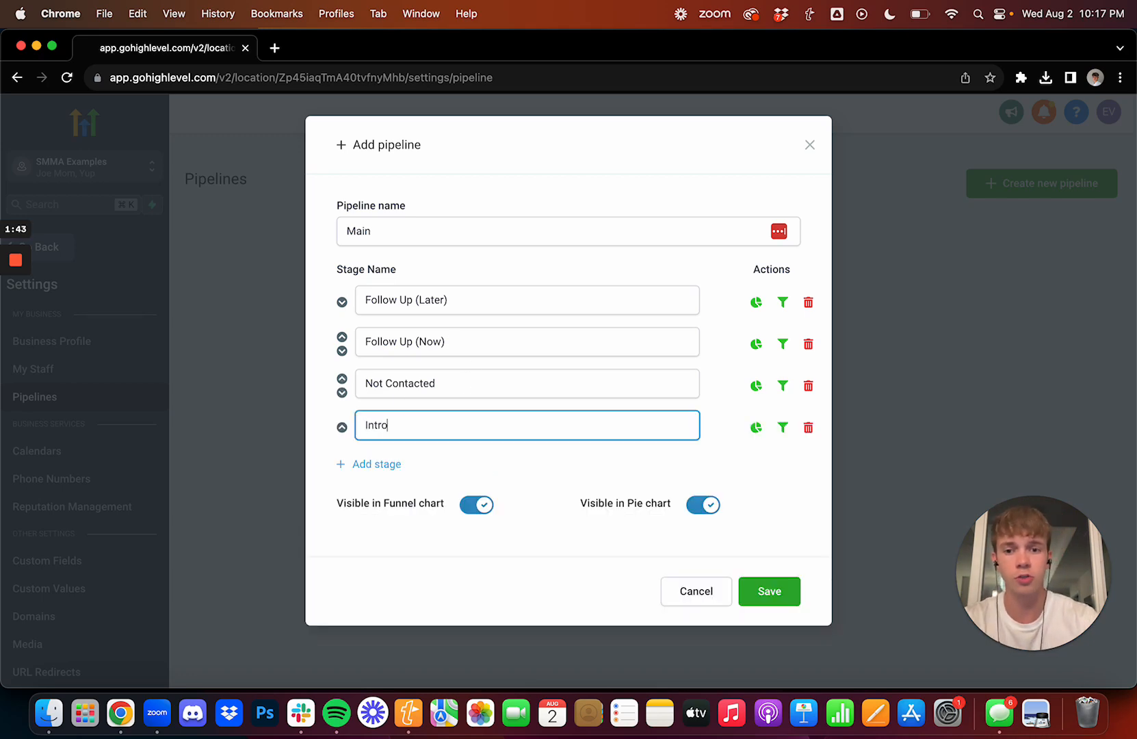
pyautogui.write('Booked')
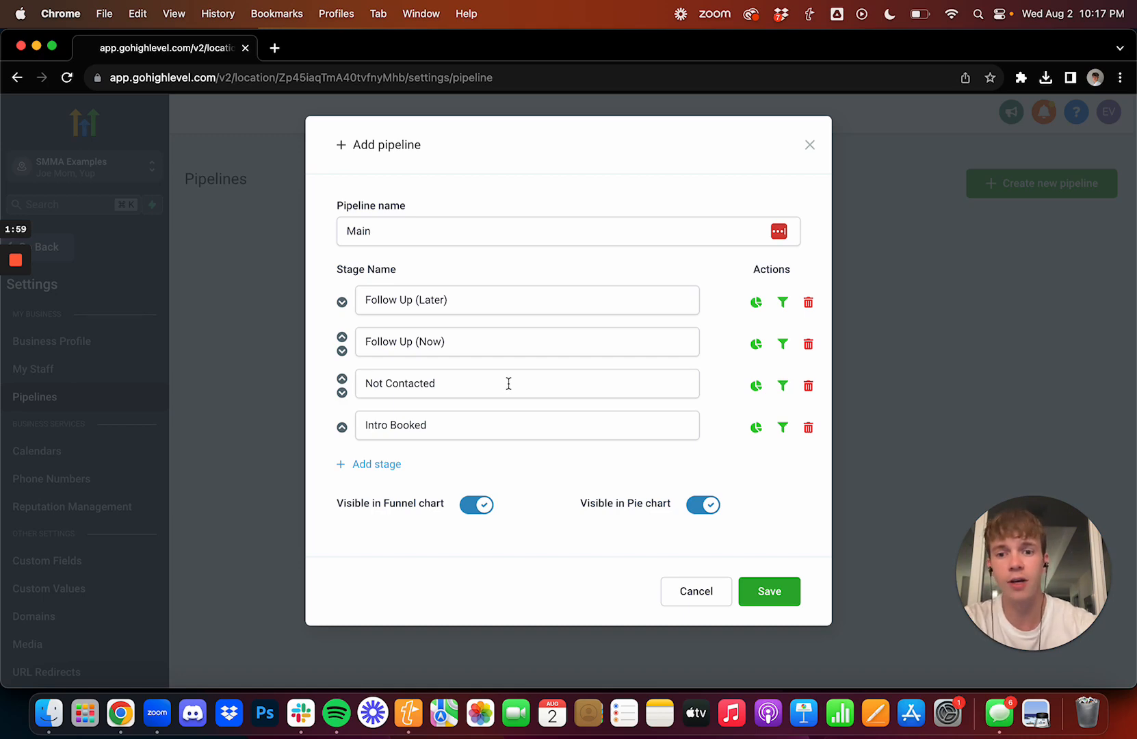
pyautogui.moveTo(454, 431)
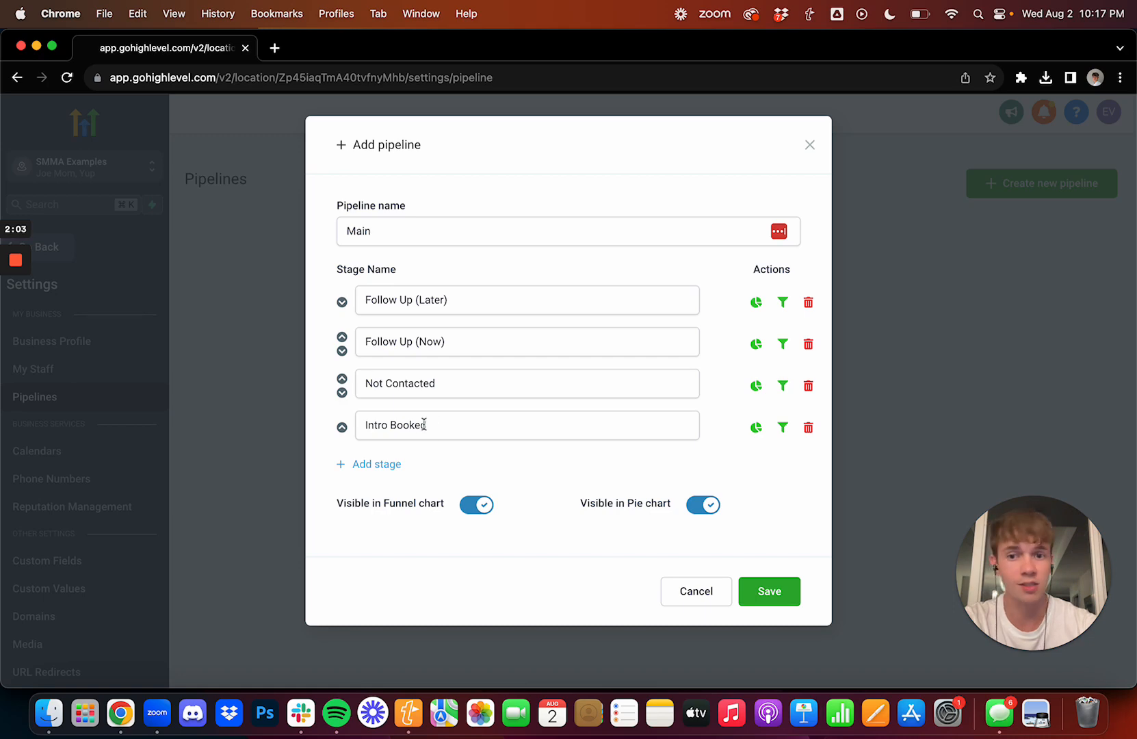
pyautogui.moveTo(372, 471)
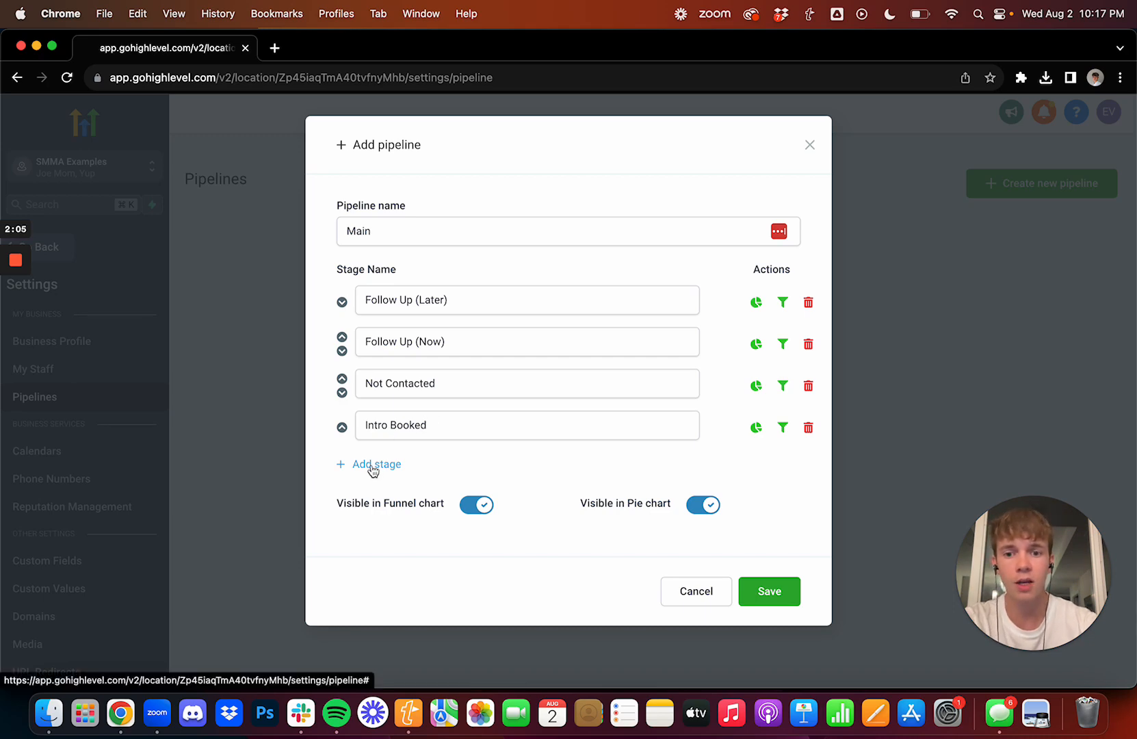
# Add an Appointment Booked stage and a Closed stage renamed to No Show
pyautogui.write('Appointment Booked')
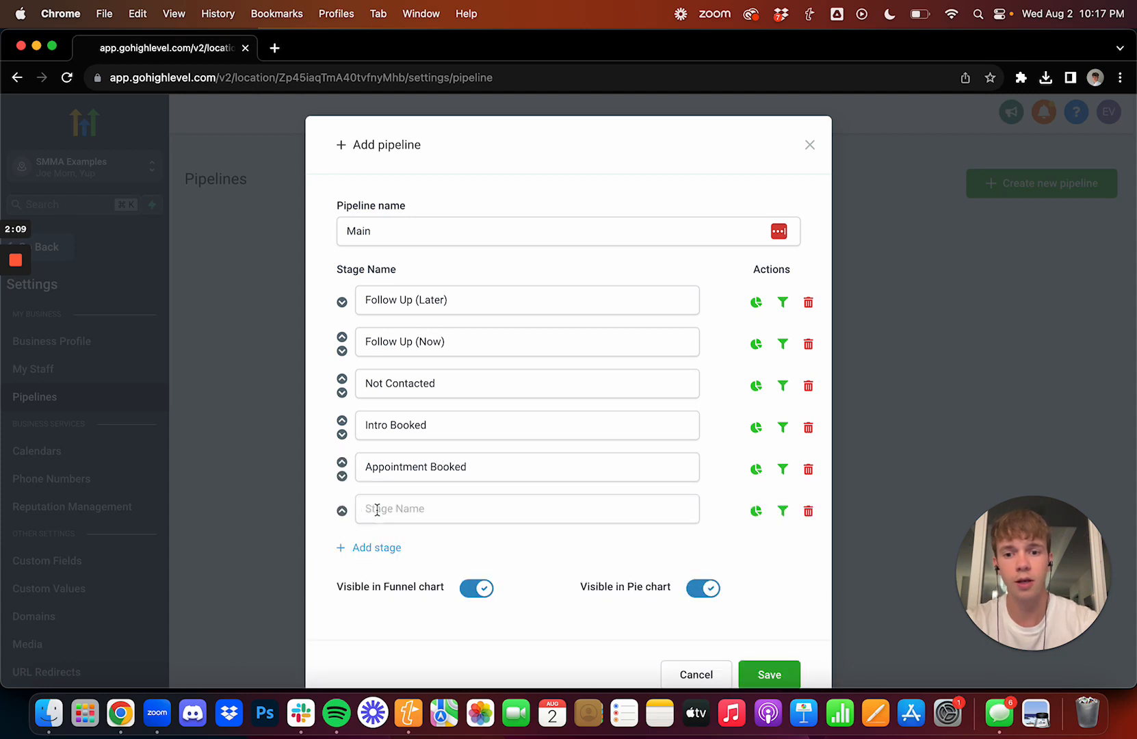
pyautogui.write('Closed')
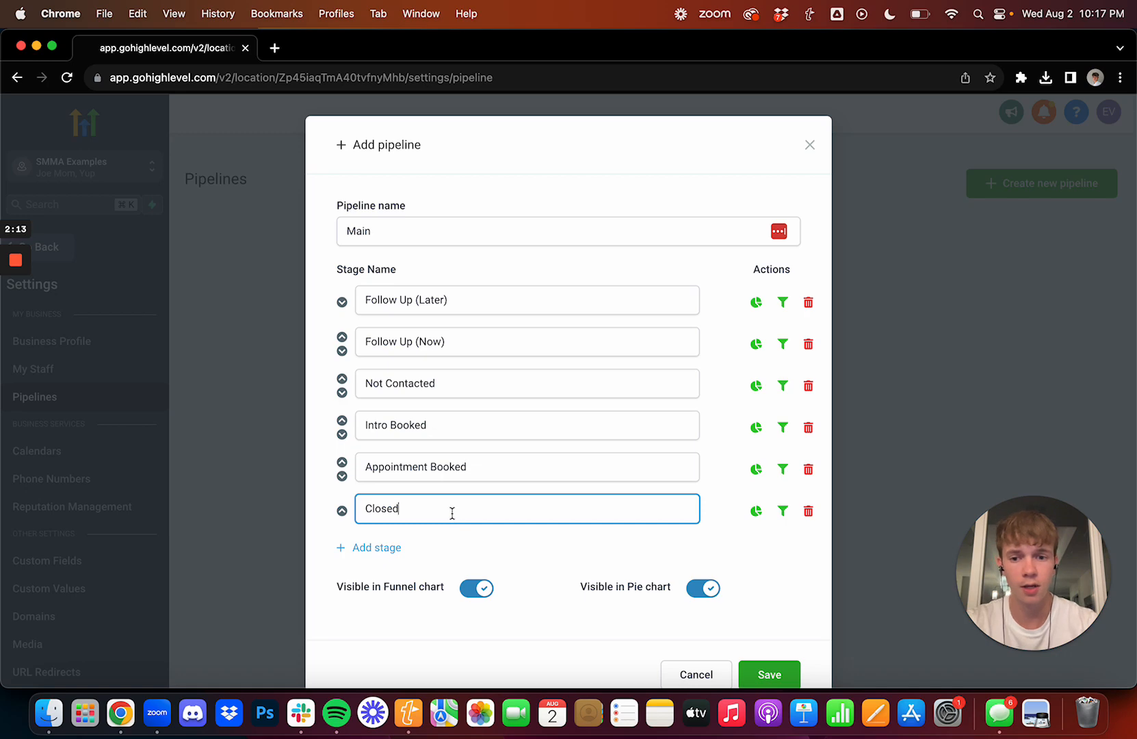
pyautogui.doubleClick(380, 508)
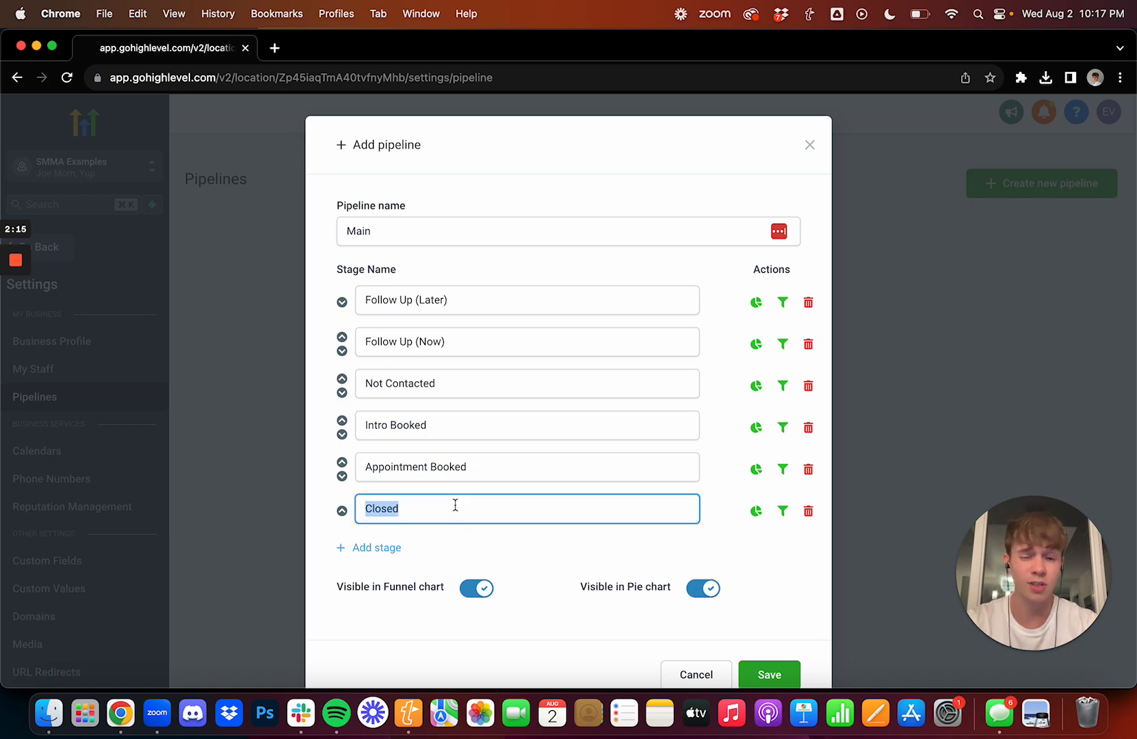
pyautogui.write('No Sho')
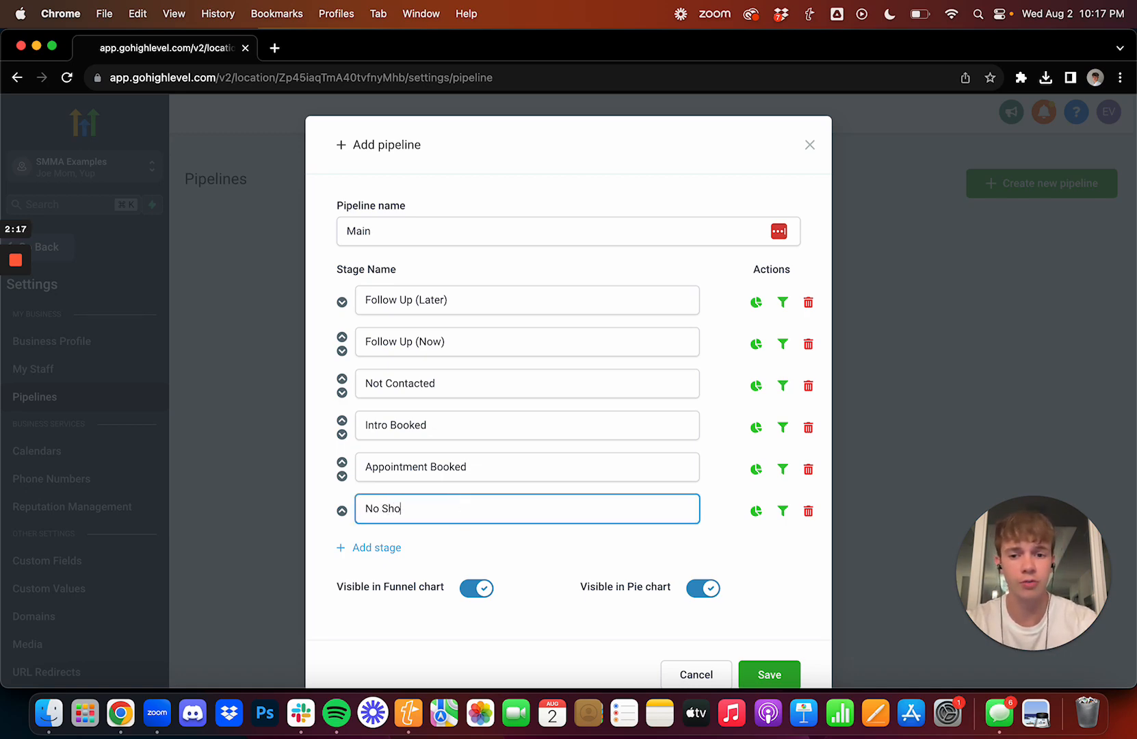
pyautogui.write('w')
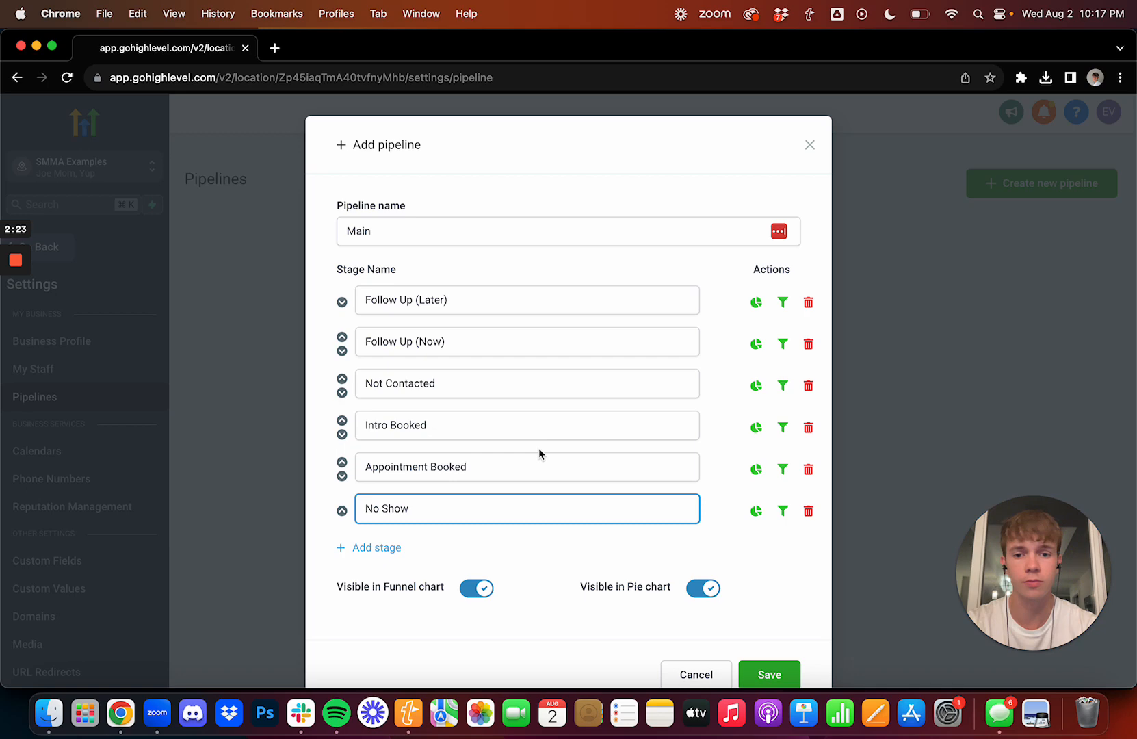
pyautogui.scroll(-3)
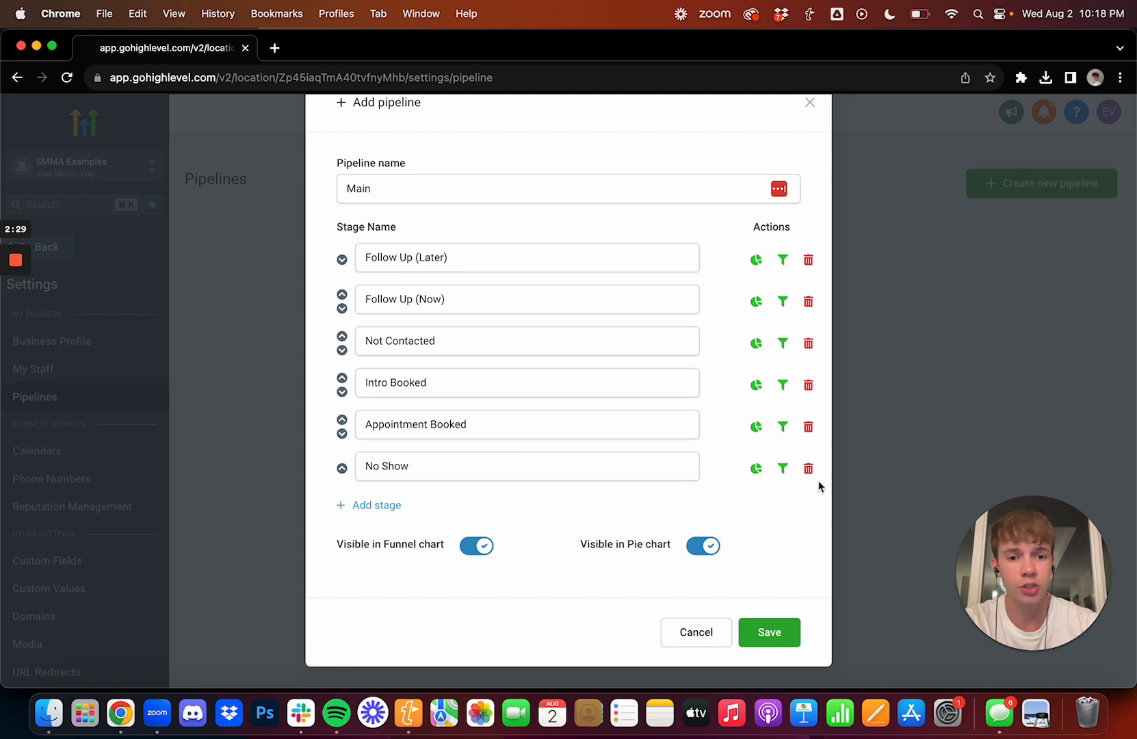
# Delete the No Show stage, leaving five stages ending with Appointment Booked
pyautogui.click(808, 468)
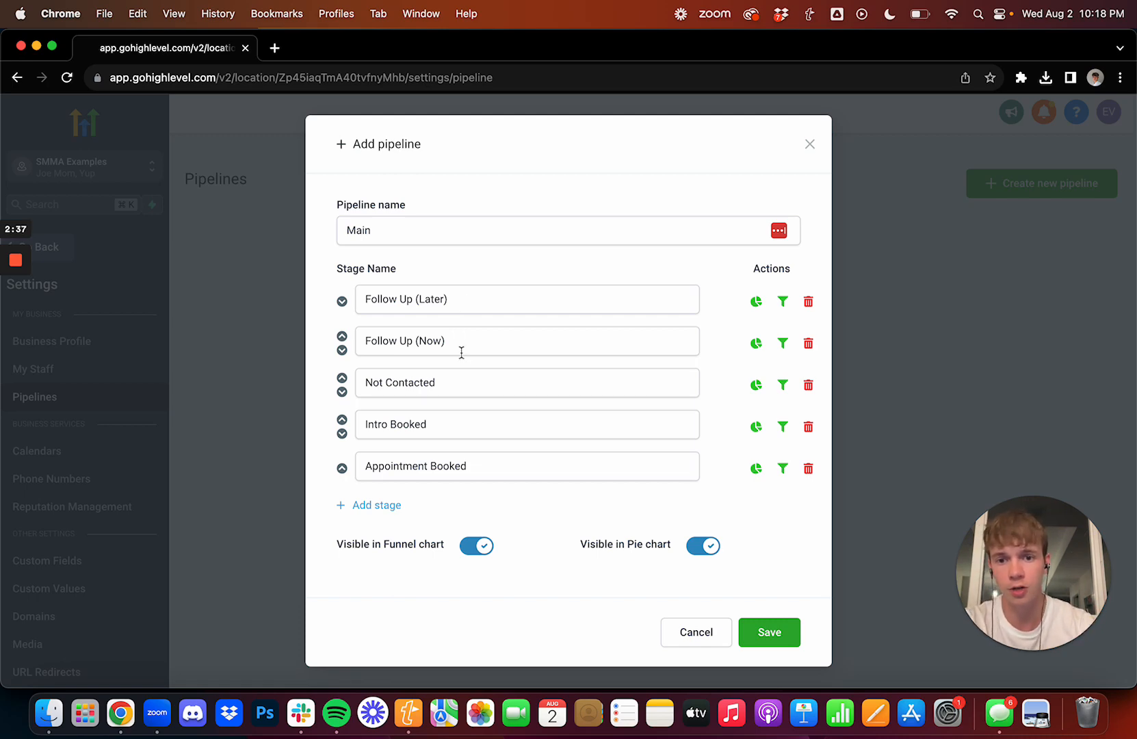
pyautogui.moveTo(434, 326)
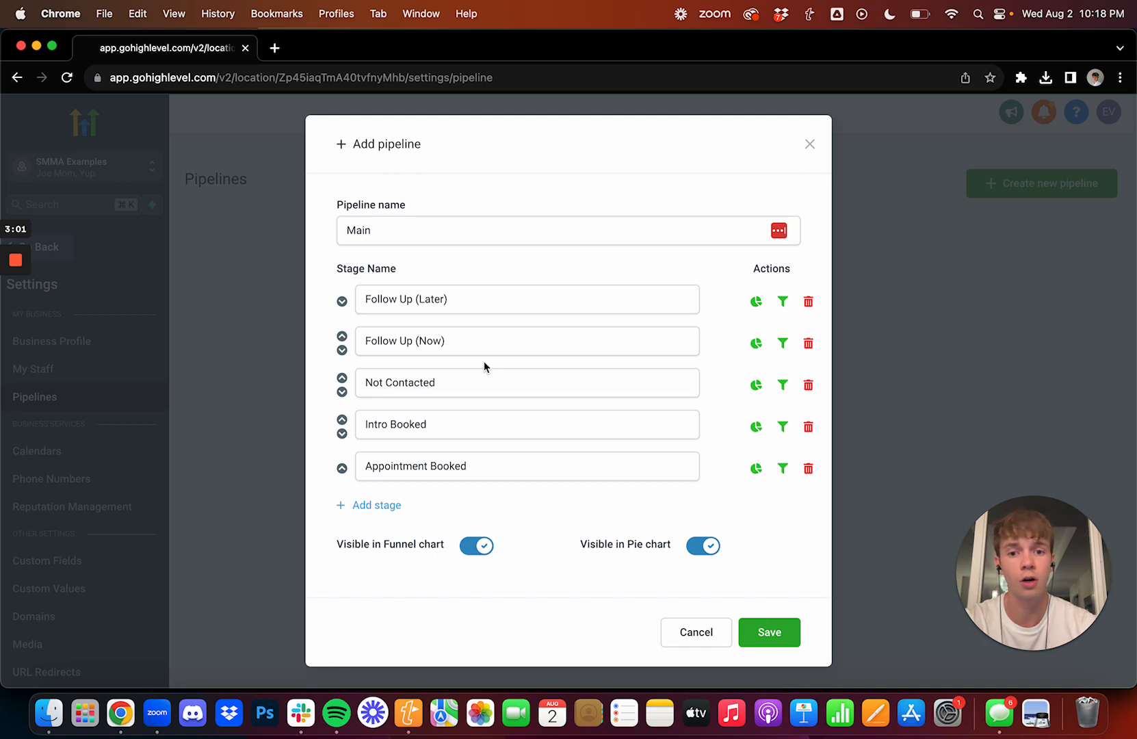
pyautogui.moveTo(479, 362)
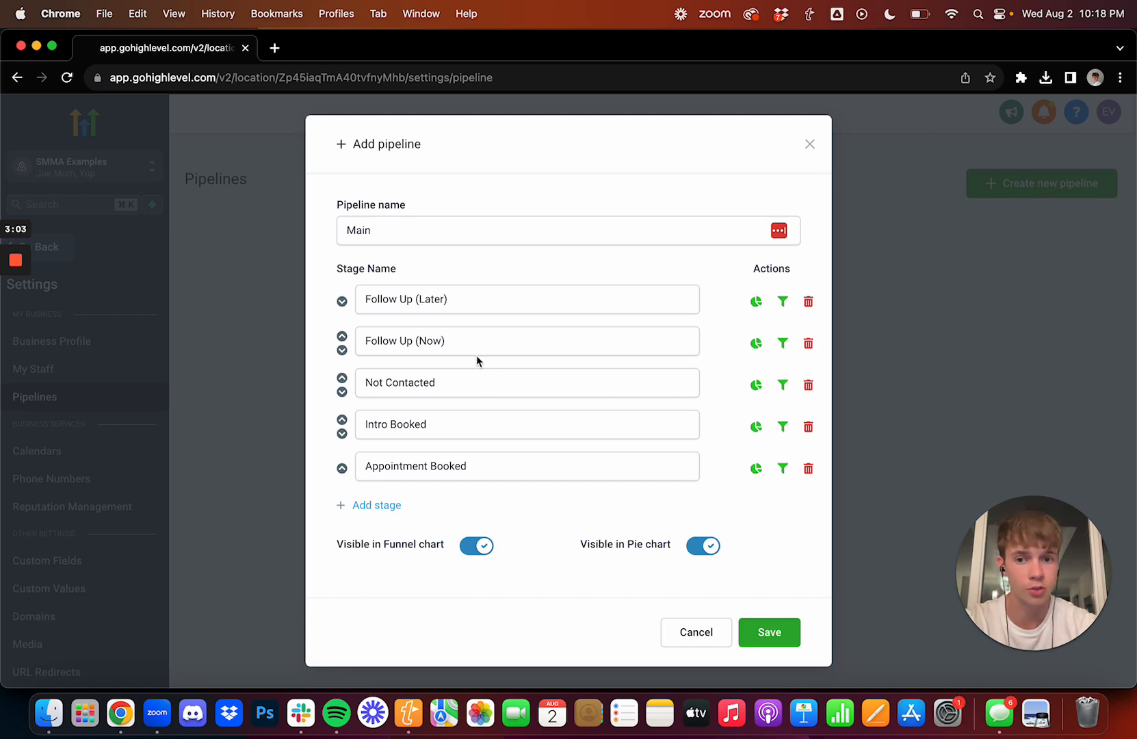
# Replace the Appointment Booked stage name with Sales Call Booked
pyautogui.doubleClick(404, 341)
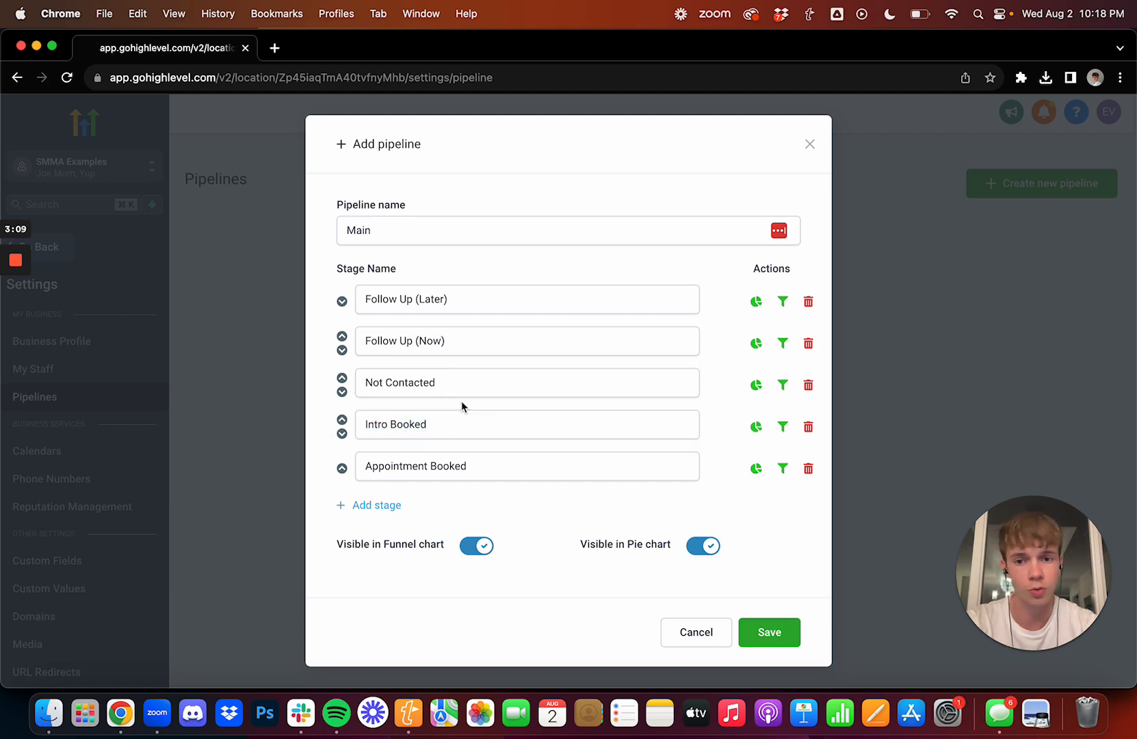
pyautogui.doubleClick(416, 466)
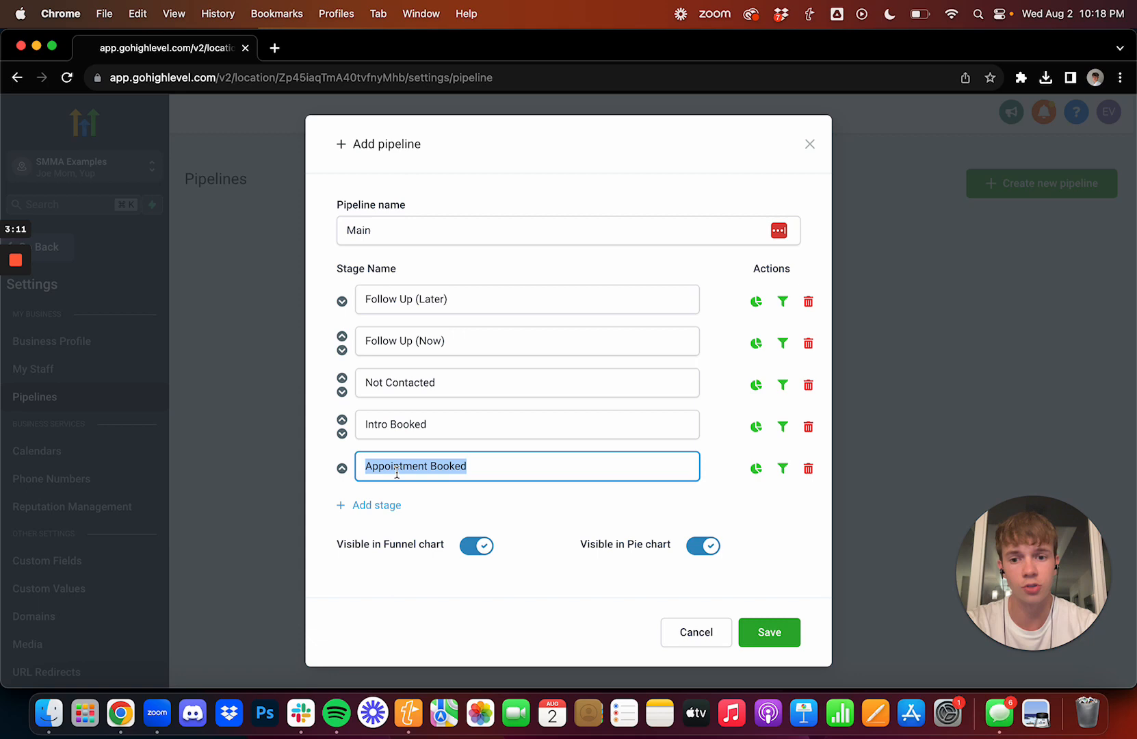
pyautogui.write('Sales Call Booked')
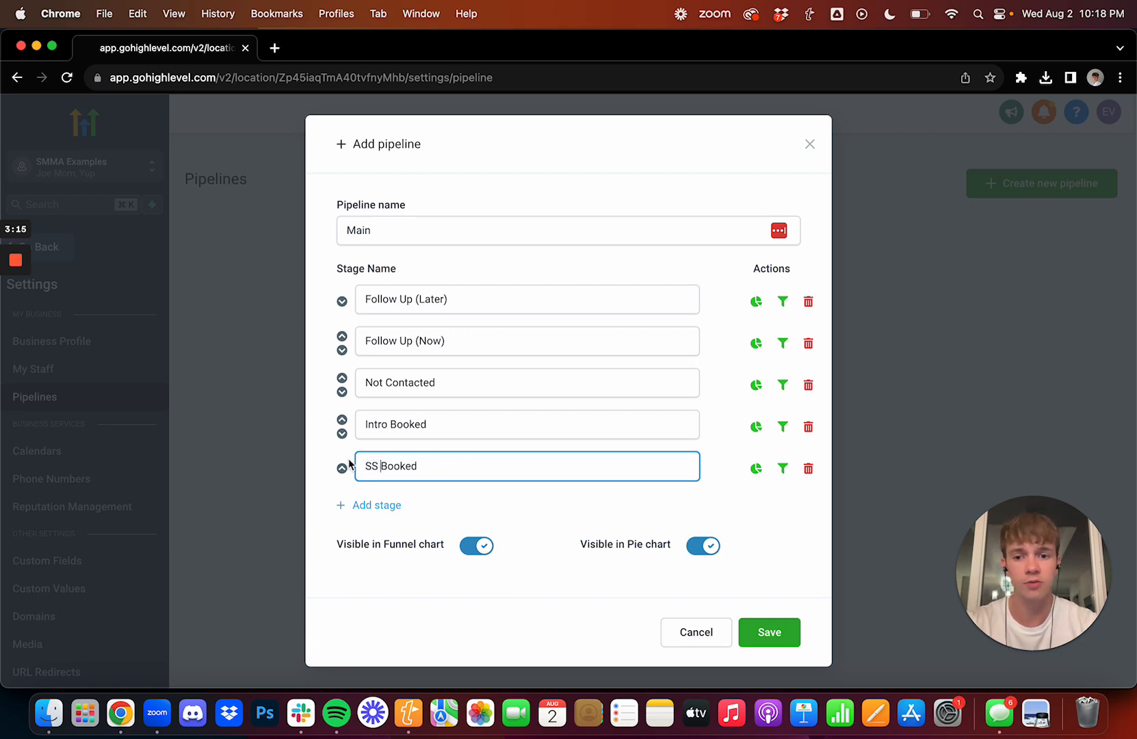
pyautogui.write('Sales Call Booked')
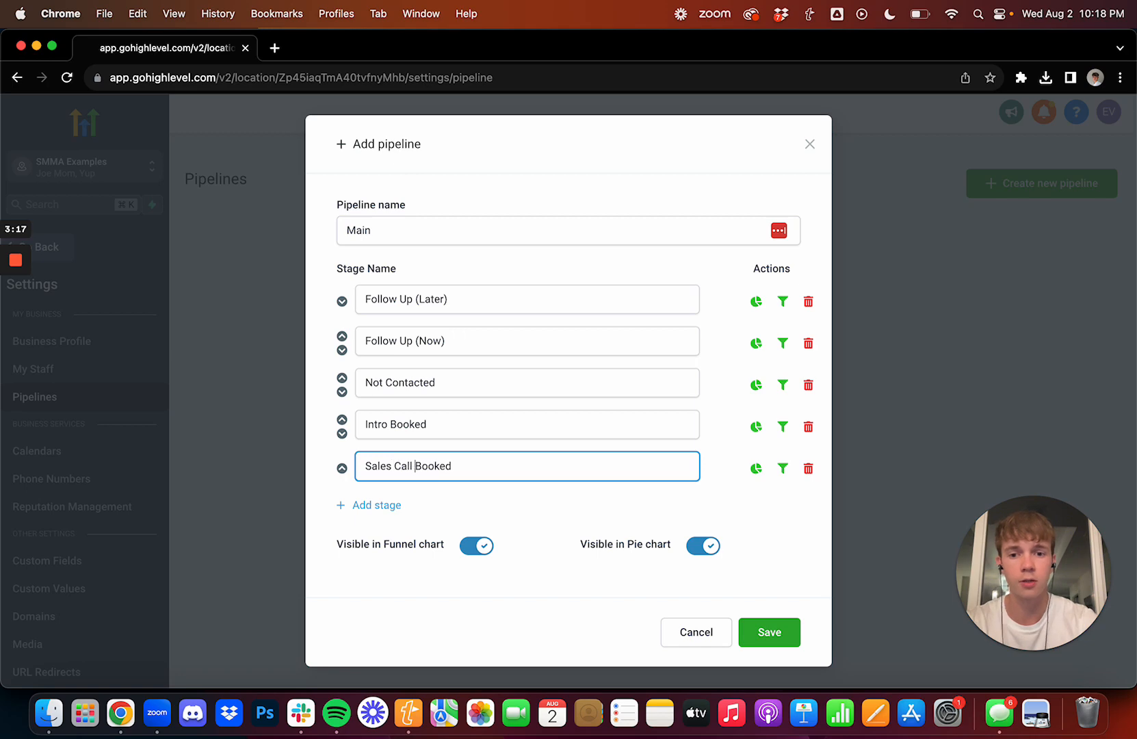
pyautogui.click(492, 511)
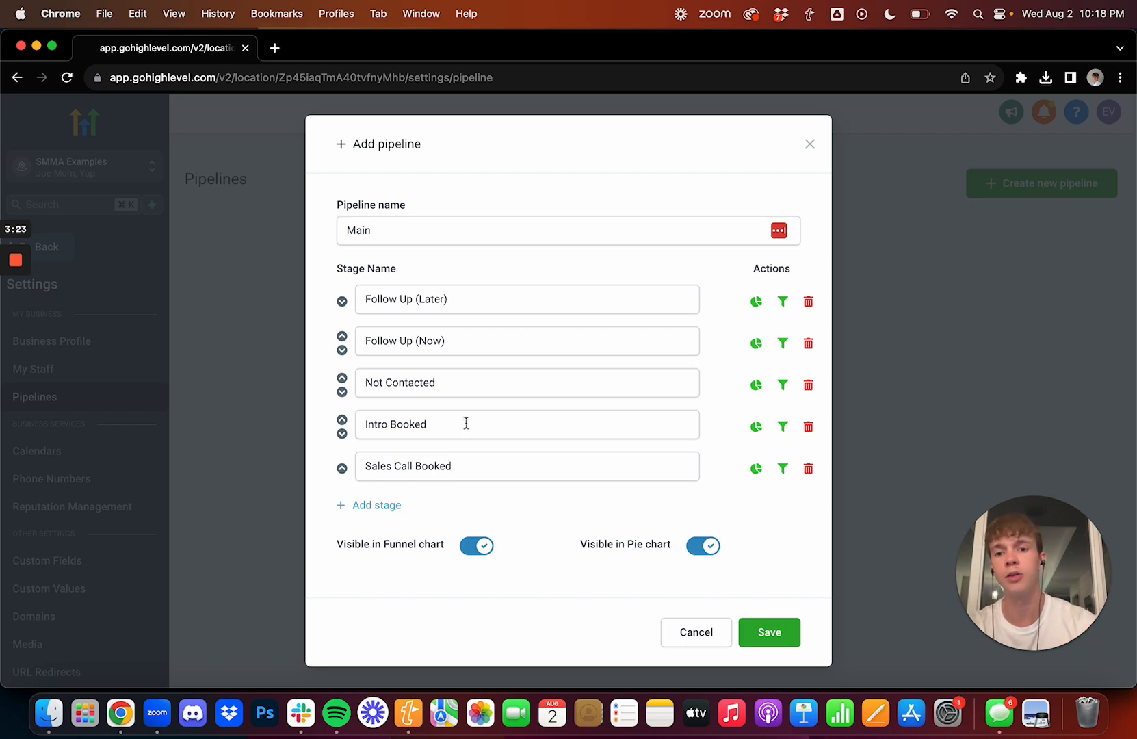
pyautogui.click(526, 299)
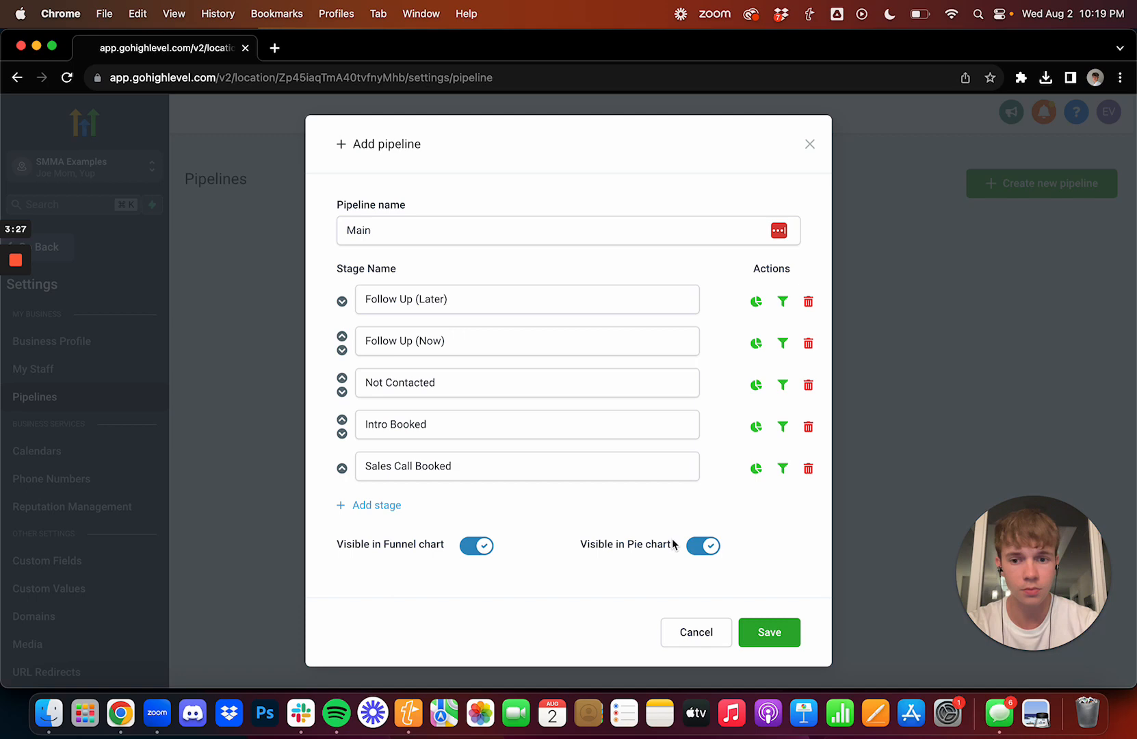
# Save the Main pipeline so its stages show as empty board columns
pyautogui.click(695, 632)
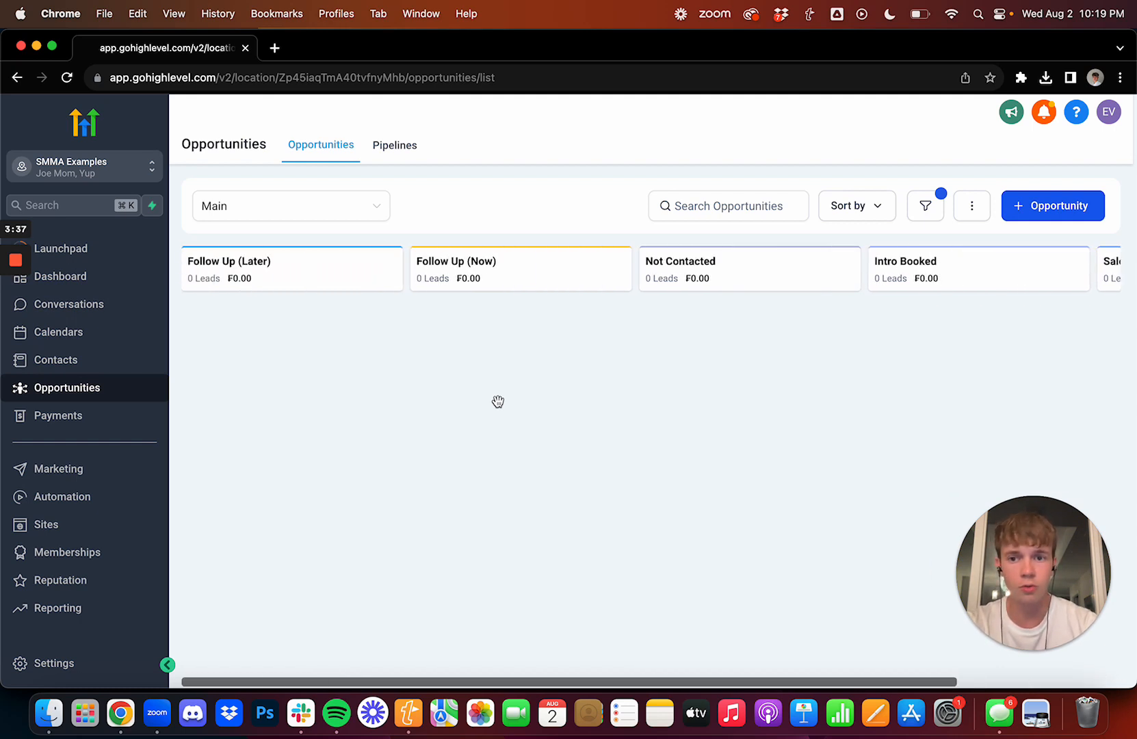
pyautogui.moveTo(526, 403)
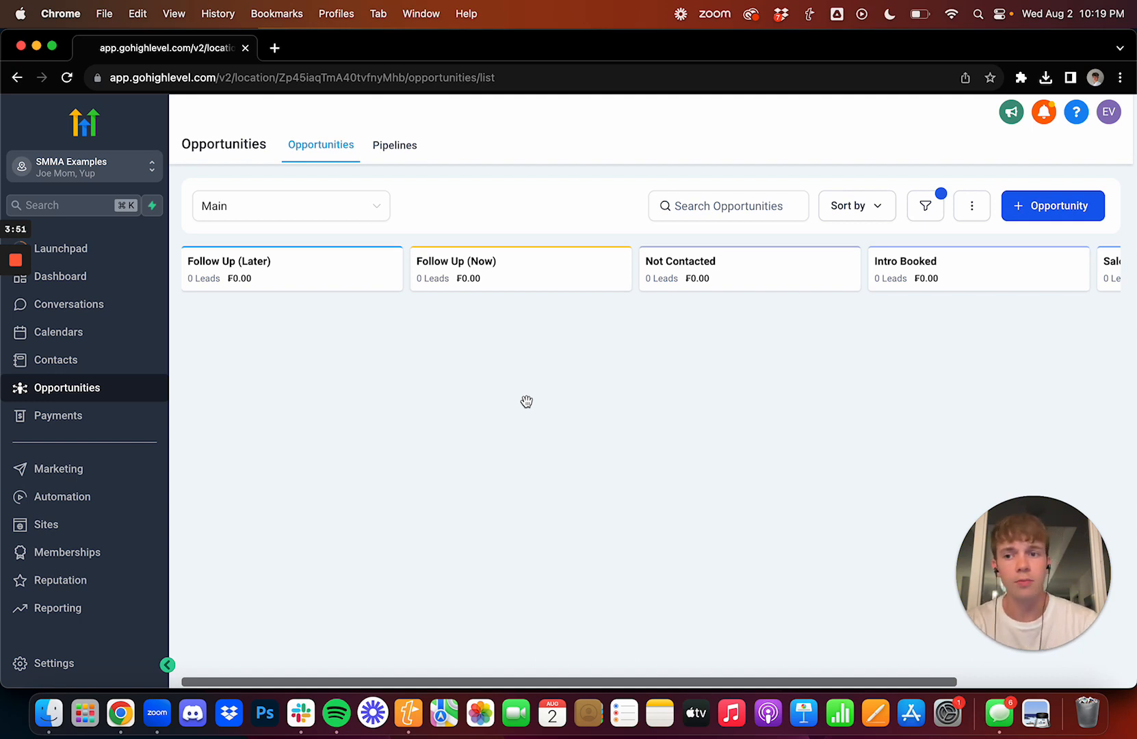
pyautogui.moveTo(743, 355)
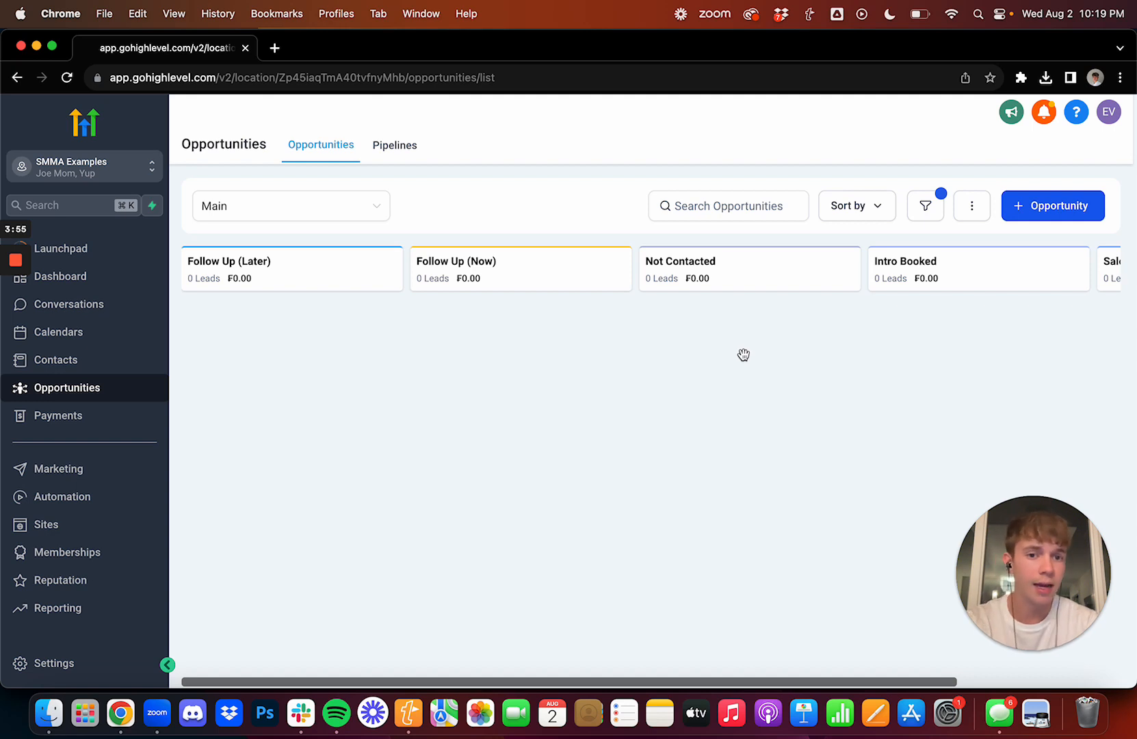
pyautogui.moveTo(706, 350)
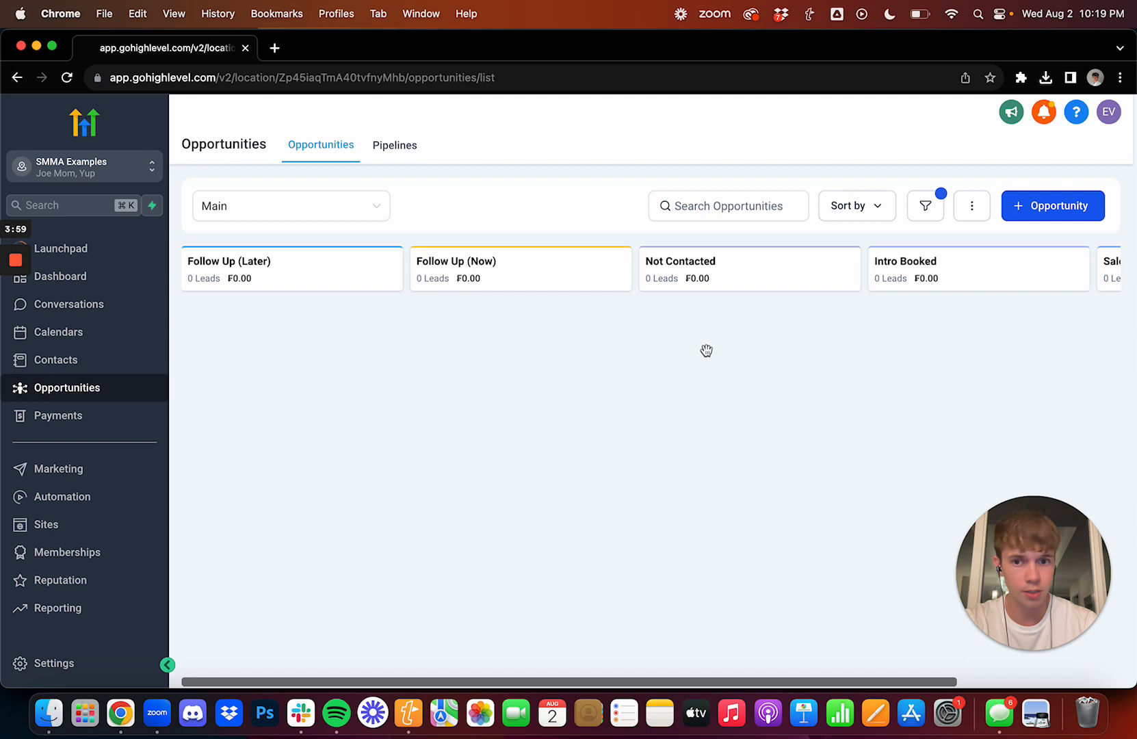
pyautogui.moveTo(553, 339)
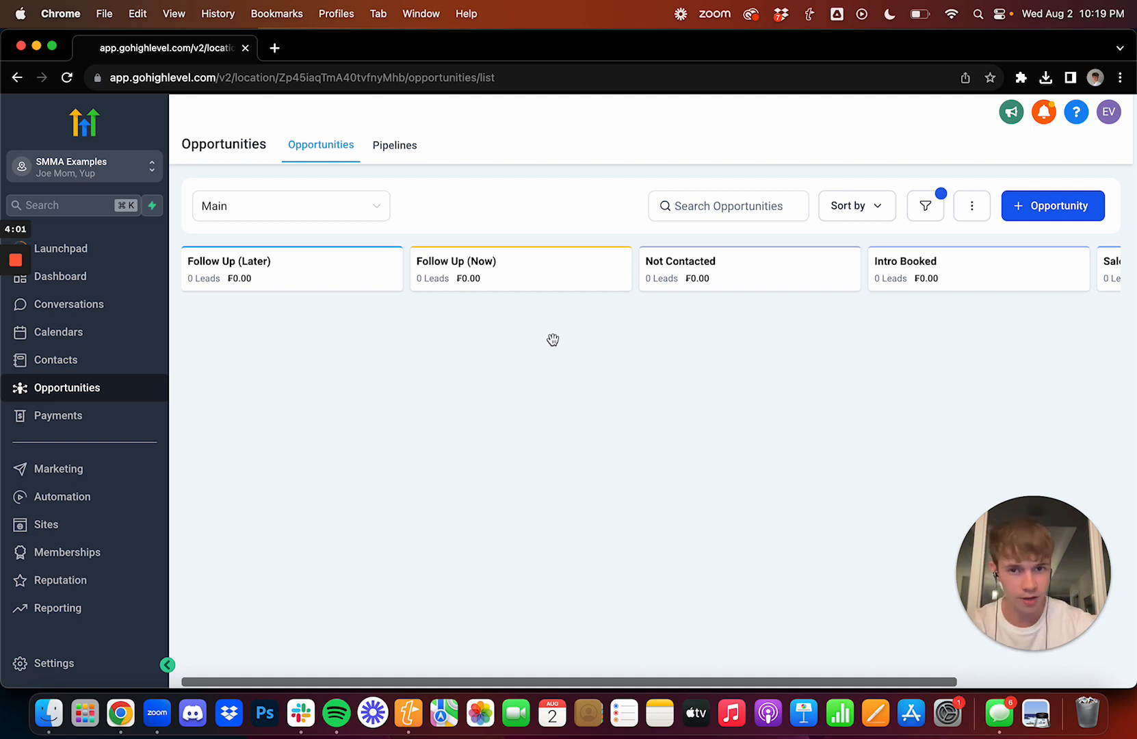
pyautogui.moveTo(249, 369)
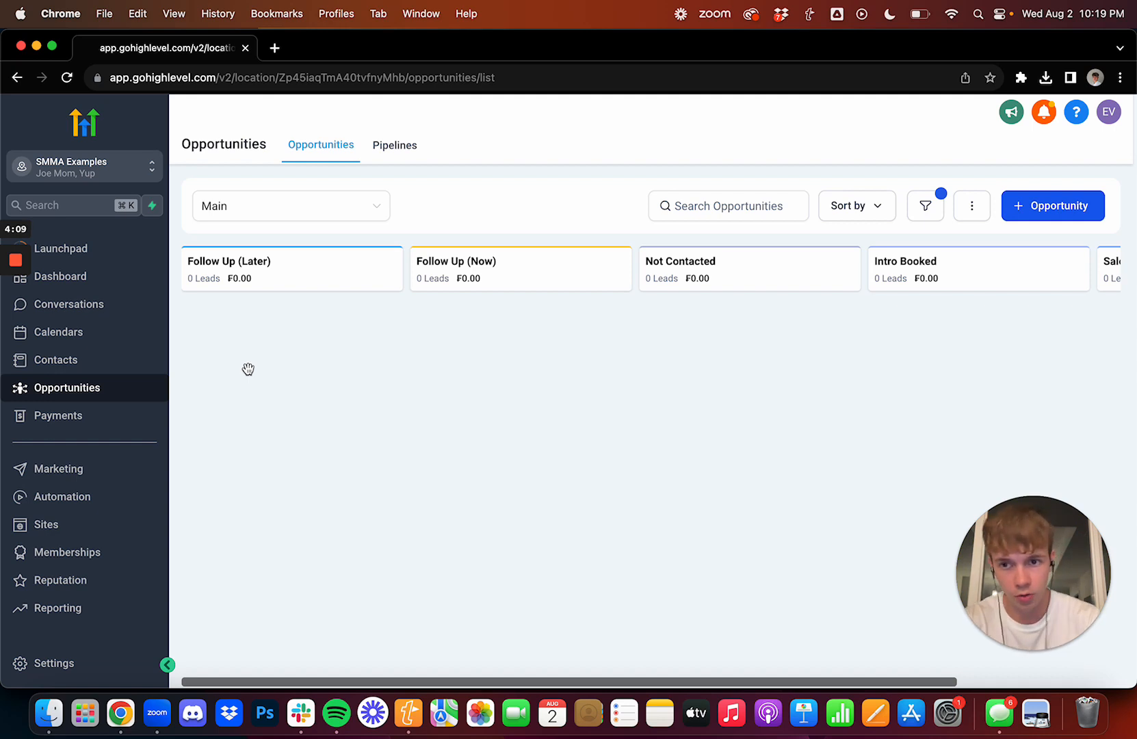
pyautogui.moveTo(283, 362)
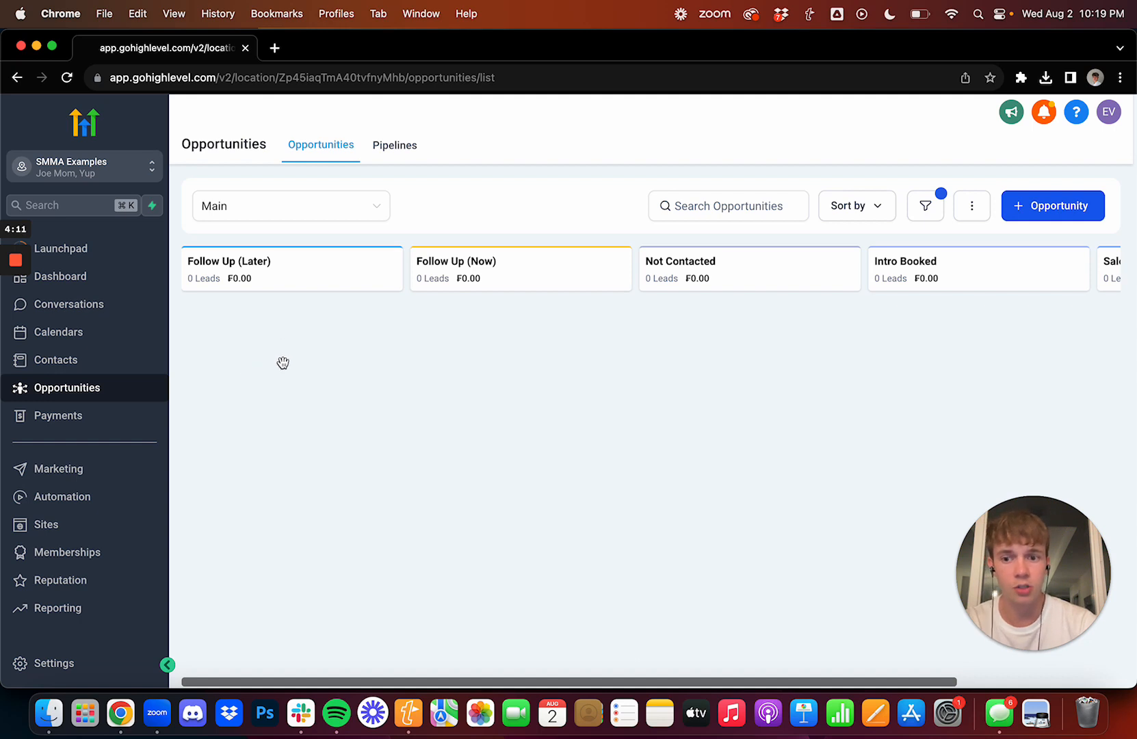
pyautogui.moveTo(278, 634)
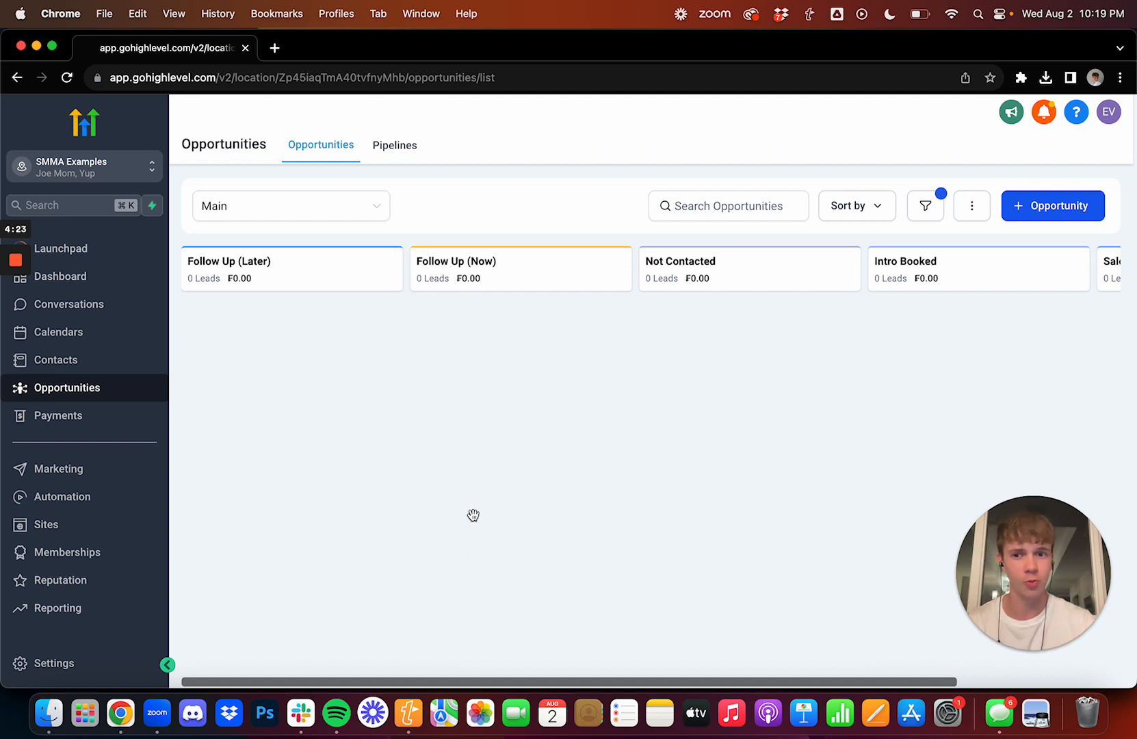
pyautogui.moveTo(513, 473)
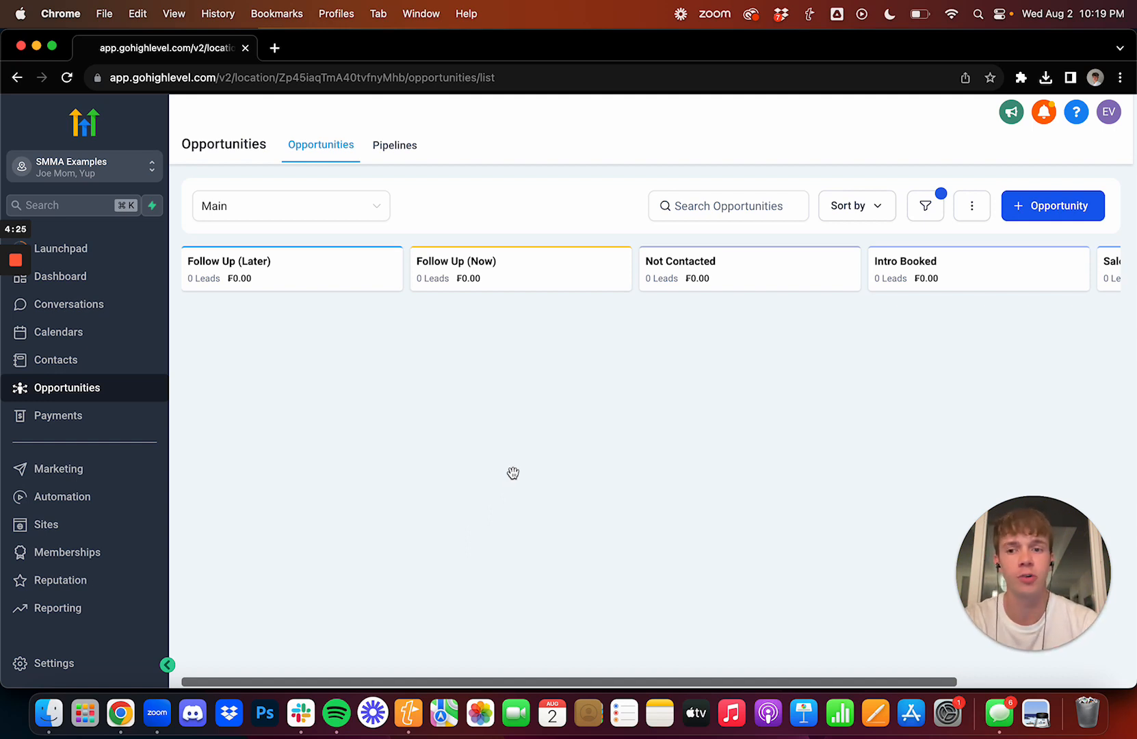
pyautogui.moveTo(355, 381)
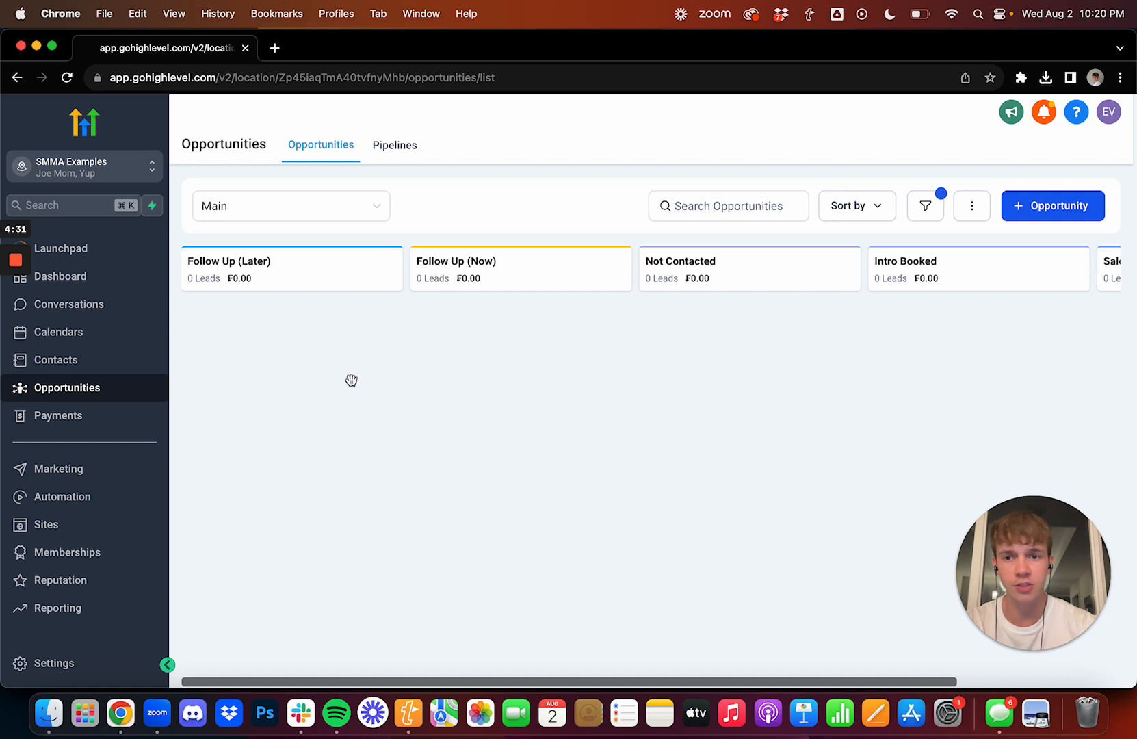
pyautogui.moveTo(339, 366)
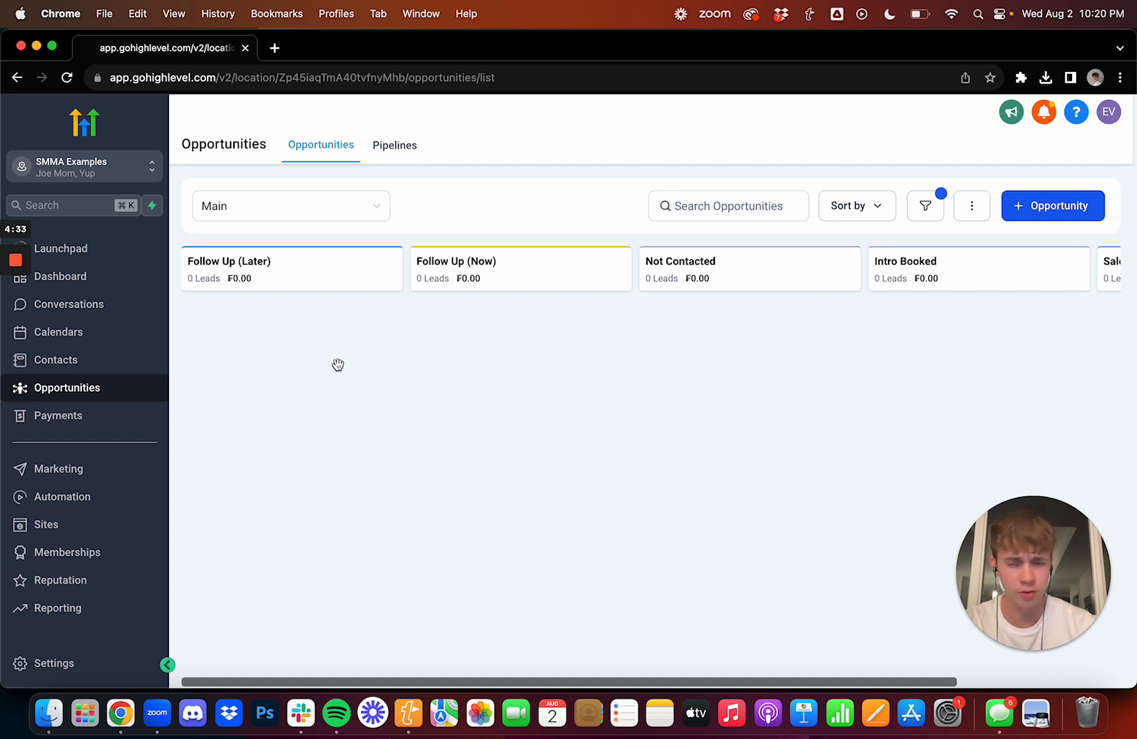
pyautogui.moveTo(328, 344)
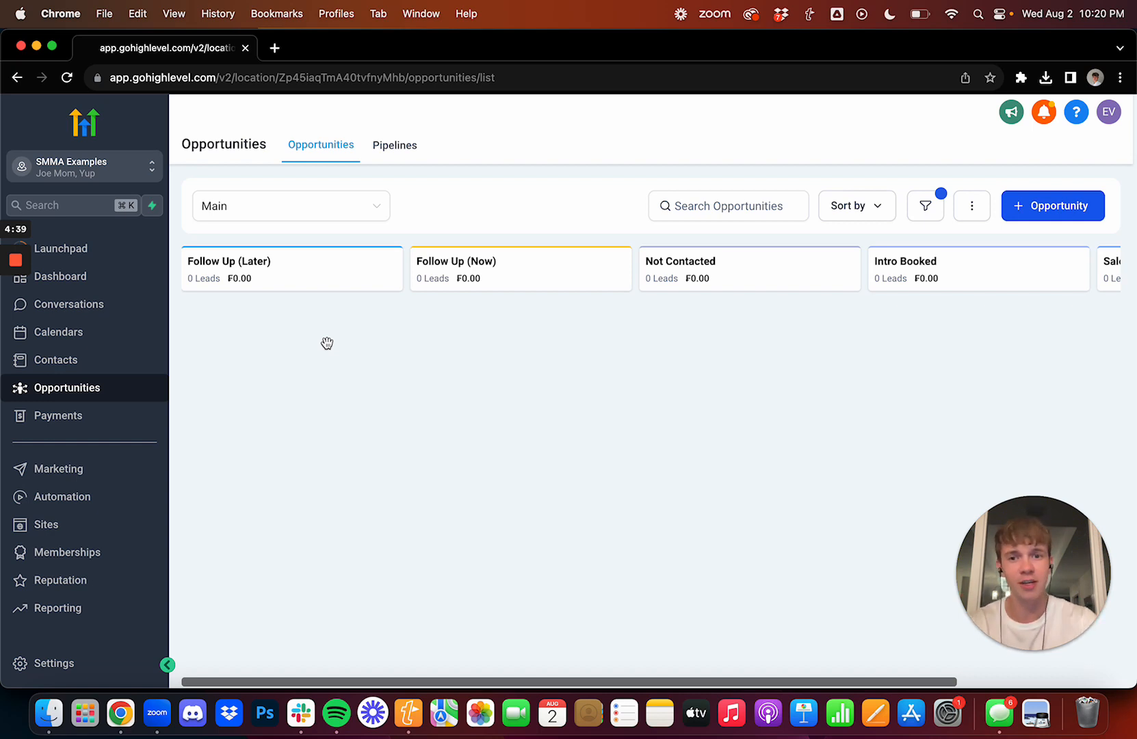
pyautogui.moveTo(455, 339)
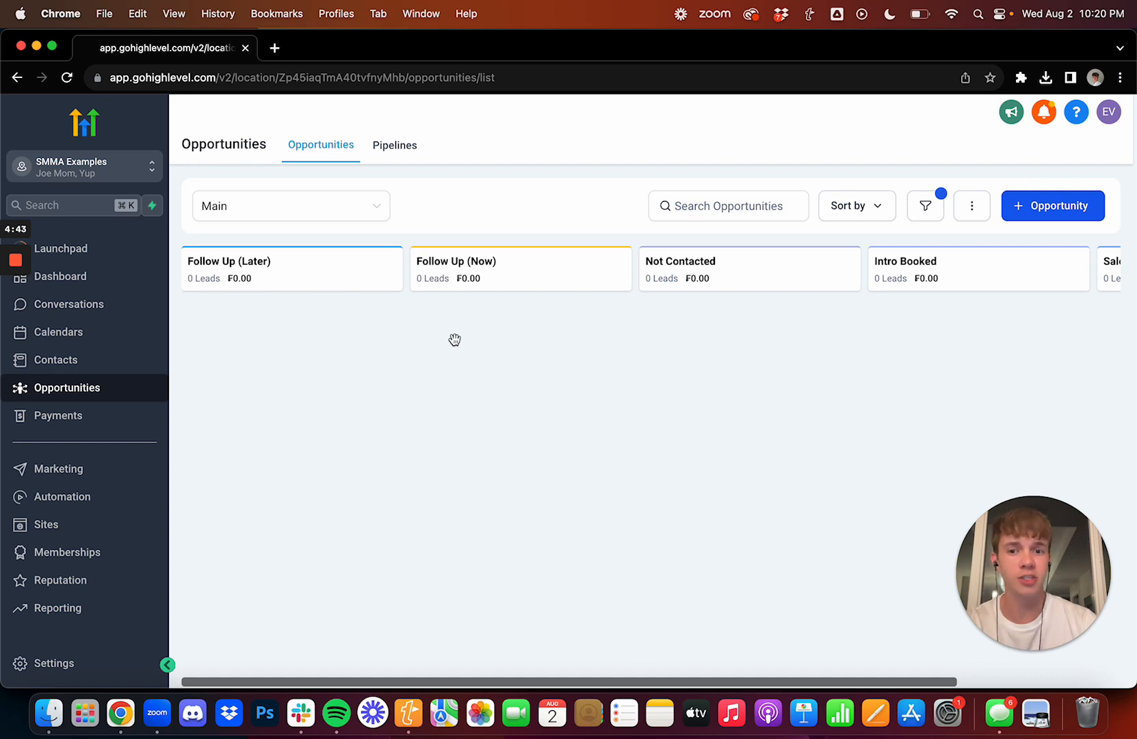
pyautogui.moveTo(496, 336)
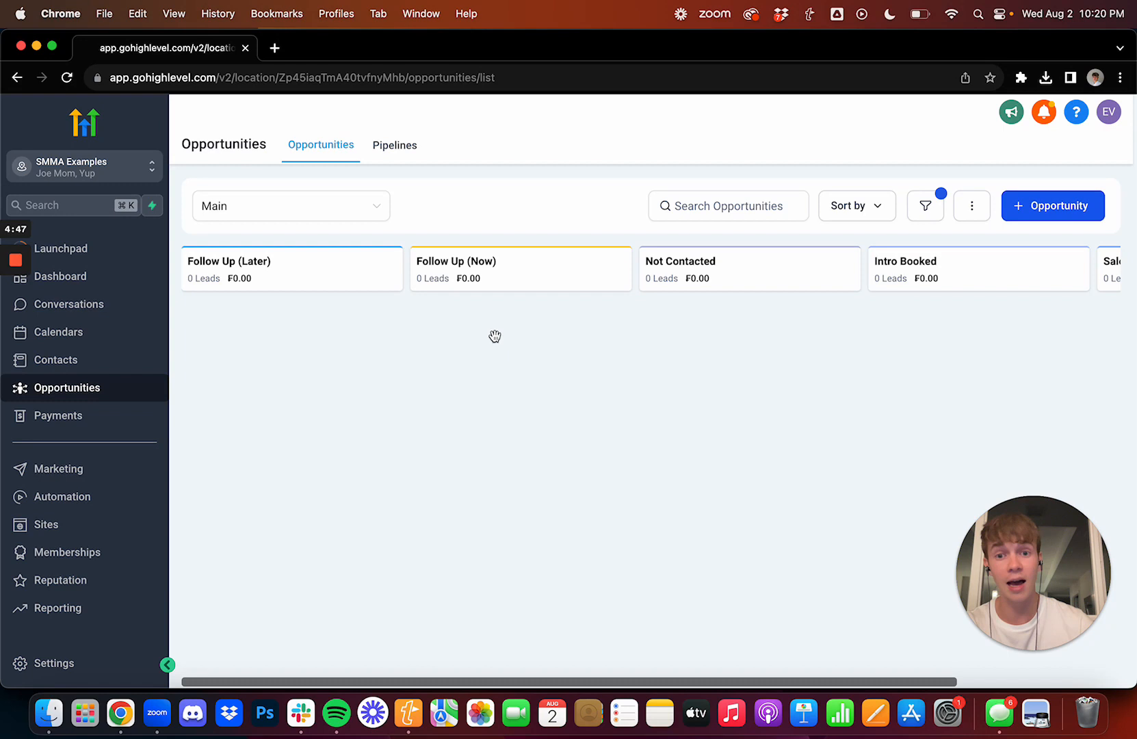
pyautogui.moveTo(503, 420)
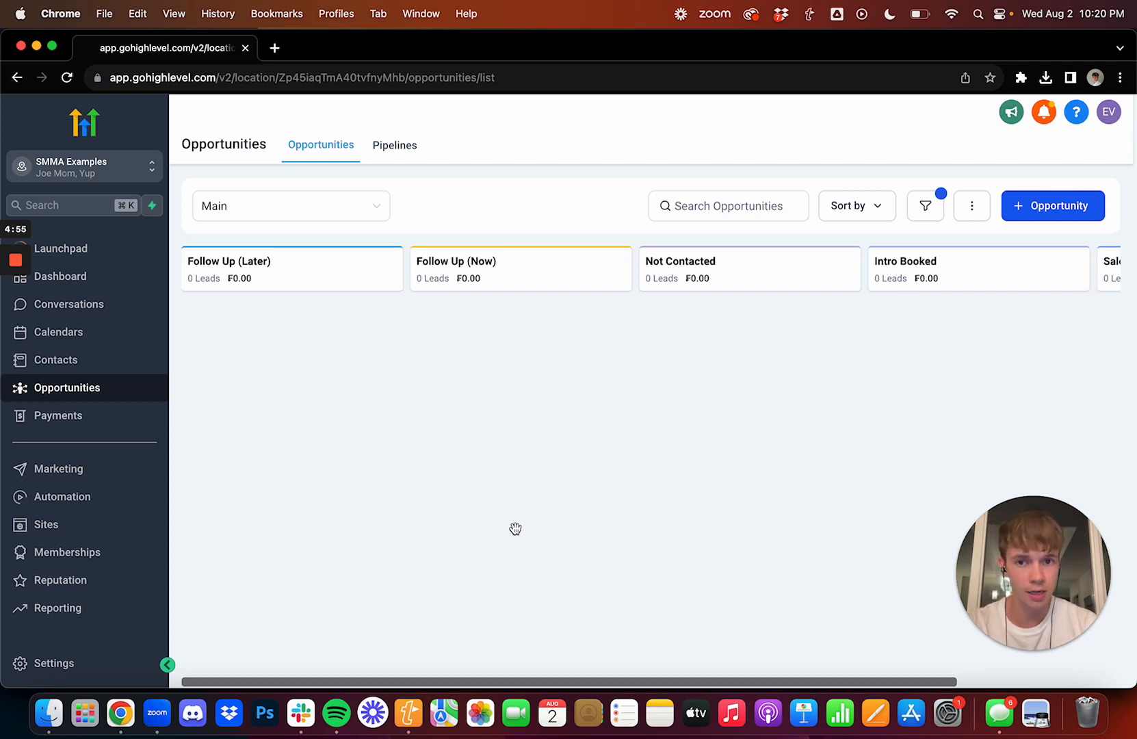
pyautogui.moveTo(532, 430)
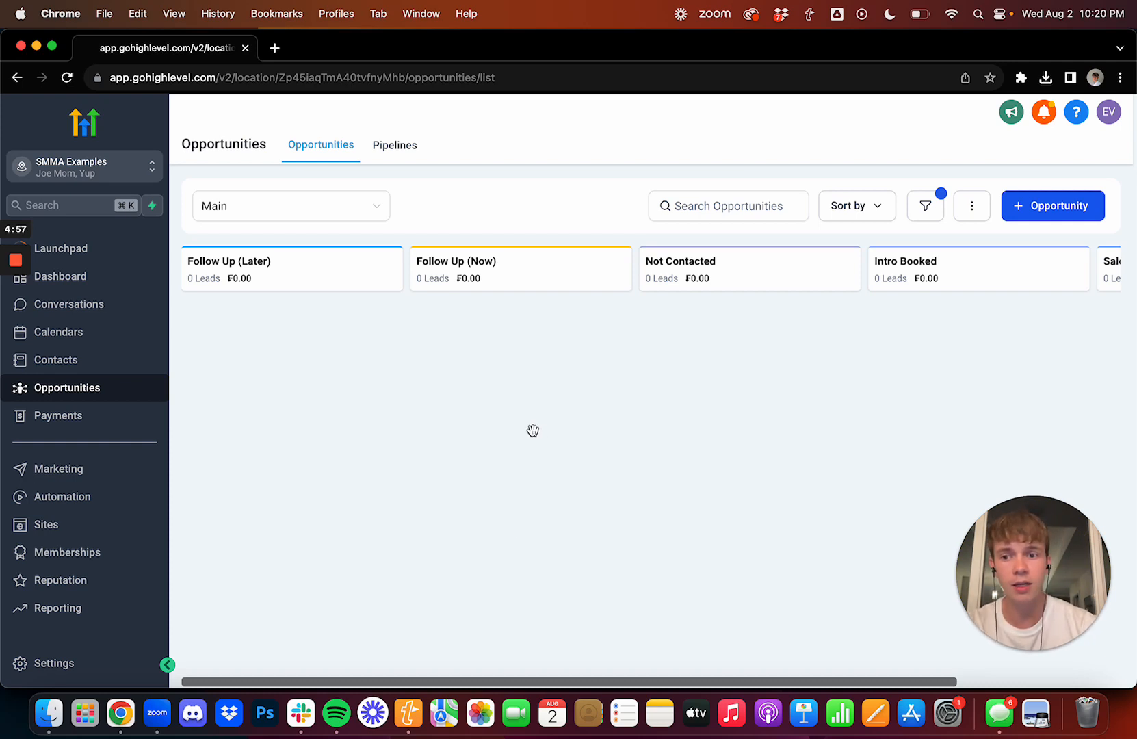
pyautogui.moveTo(520, 378)
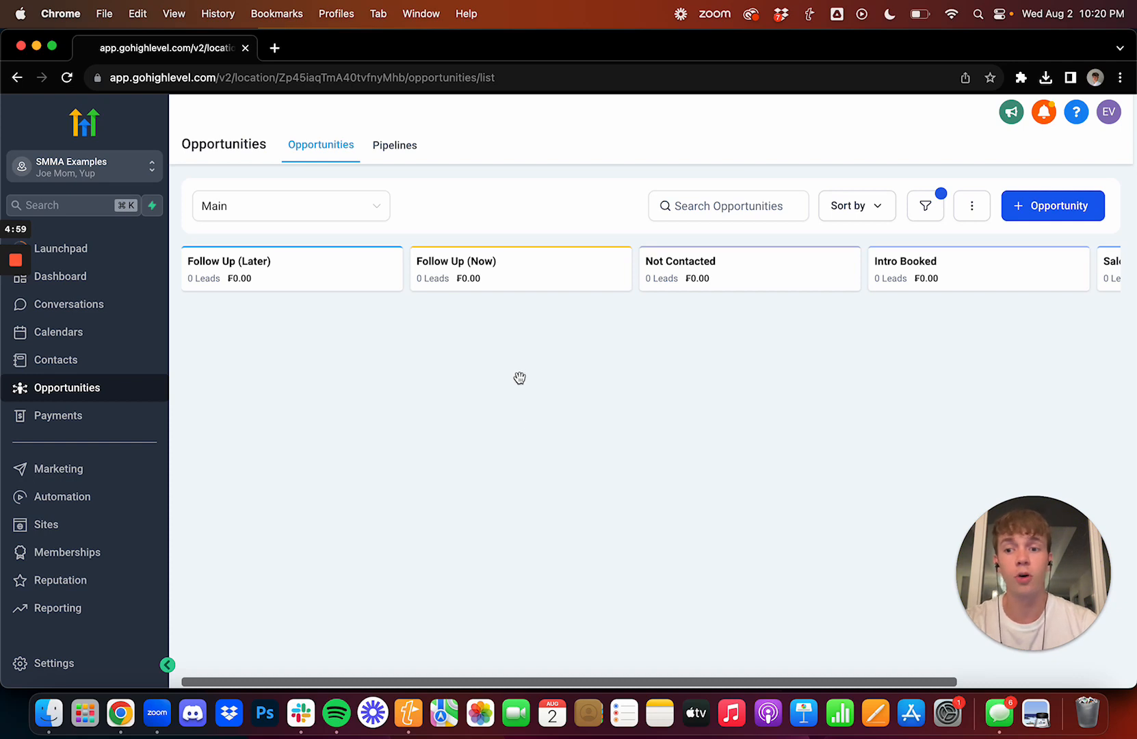
pyautogui.moveTo(87, 496)
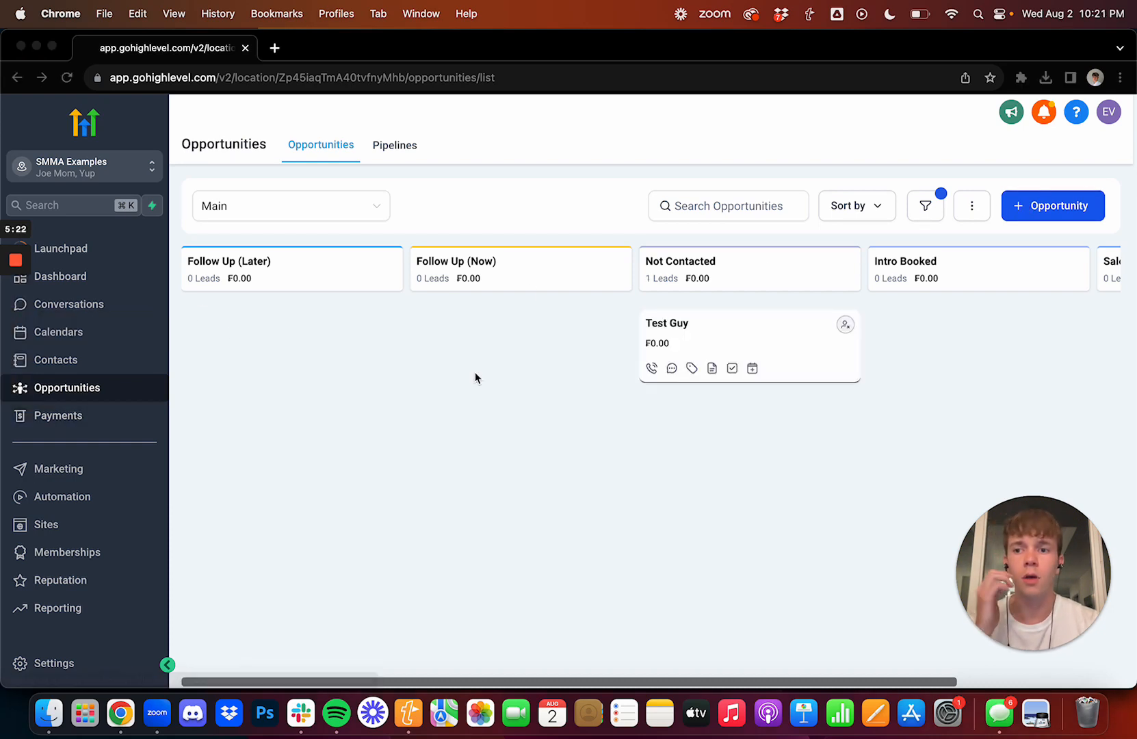
pyautogui.moveTo(700, 340)
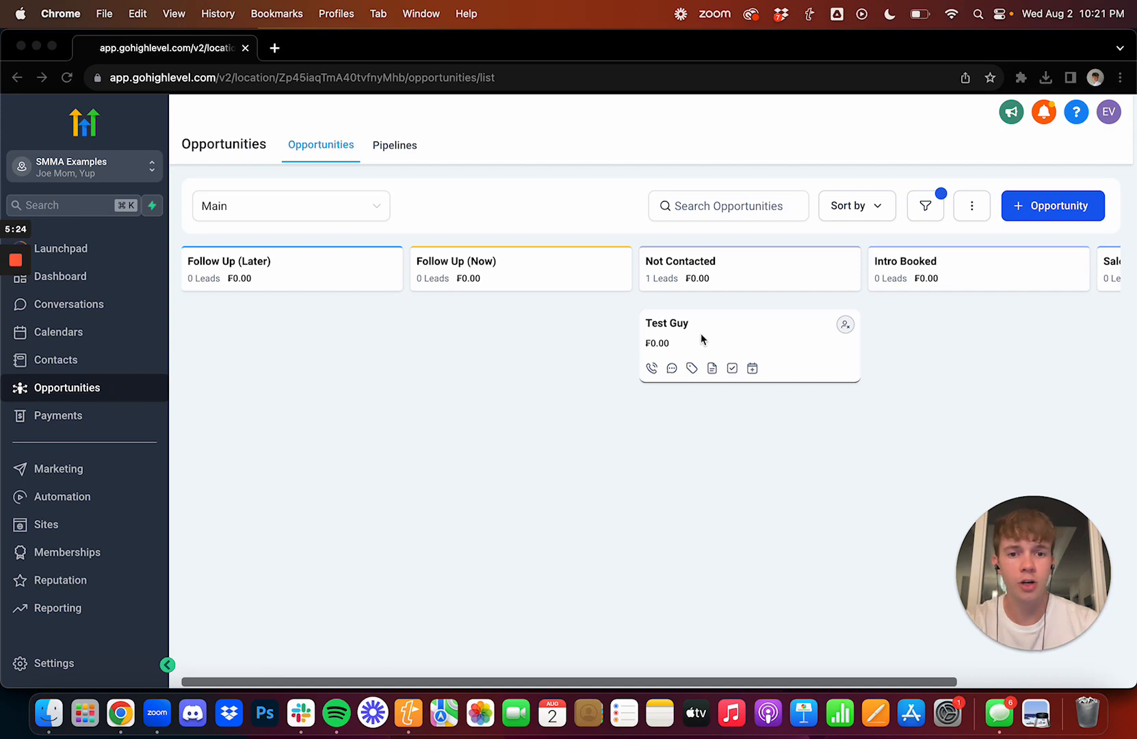
# Open the Test Guy opportunity card's edit dialog from the Not Contacted column
pyautogui.click(748, 345)
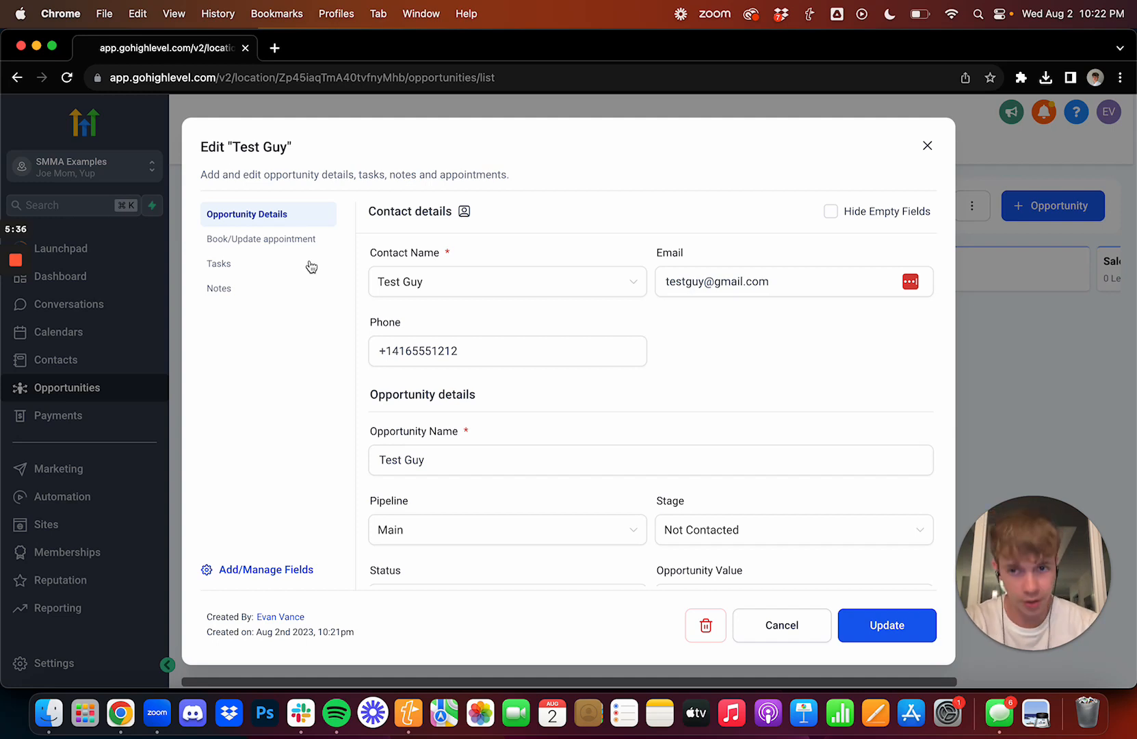
# Draft a Test Guy task 'call test guy' described 'was on vacation, definitely interested in ad'
pyautogui.click(219, 263)
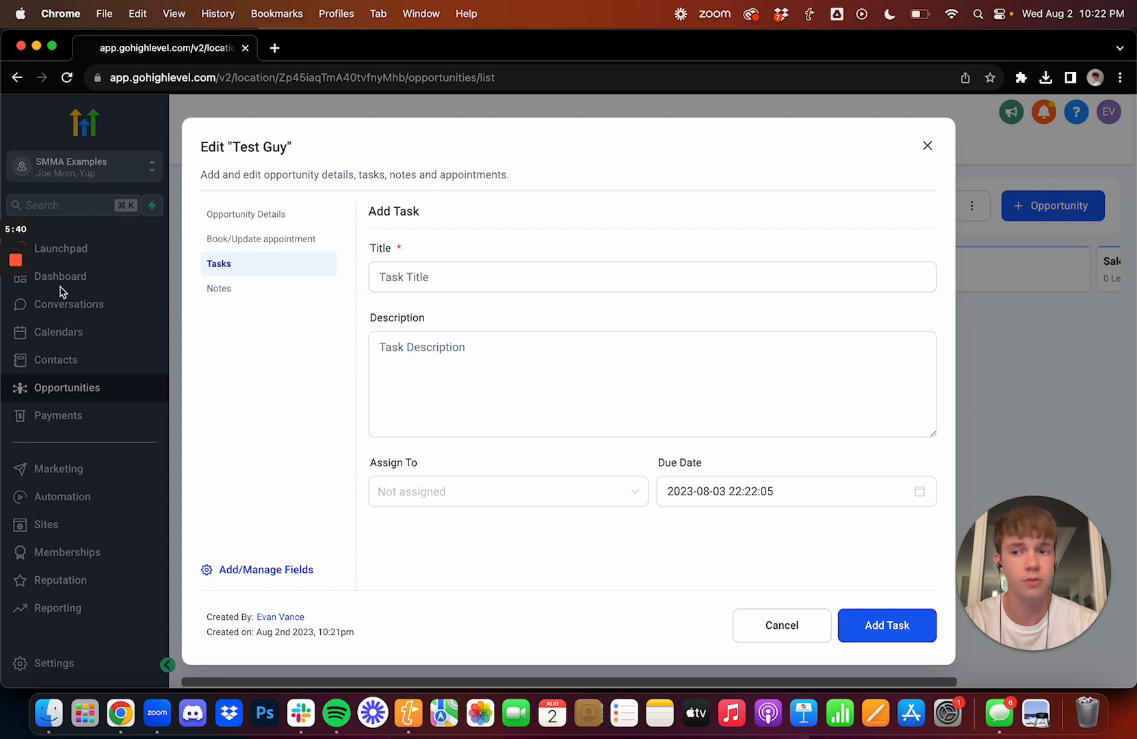
pyautogui.moveTo(661, 324)
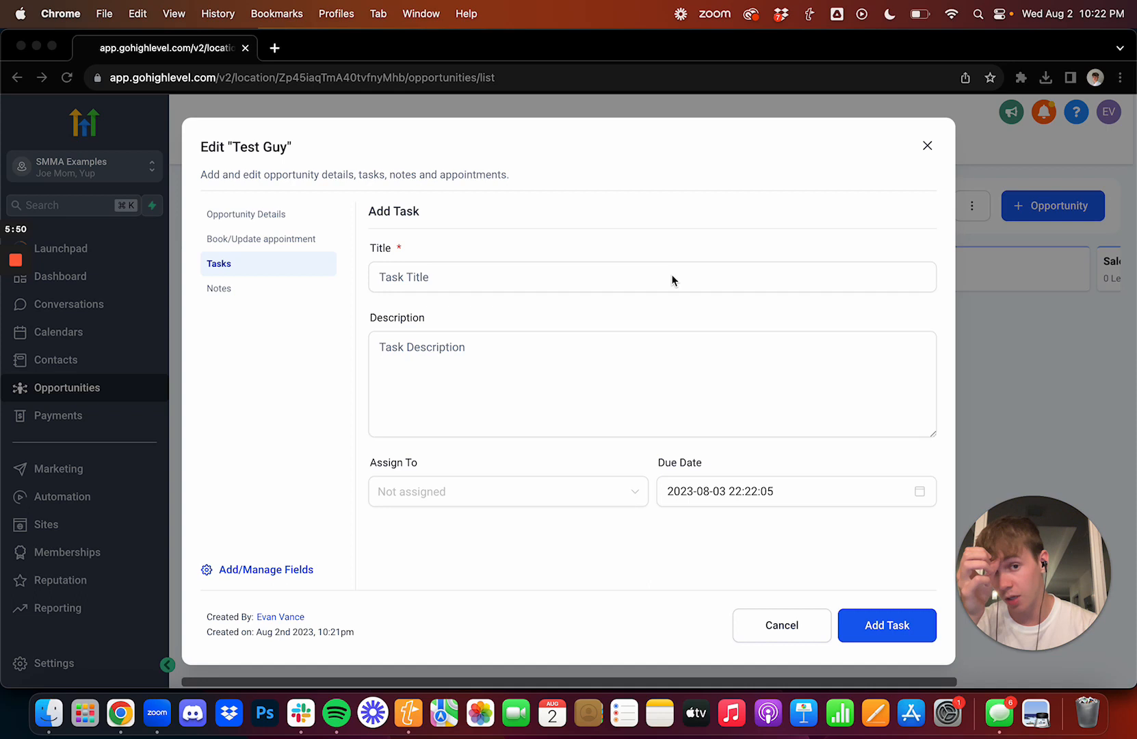
pyautogui.moveTo(648, 282)
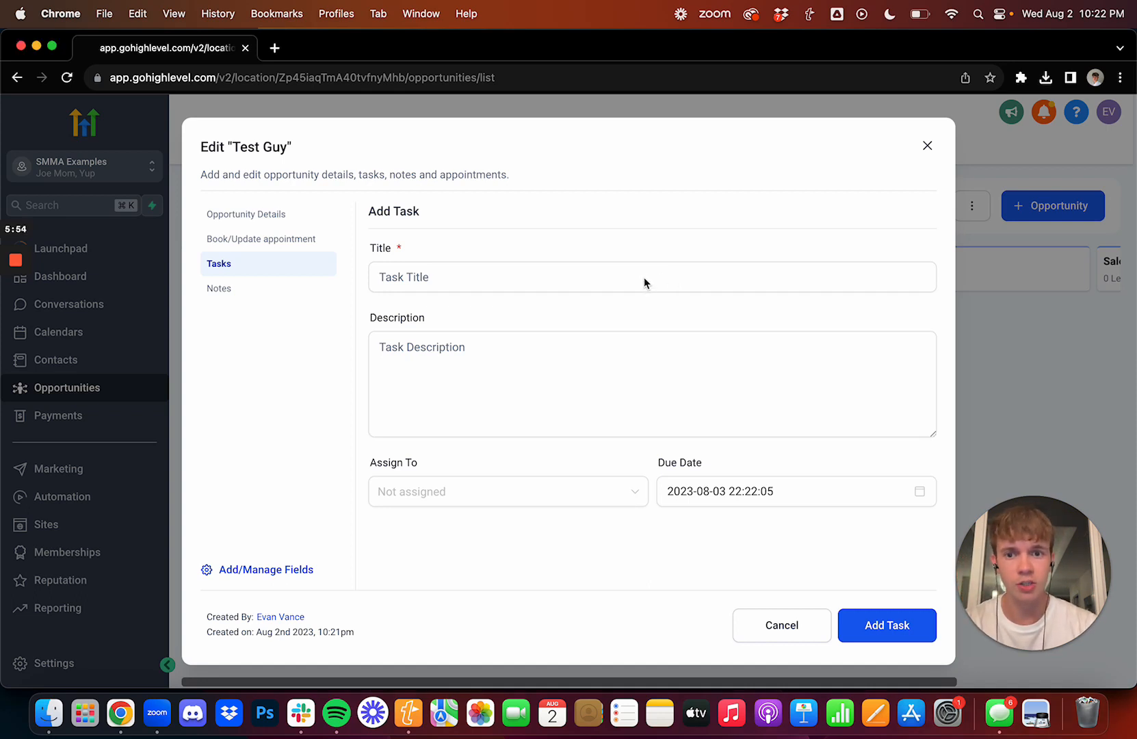
pyautogui.write('call tet')
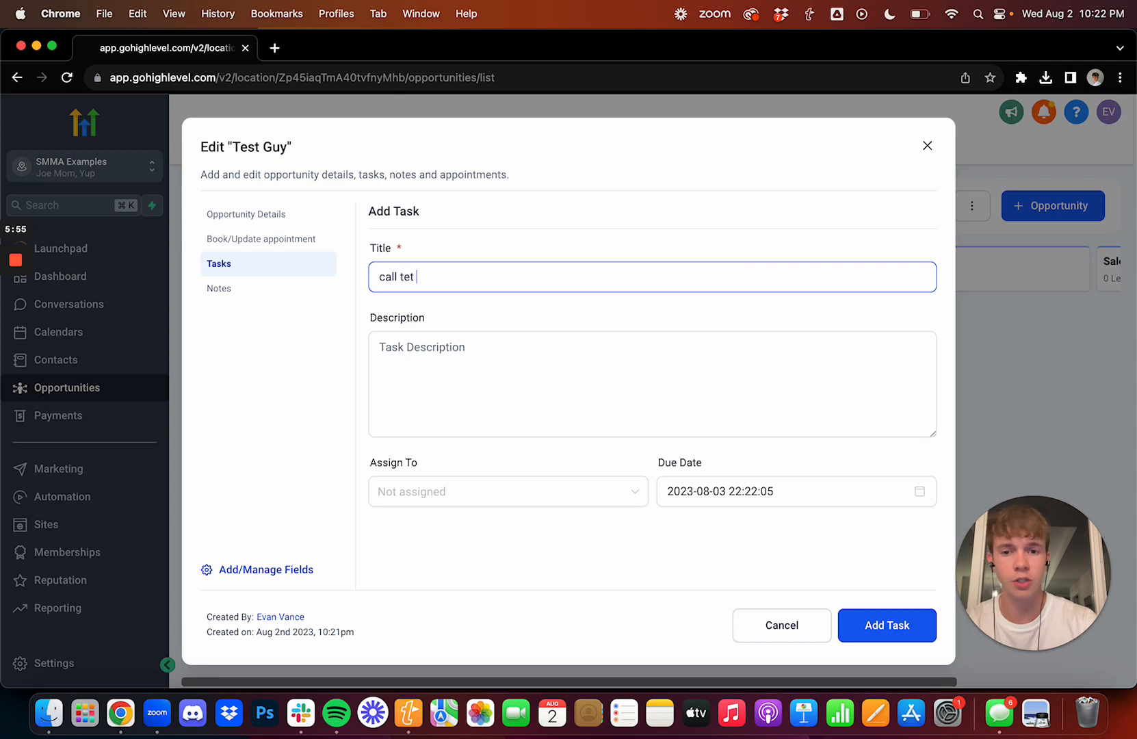
pyautogui.write('w')
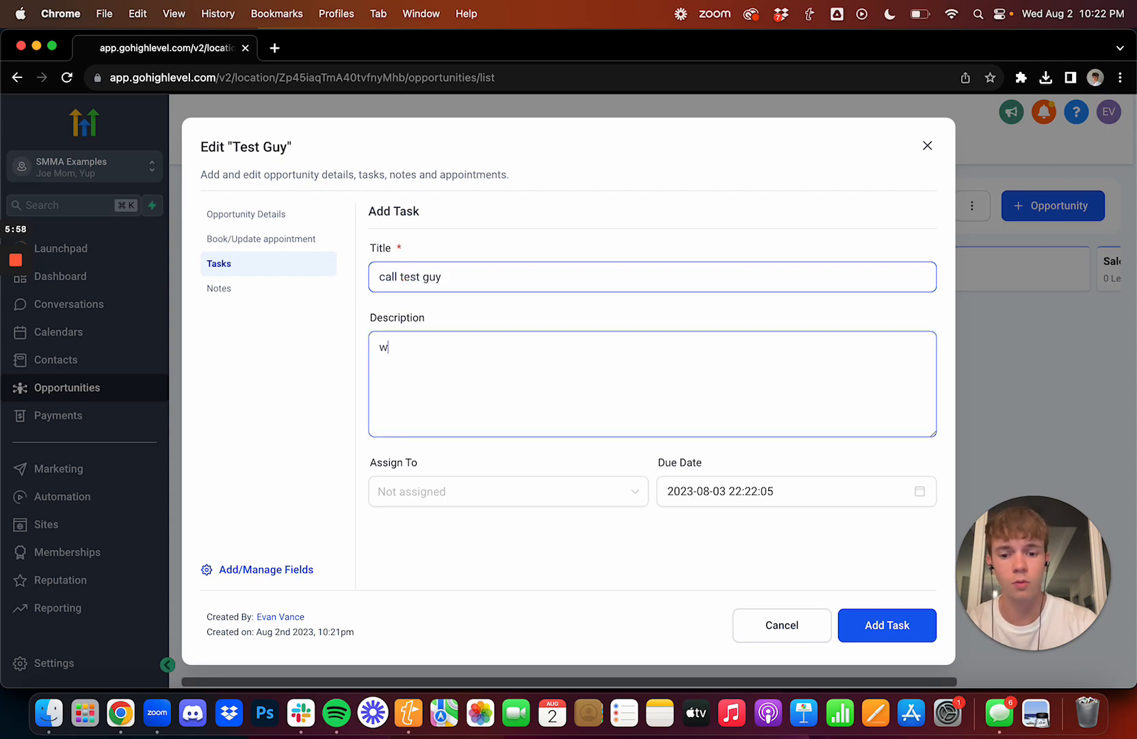
pyautogui.write('as on vacation,')
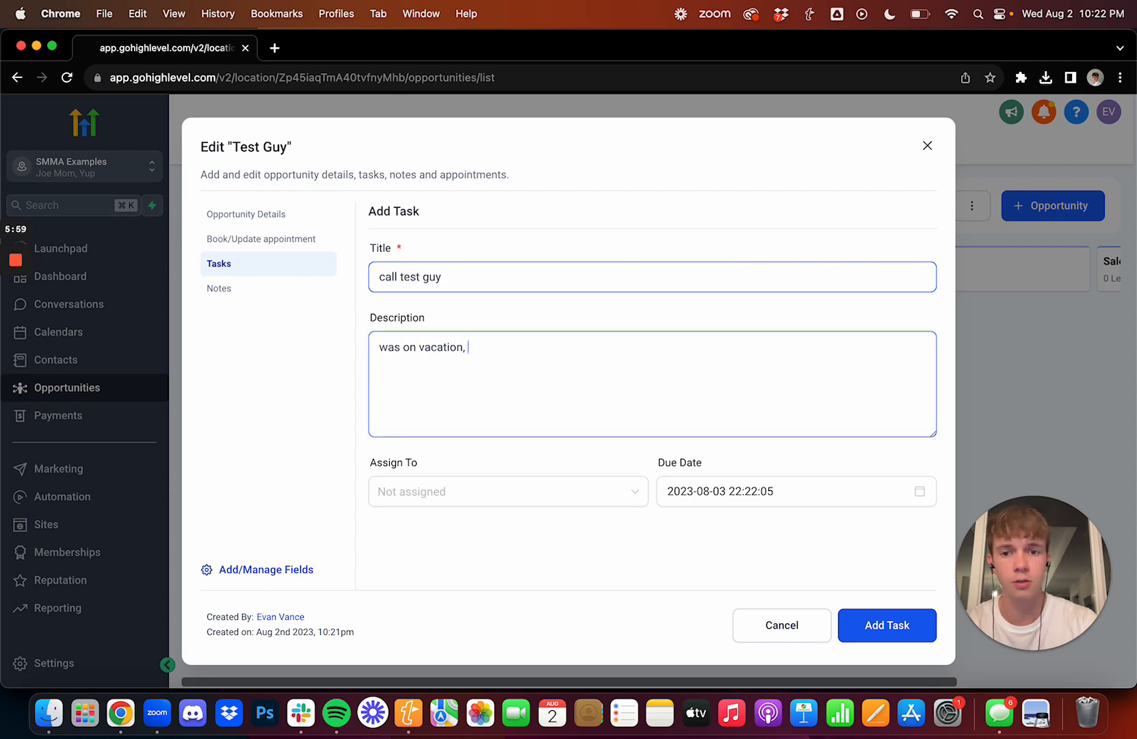
pyautogui.write('definitely inte')
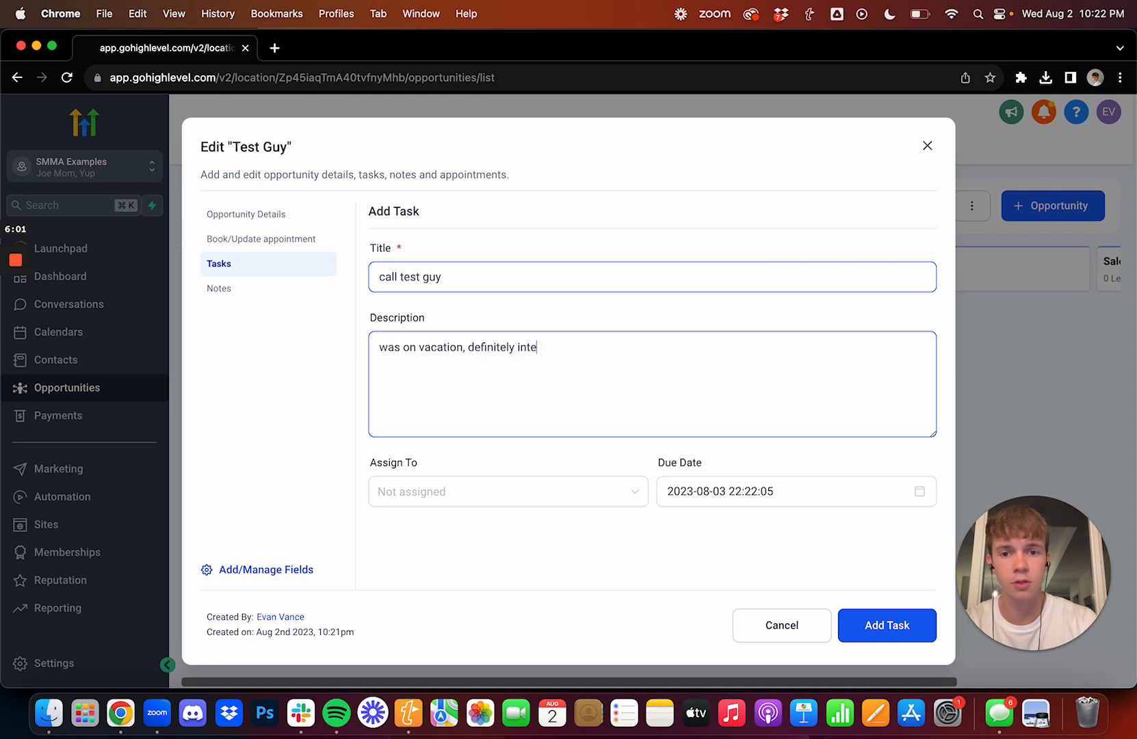
pyautogui.write('rested in ad')
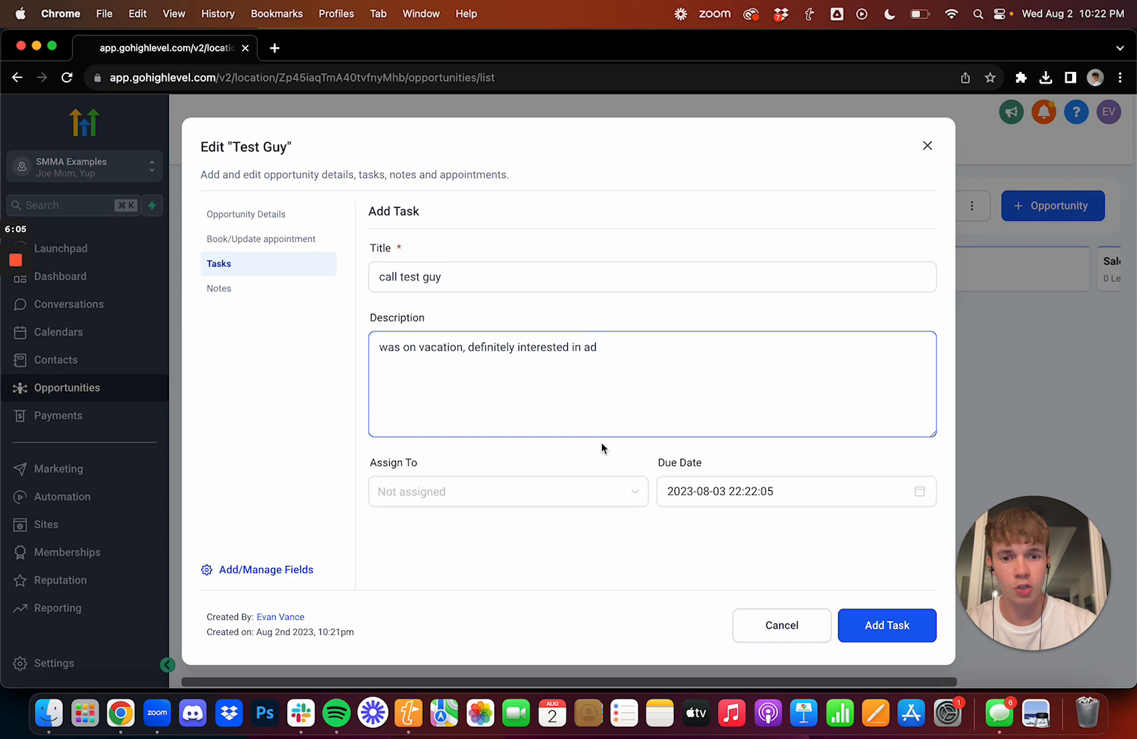
# Set the task's due date to 18 August 2023 at 10 o'clock
pyautogui.click(726, 491)
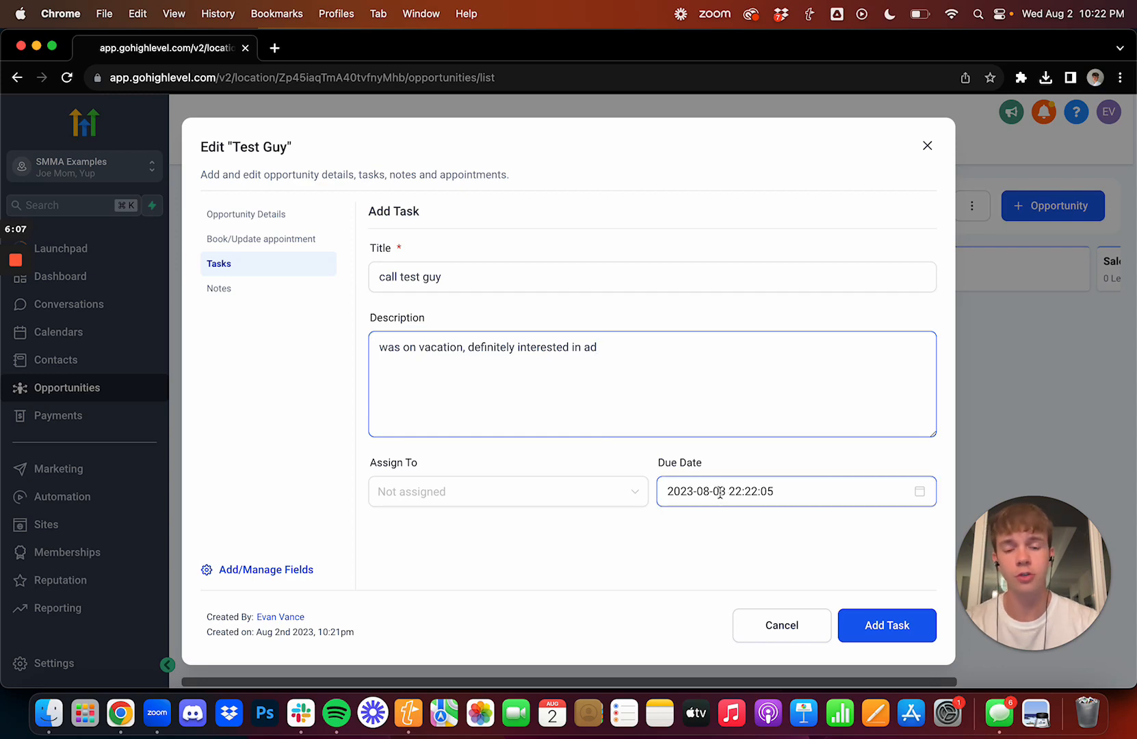
pyautogui.click(722, 491)
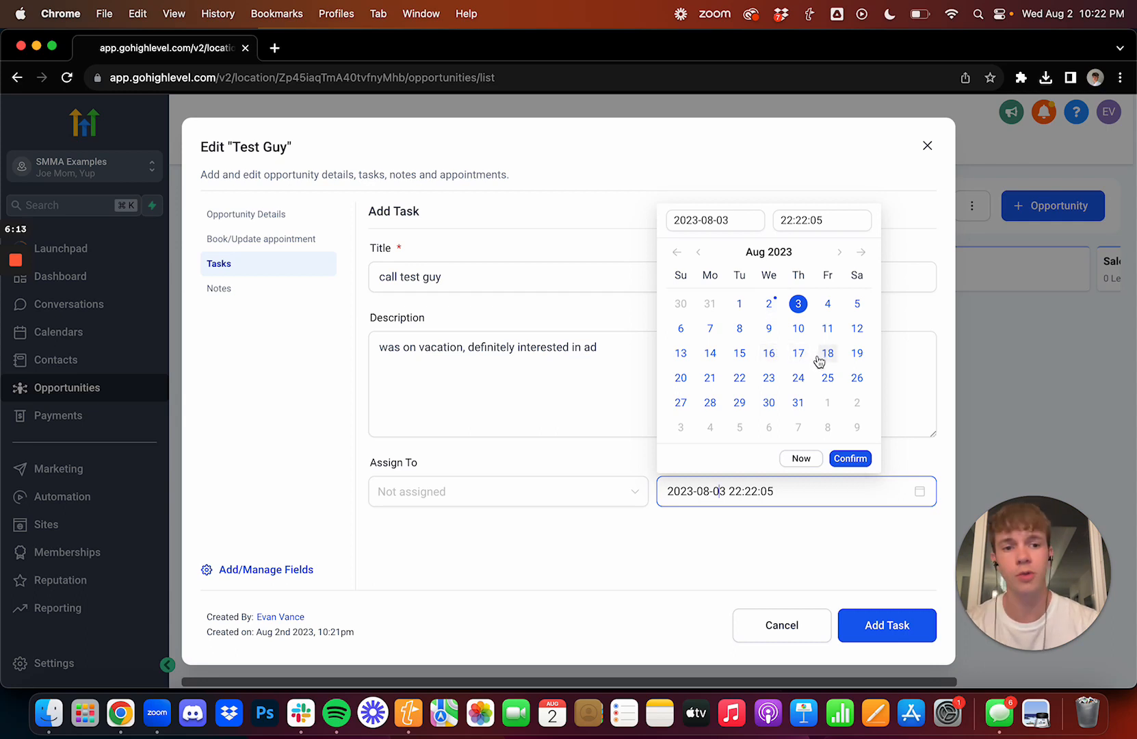
pyautogui.click(850, 459)
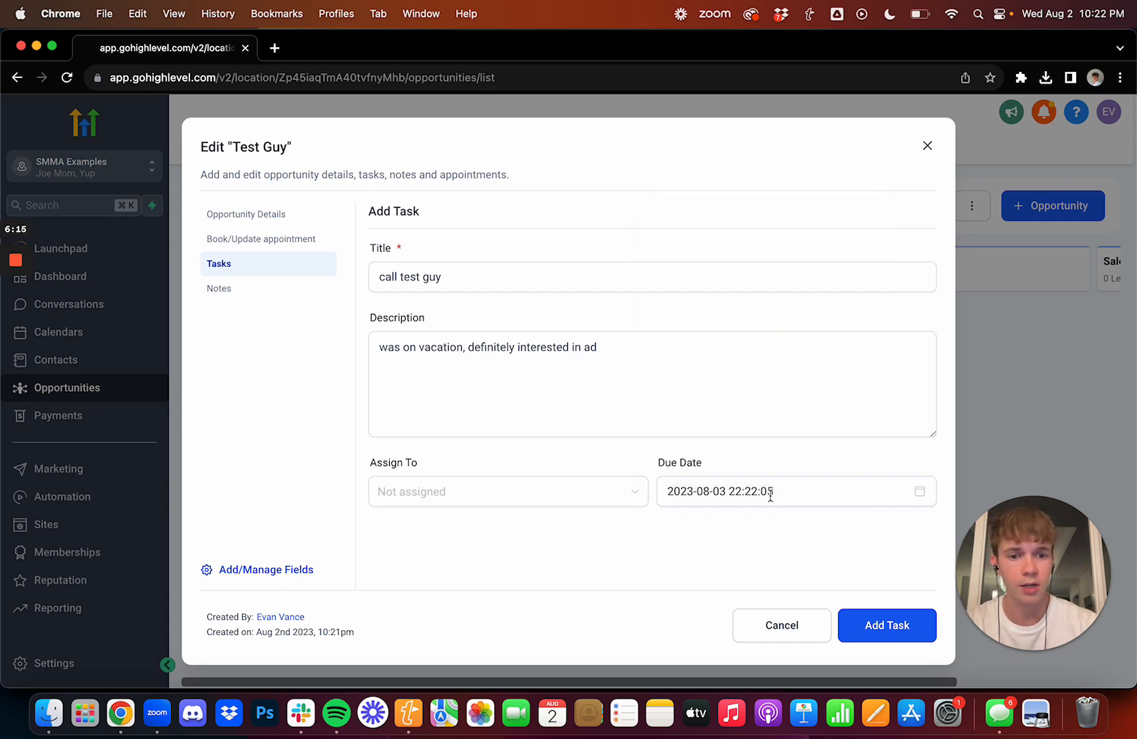
pyautogui.click(795, 491)
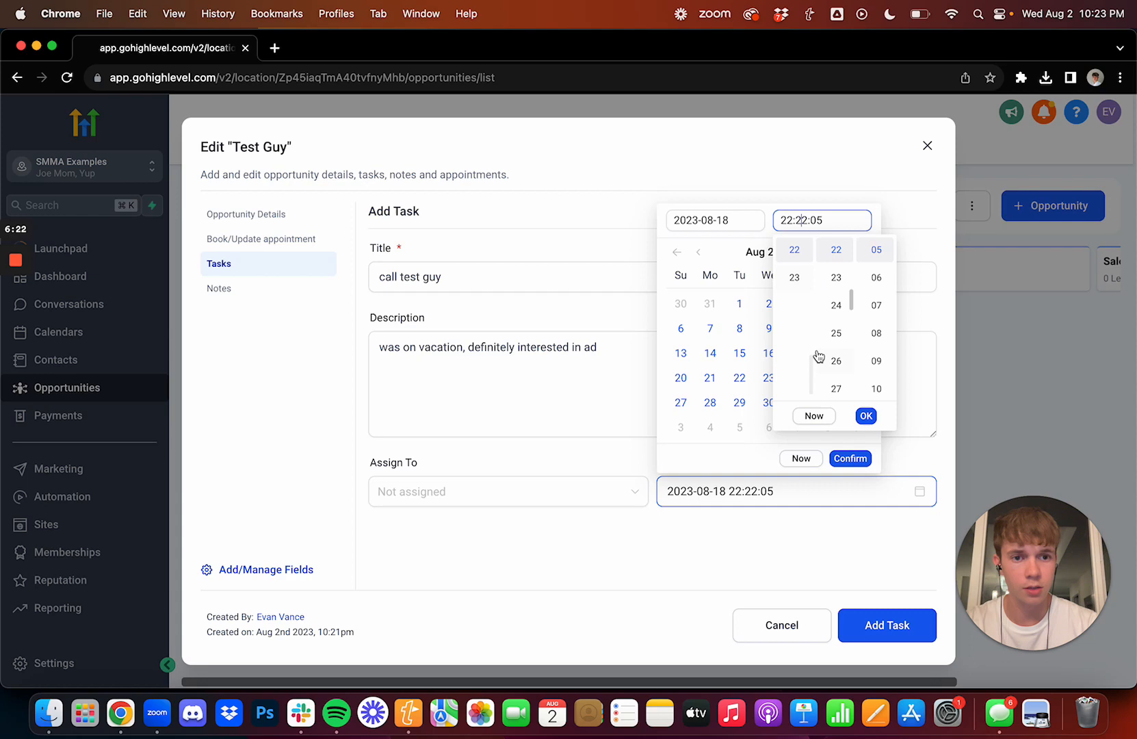
pyautogui.click(850, 458)
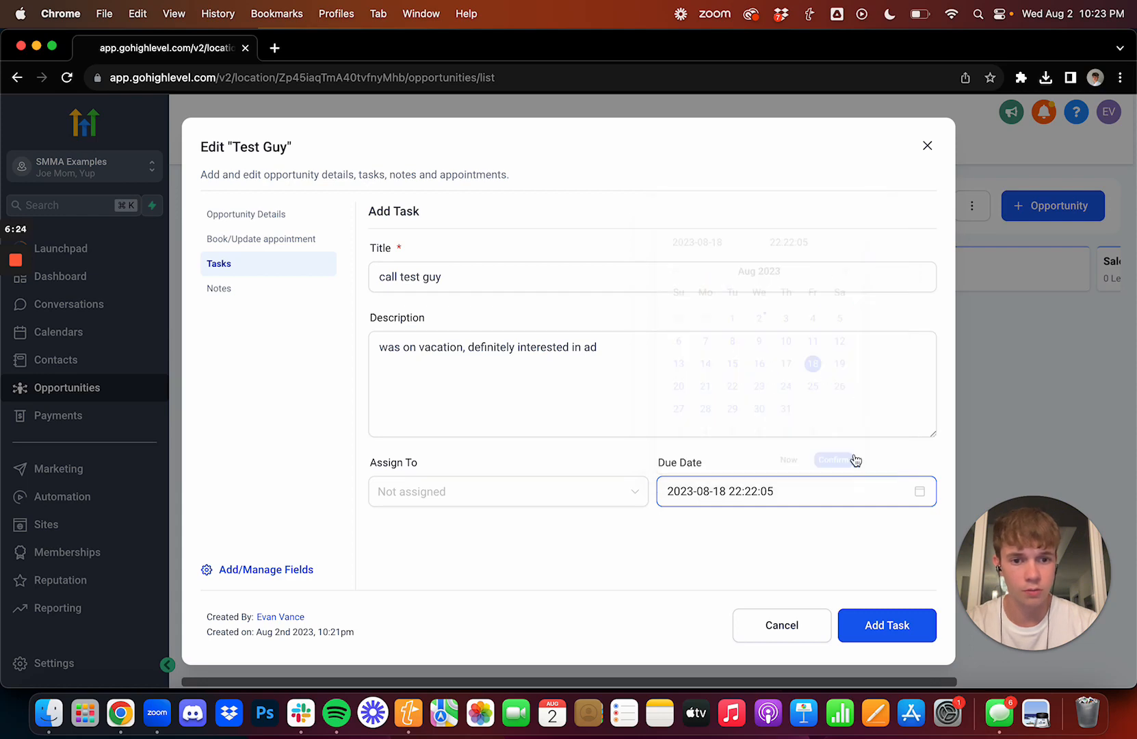
pyautogui.click(837, 459)
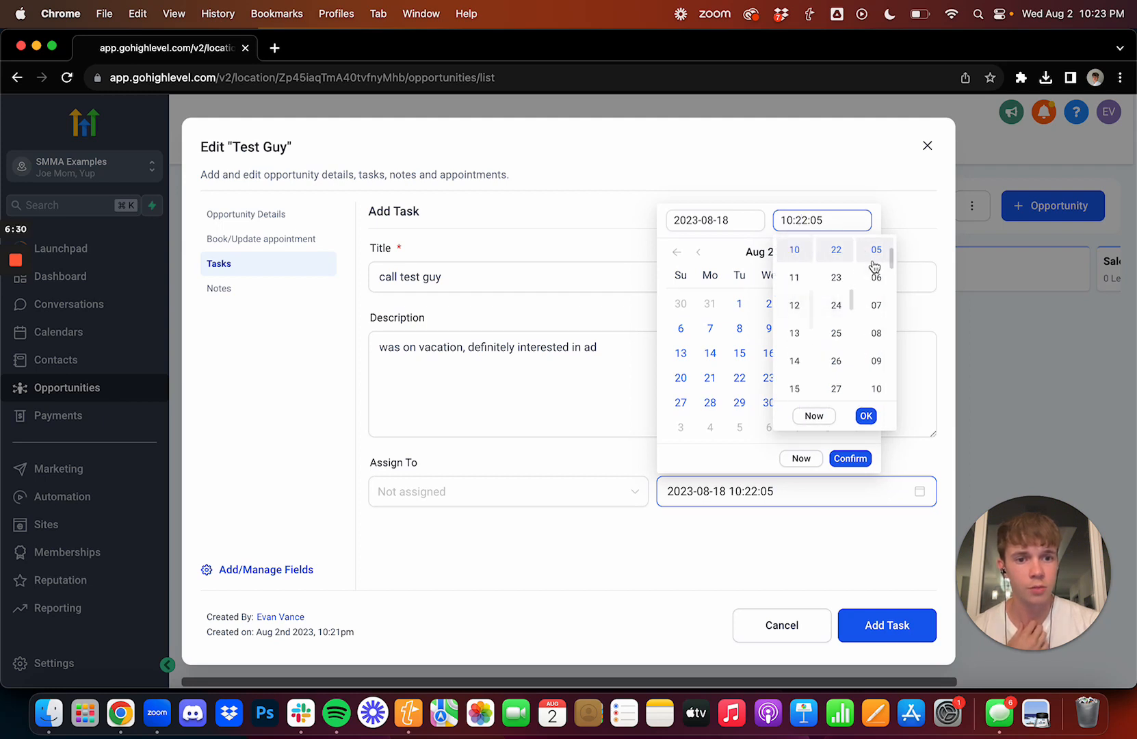
pyautogui.click(864, 416)
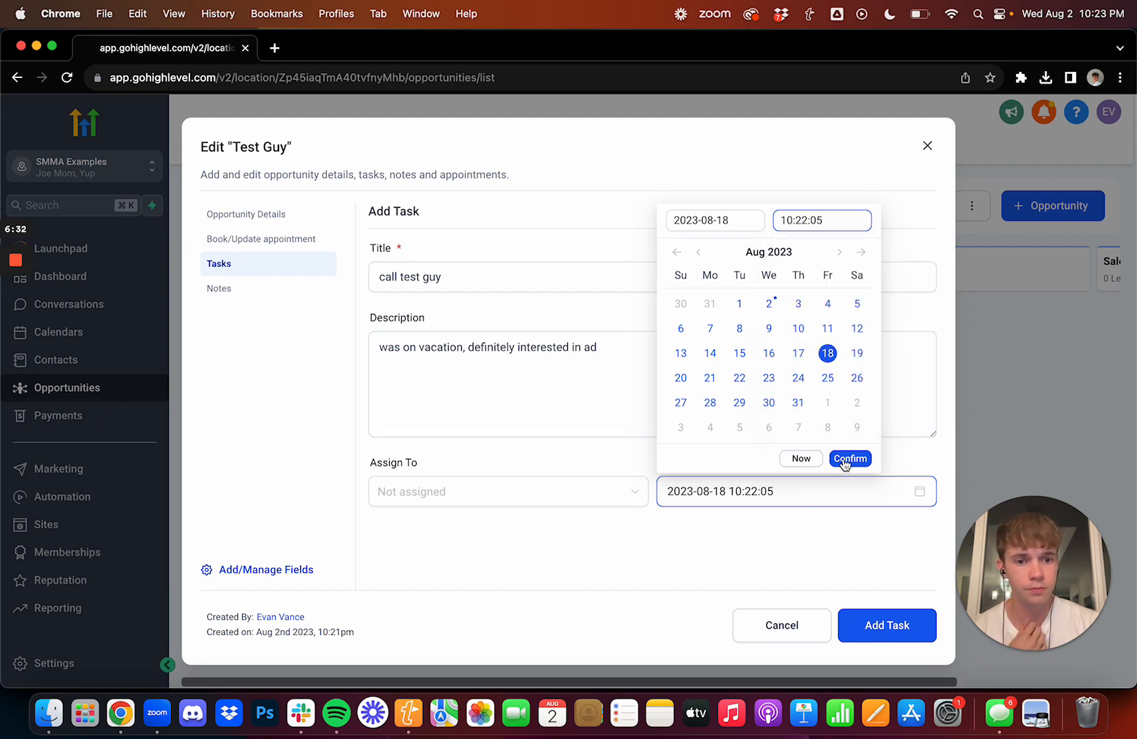
pyautogui.click(850, 458)
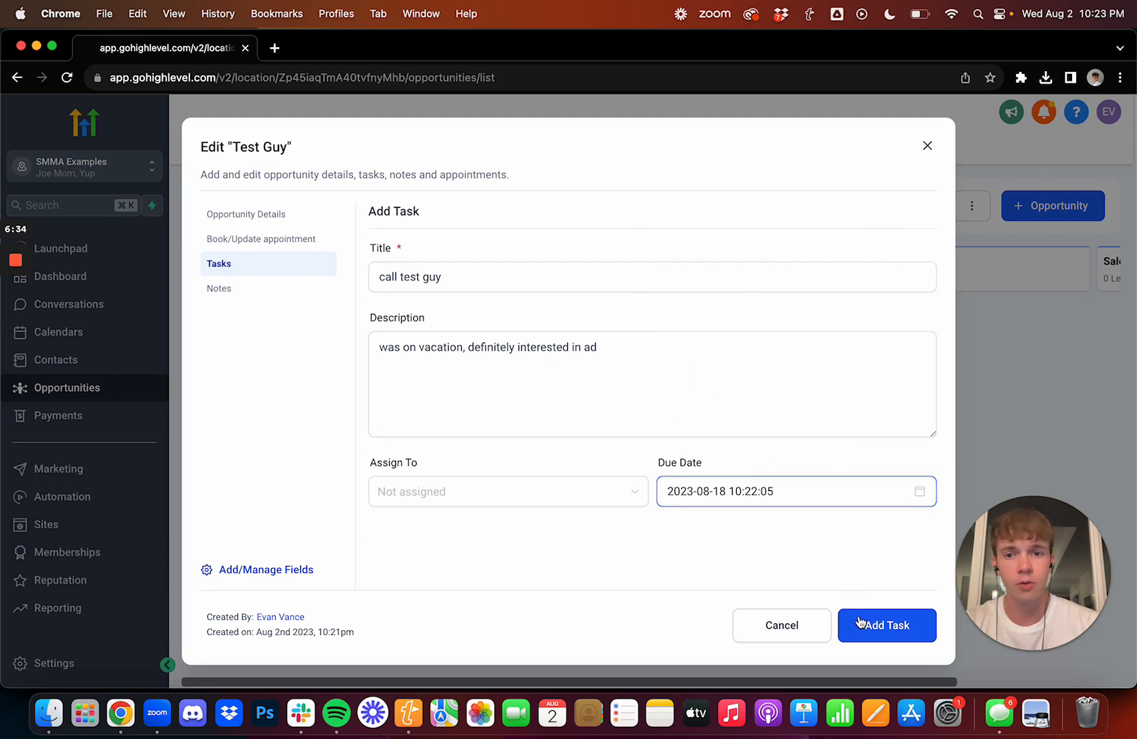
# Add the task and close the Test Guy edit window
pyautogui.click(632, 421)
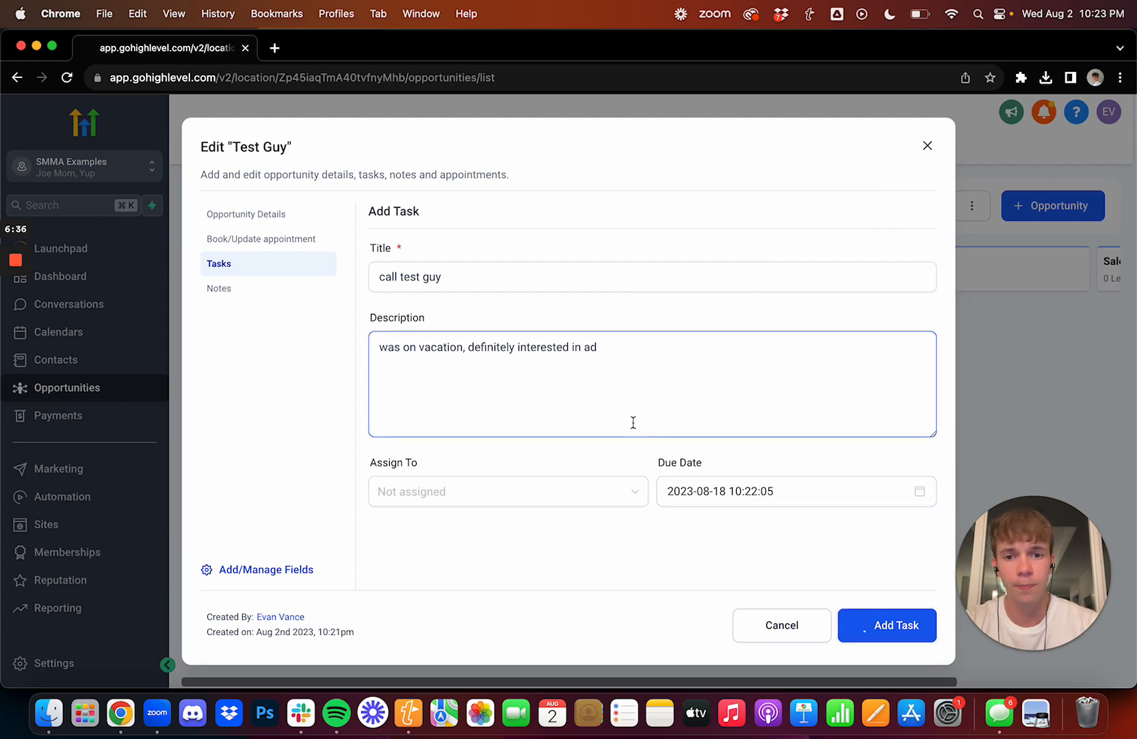
pyautogui.click(887, 626)
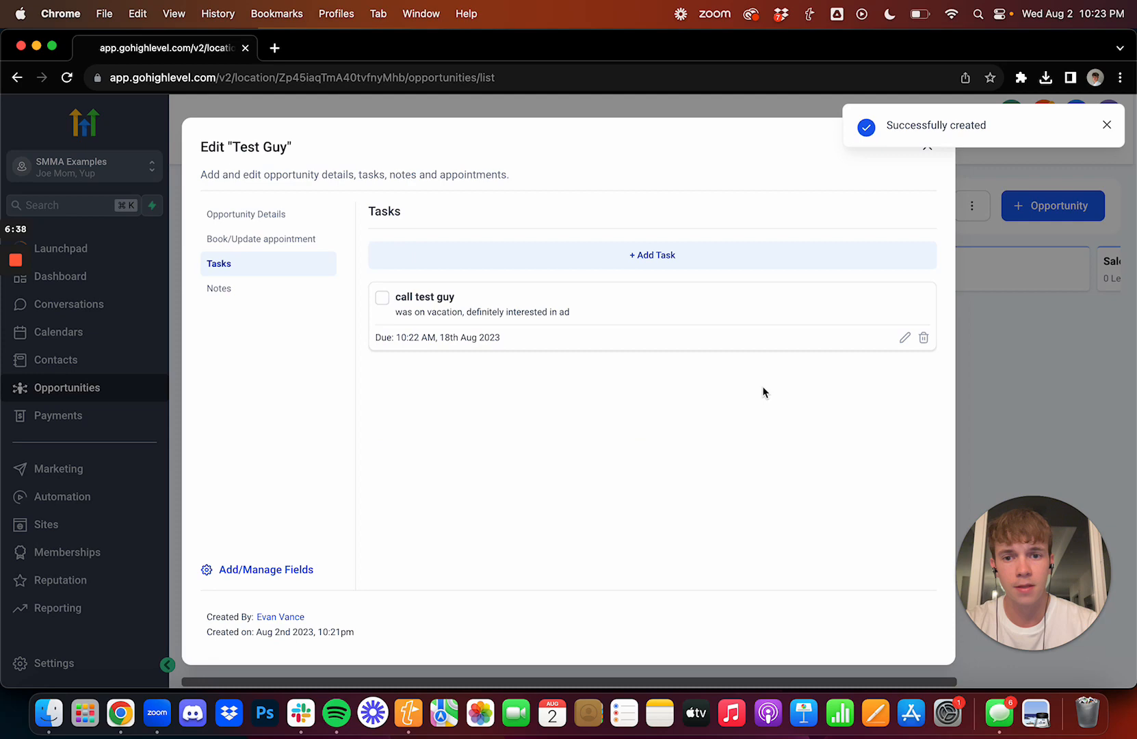
pyautogui.click(1053, 205)
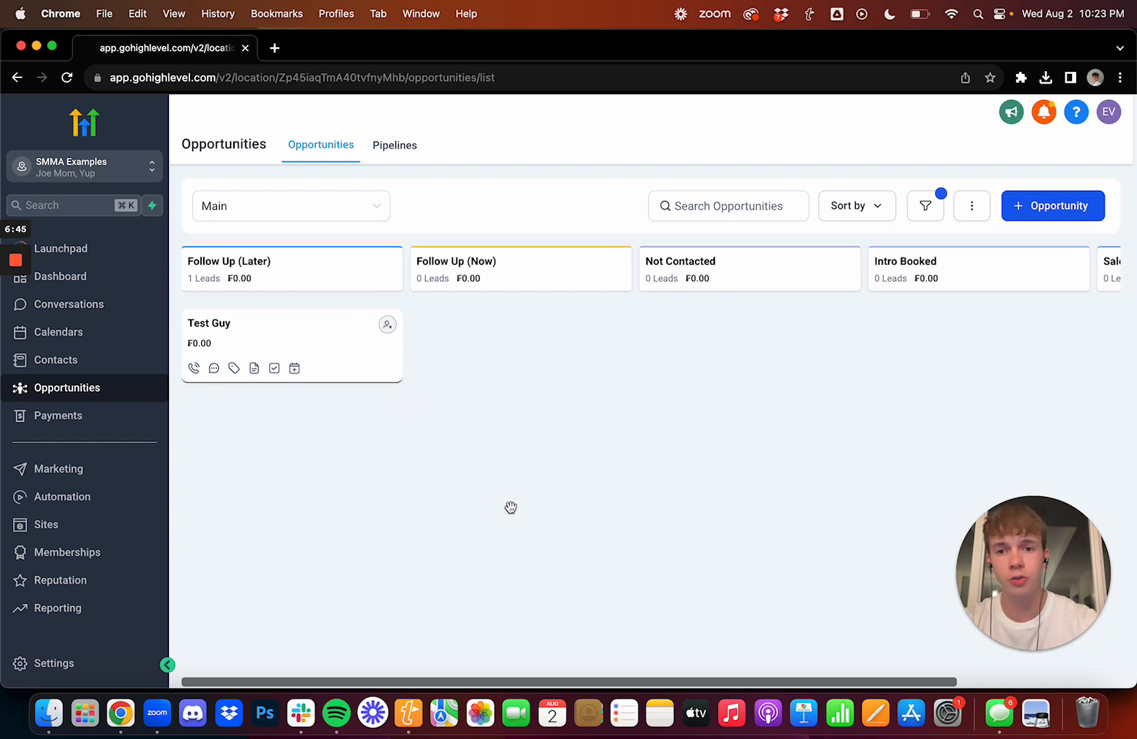
pyautogui.moveTo(312, 331)
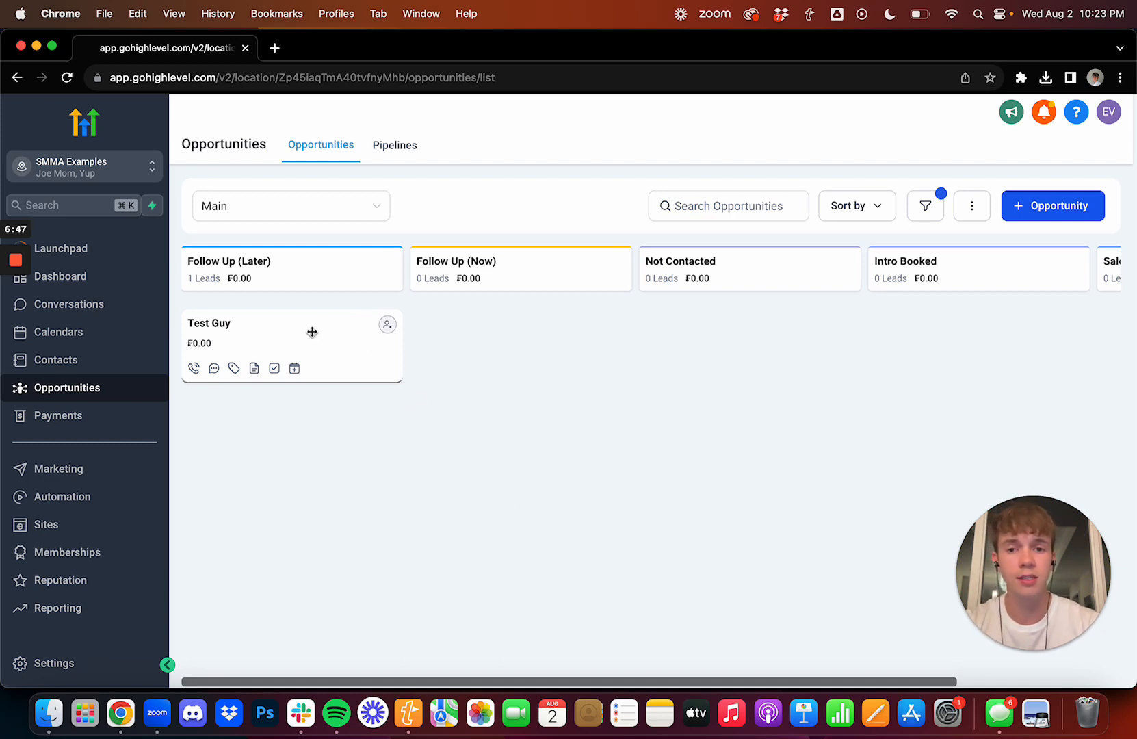
# Drag the Test Guy card from Follow Up (Later) to the Follow Up (Now) column
pyautogui.moveTo(290, 346); pyautogui.dragTo(520, 346)
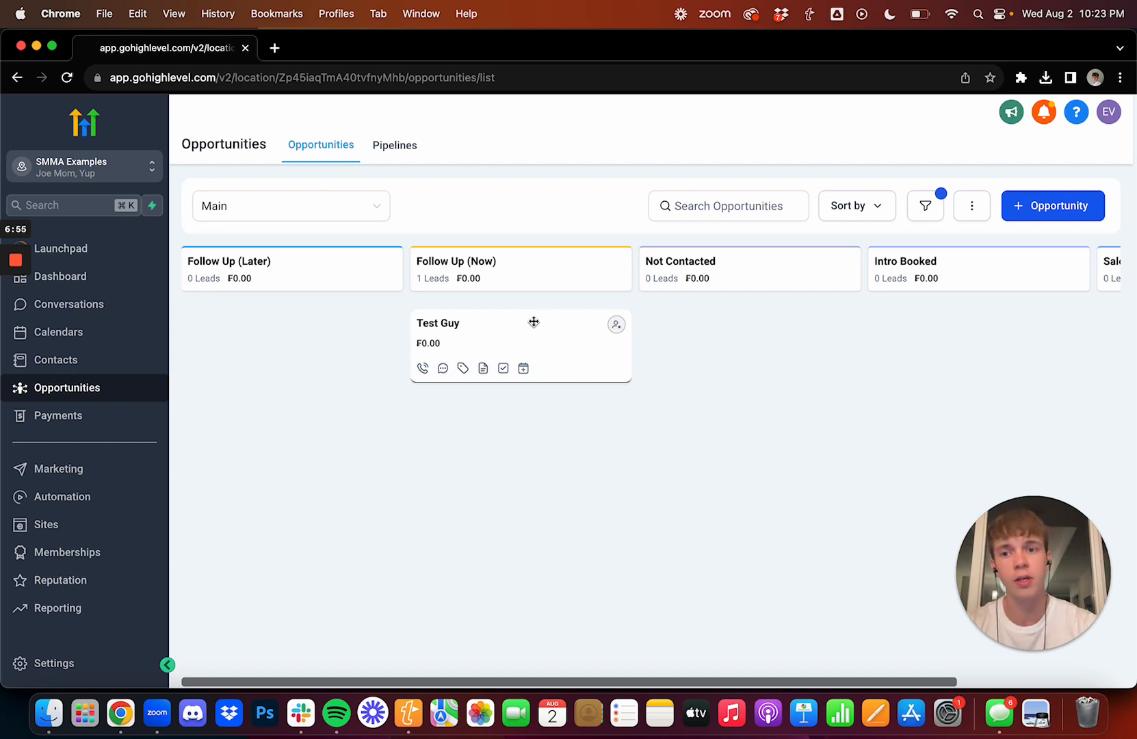
pyautogui.moveTo(569, 325)
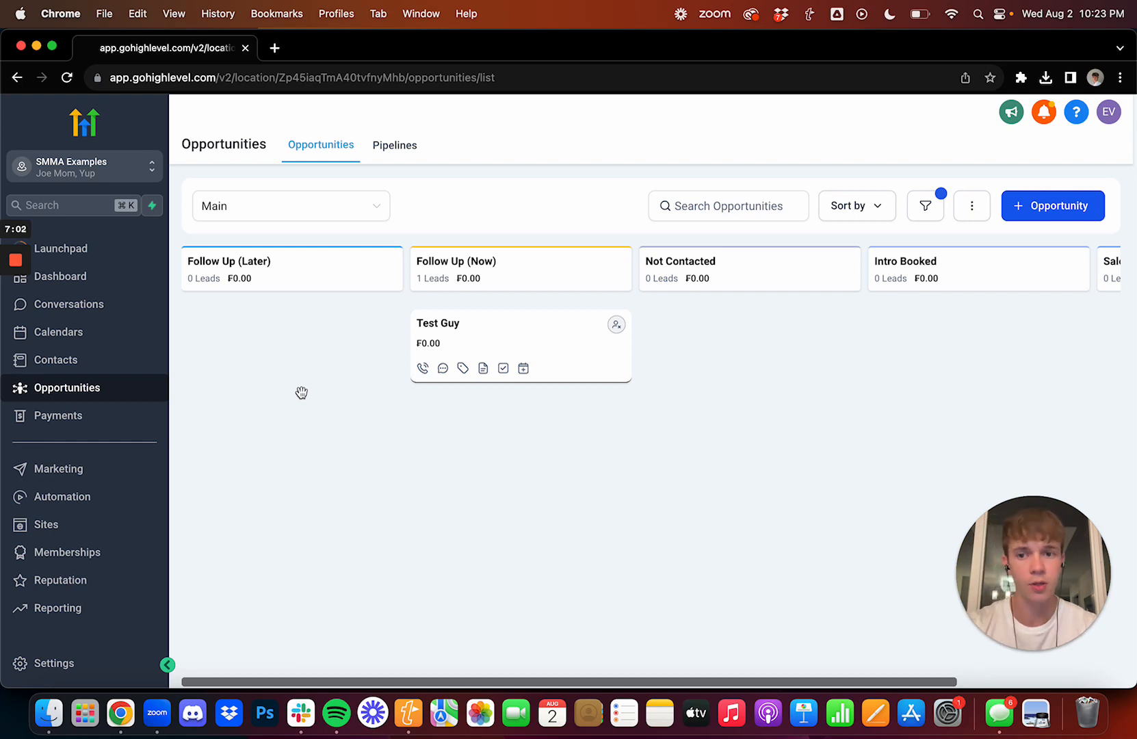
pyautogui.moveTo(62, 495)
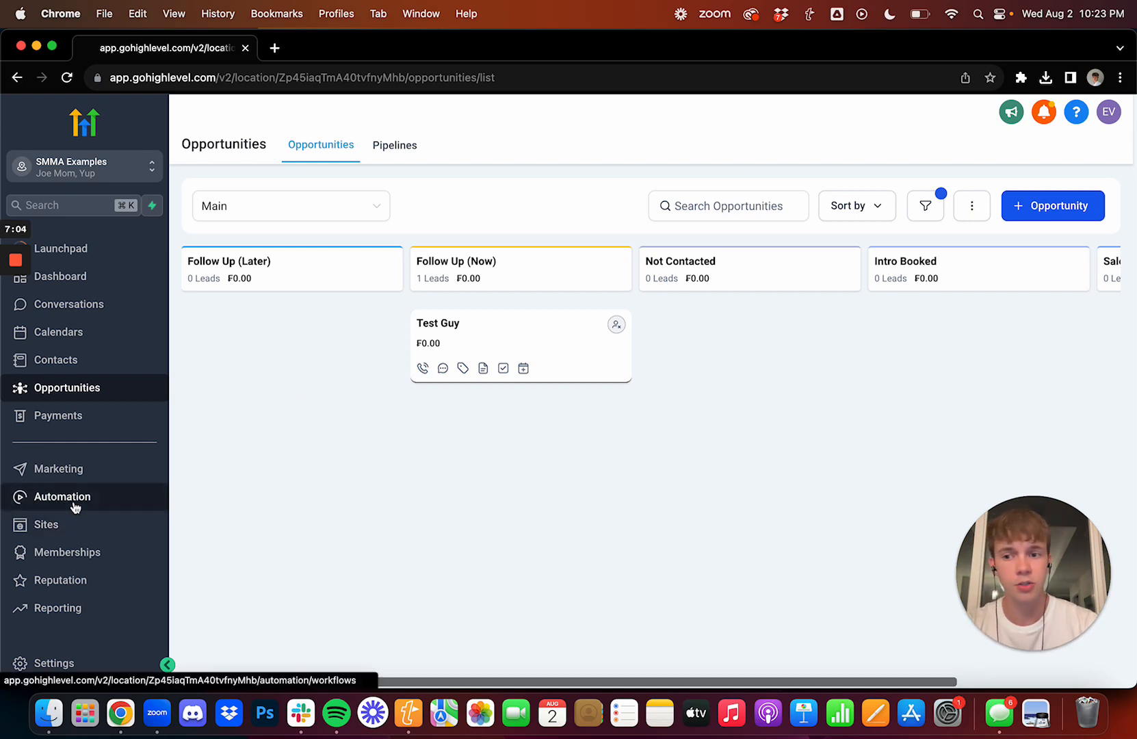
# Create a new workflow from Automation and search its trigger list for 'task'
pyautogui.click(61, 495)
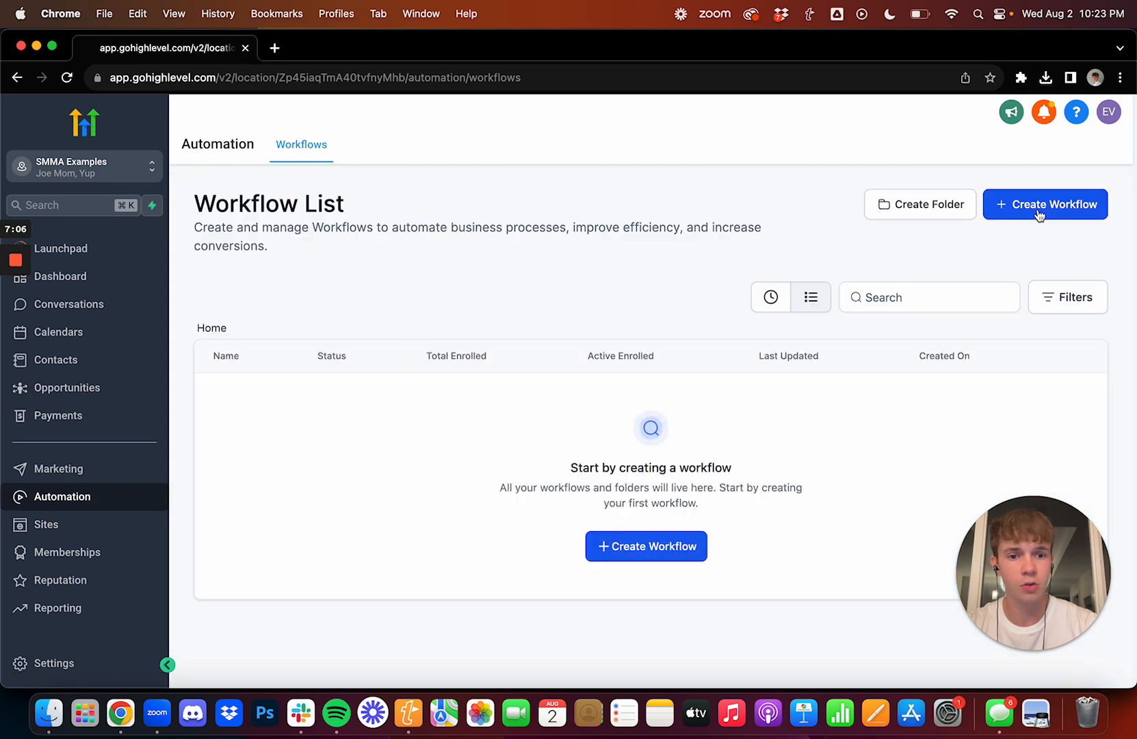
pyautogui.click(1044, 204)
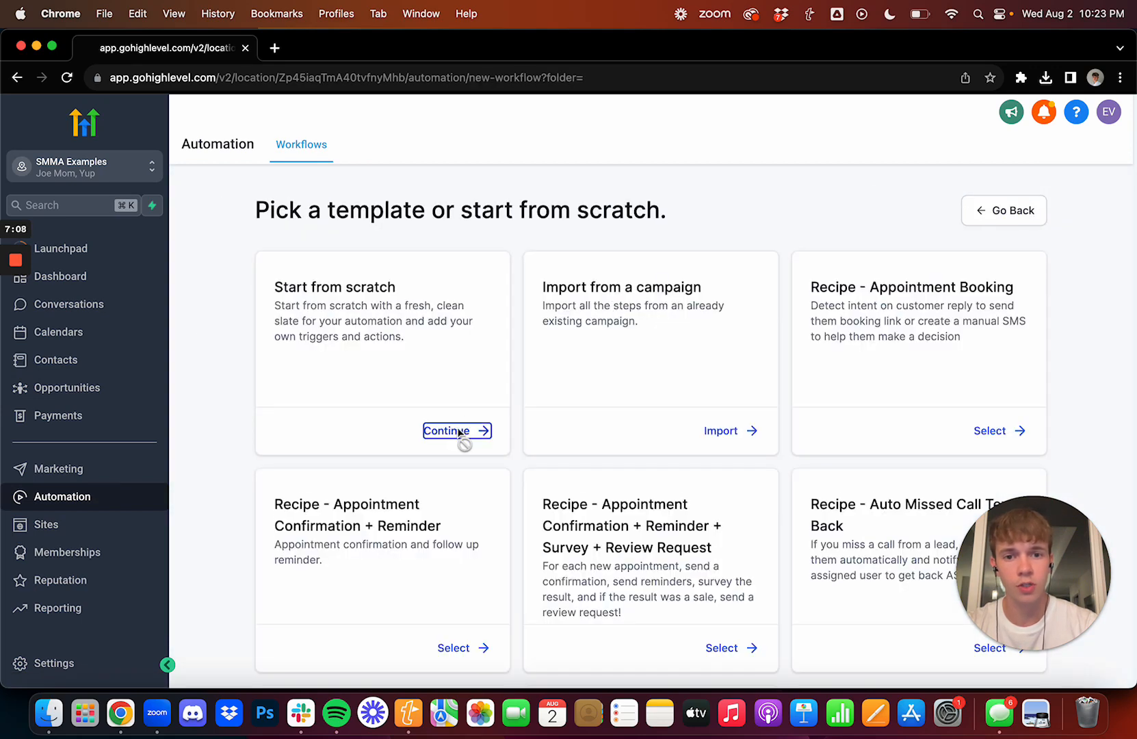
pyautogui.click(457, 431)
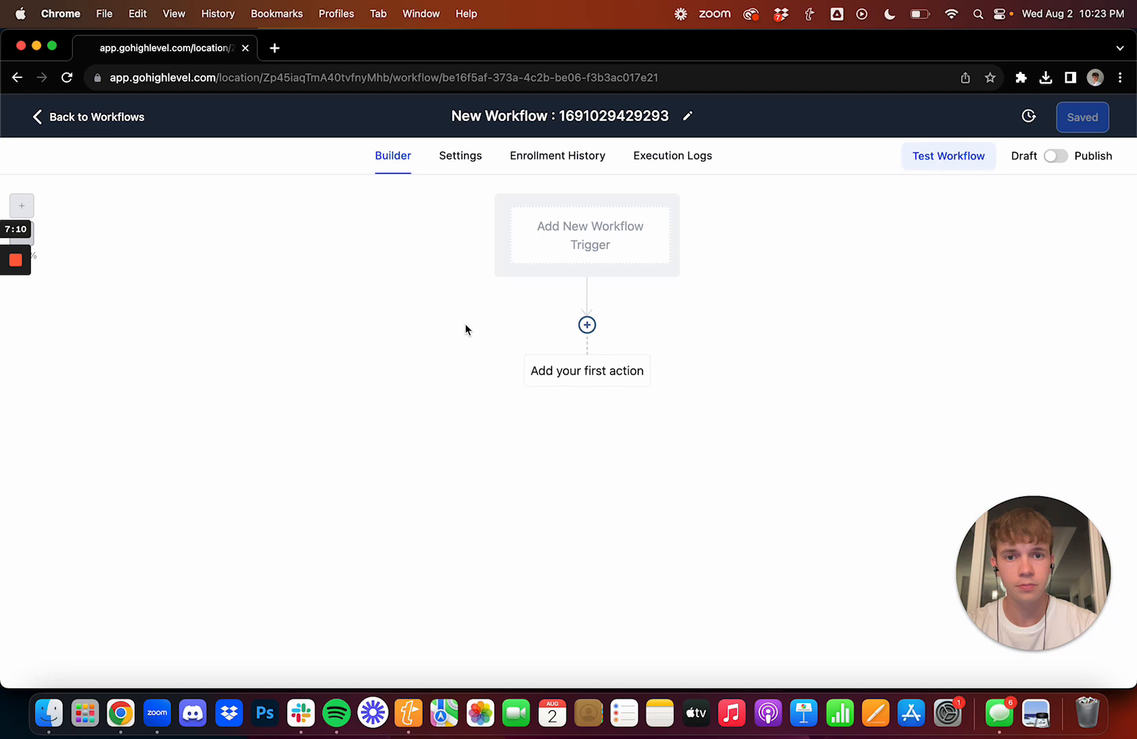
pyautogui.moveTo(594, 250)
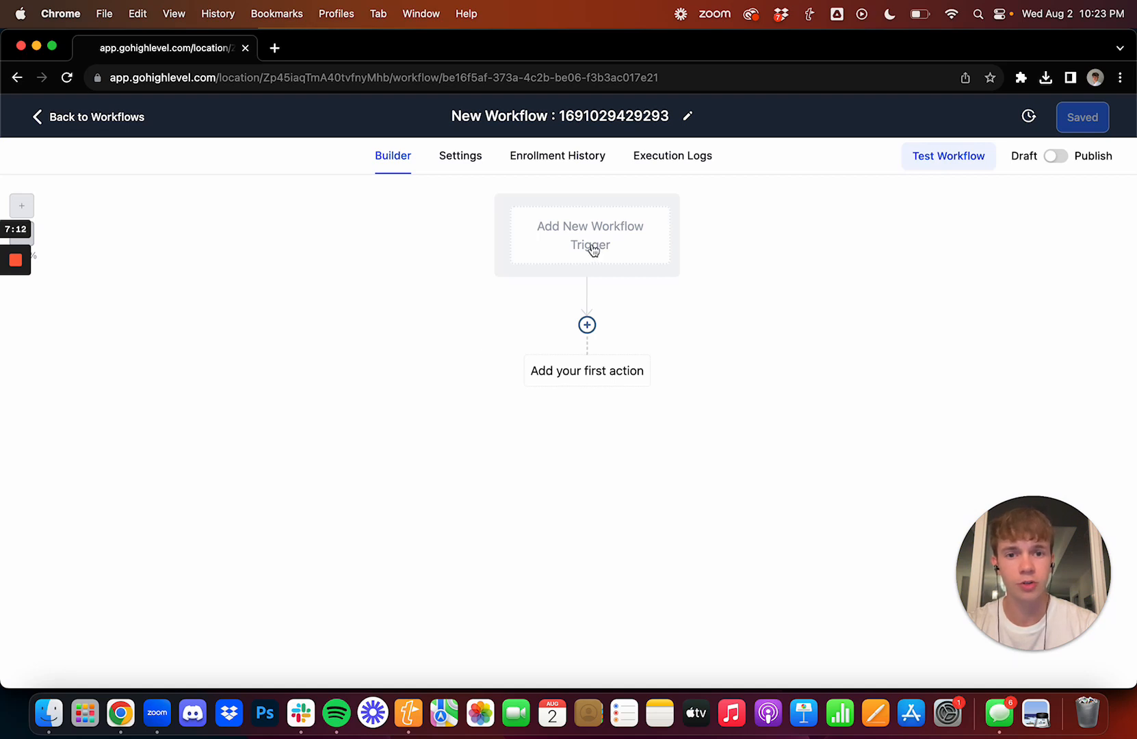
pyautogui.write('task')
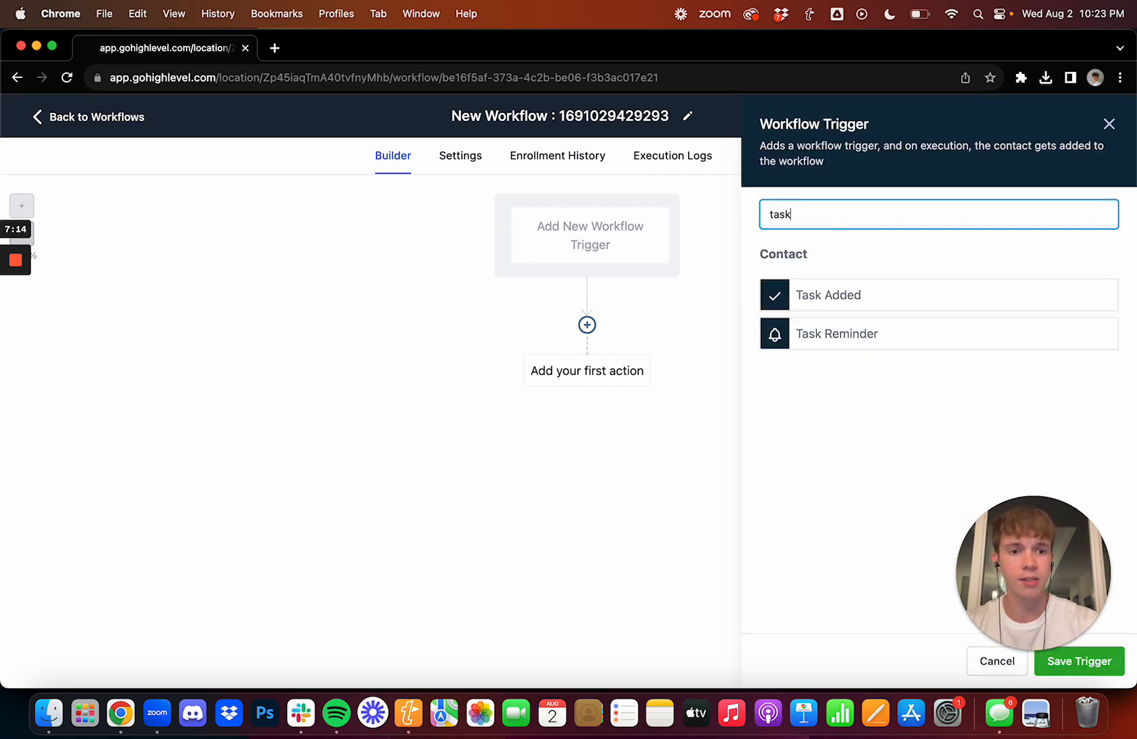
# Save a Task Reminder trigger filtered to After no. of days = 1
pyautogui.click(836, 334)
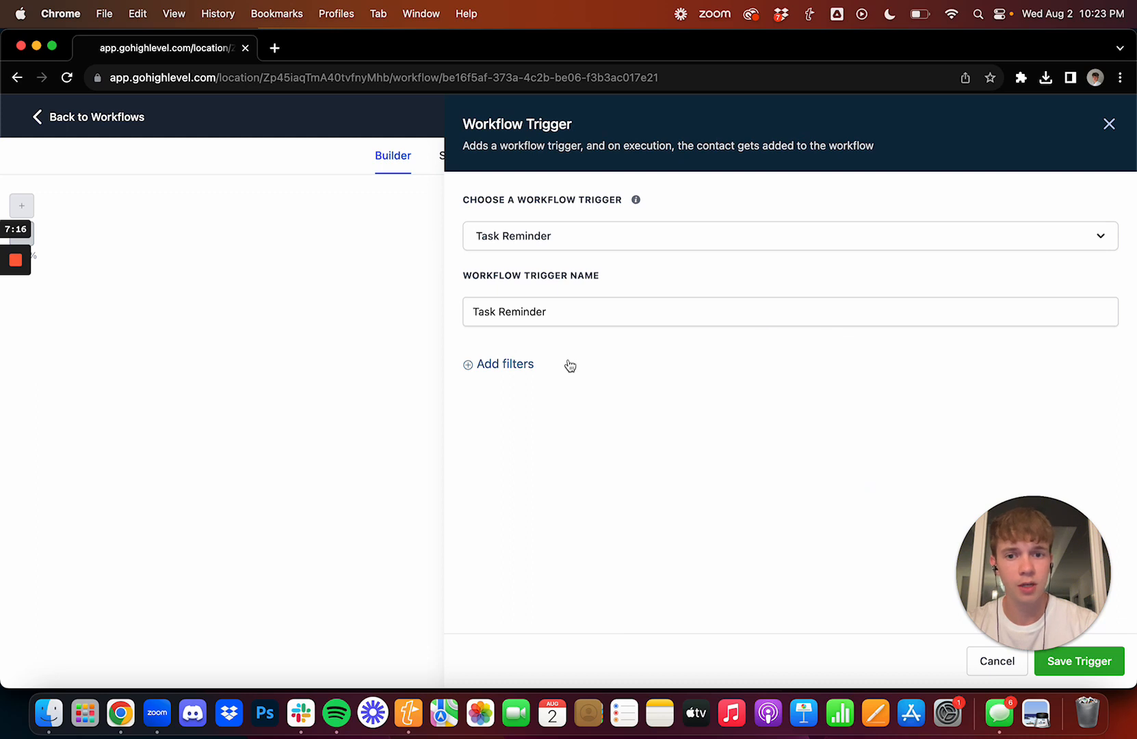
pyautogui.click(500, 363)
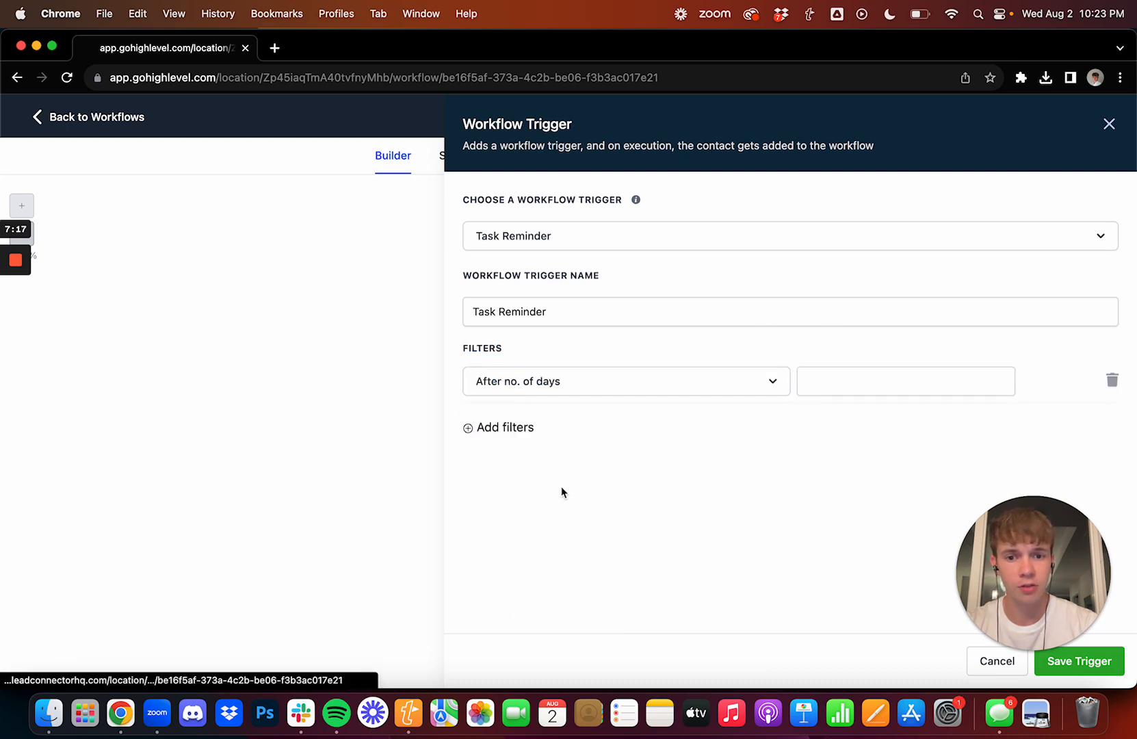
pyautogui.write('1')
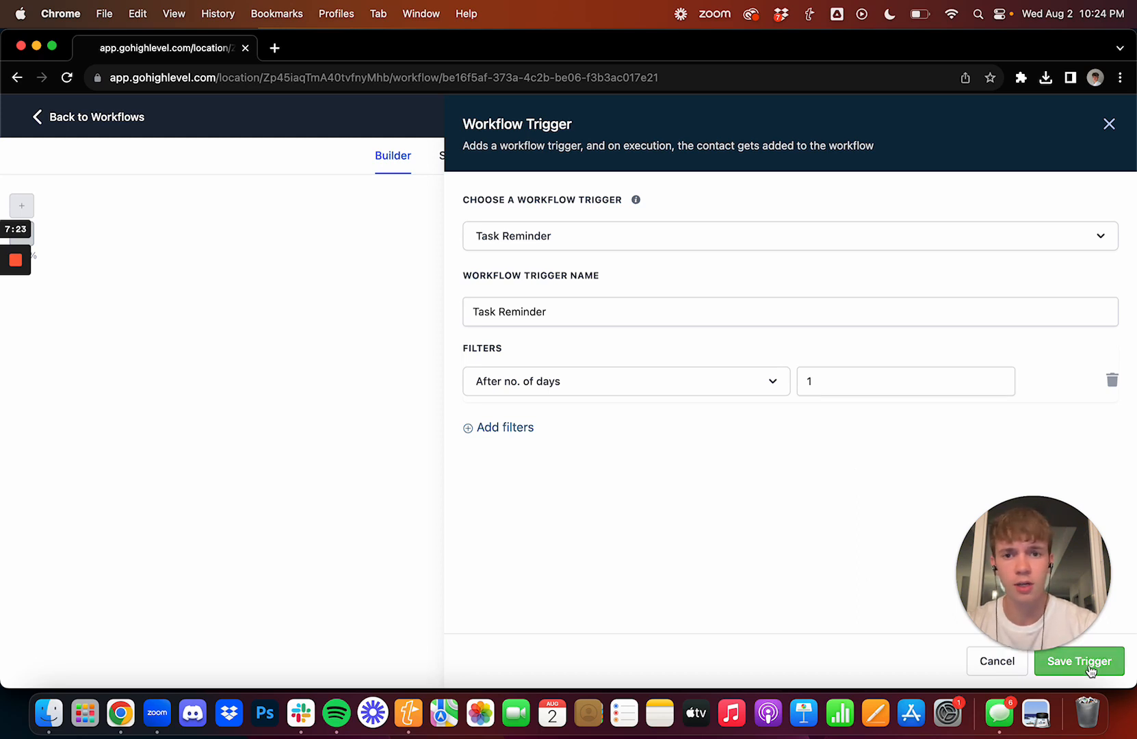
pyautogui.click(1078, 661)
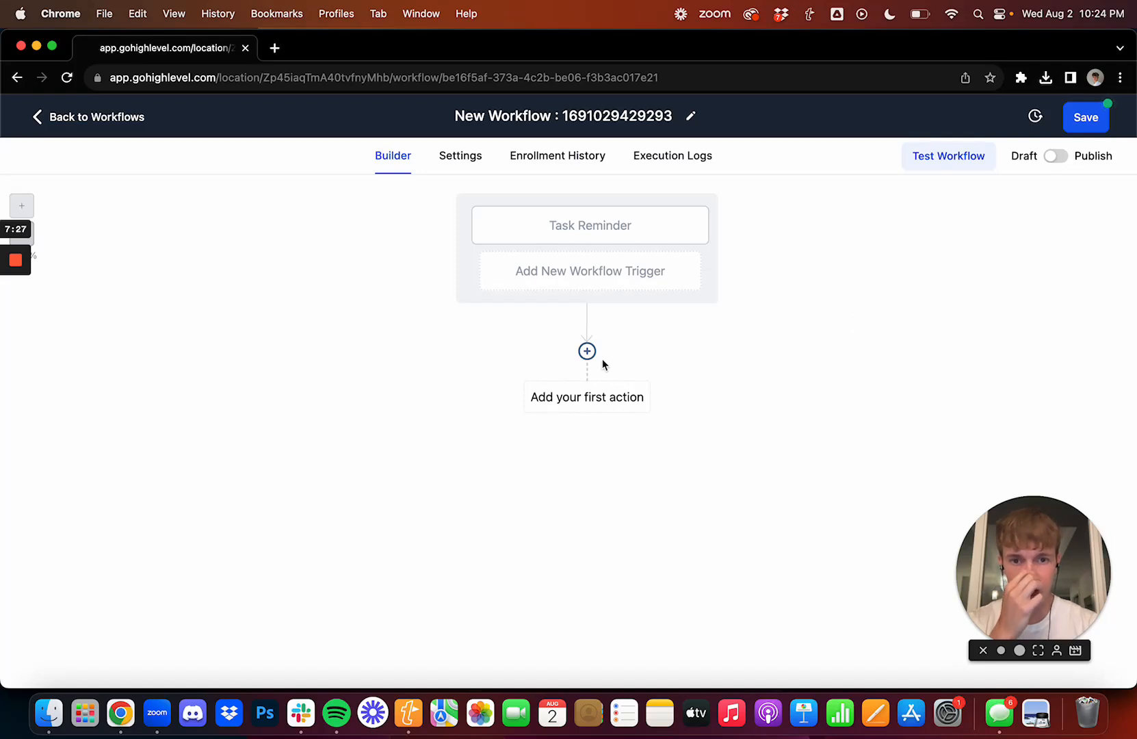
# Add a Create/Update Opportunity action: Main pipeline, Follow Up (Now) stage, moves to previous stages allowed
pyautogui.click(587, 352)
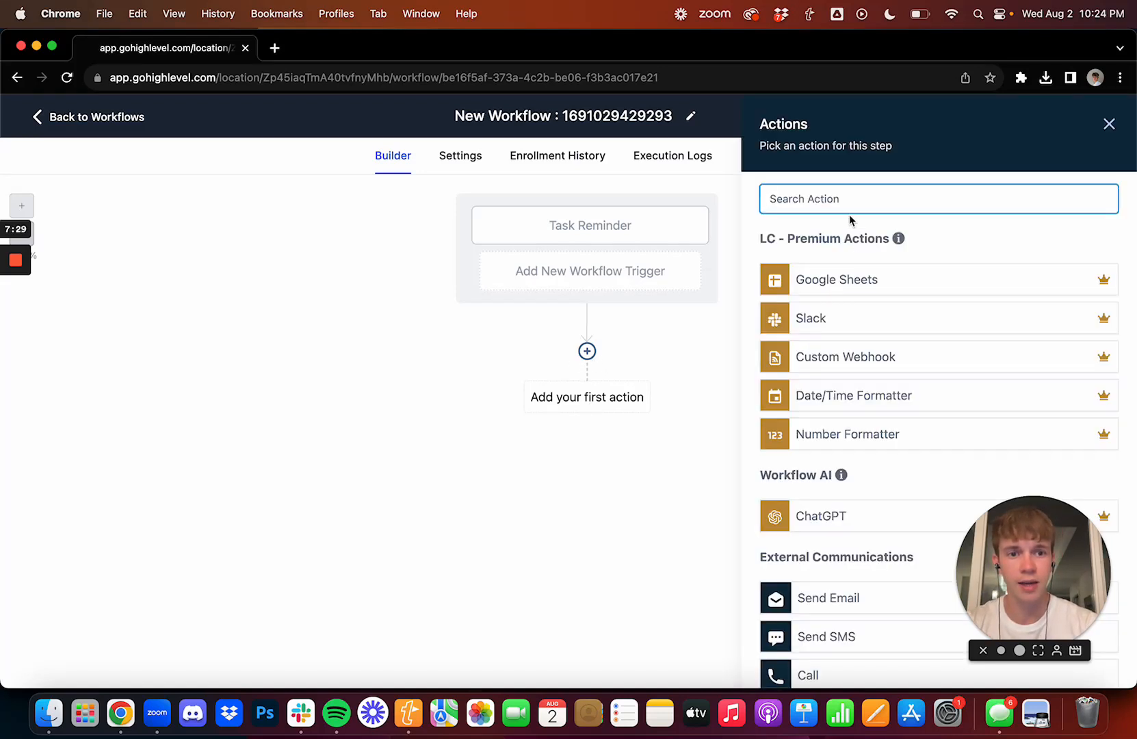
pyautogui.write('oppo')
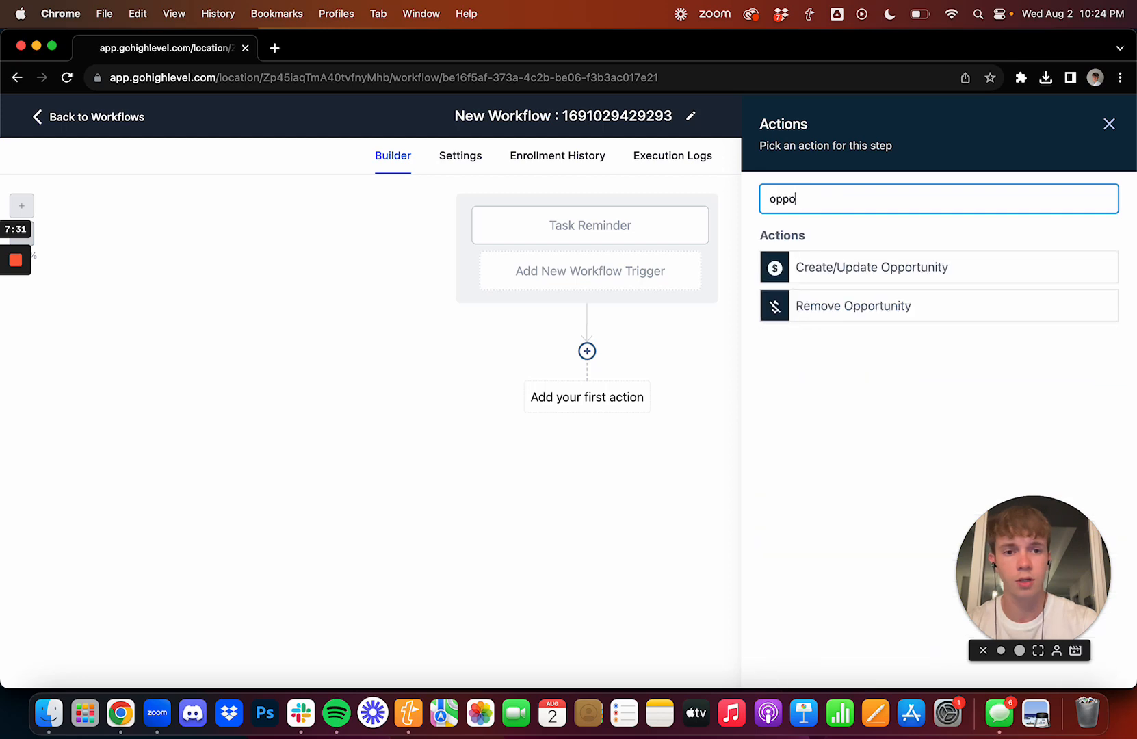
pyautogui.click(873, 267)
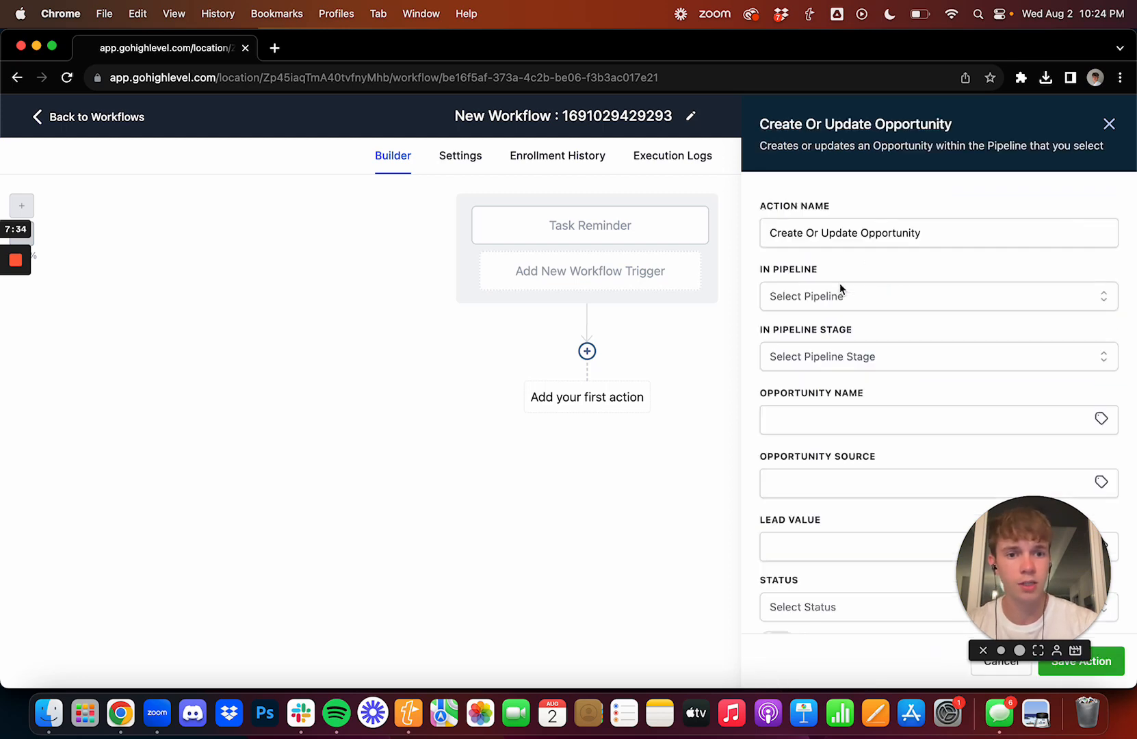
pyautogui.click(938, 355)
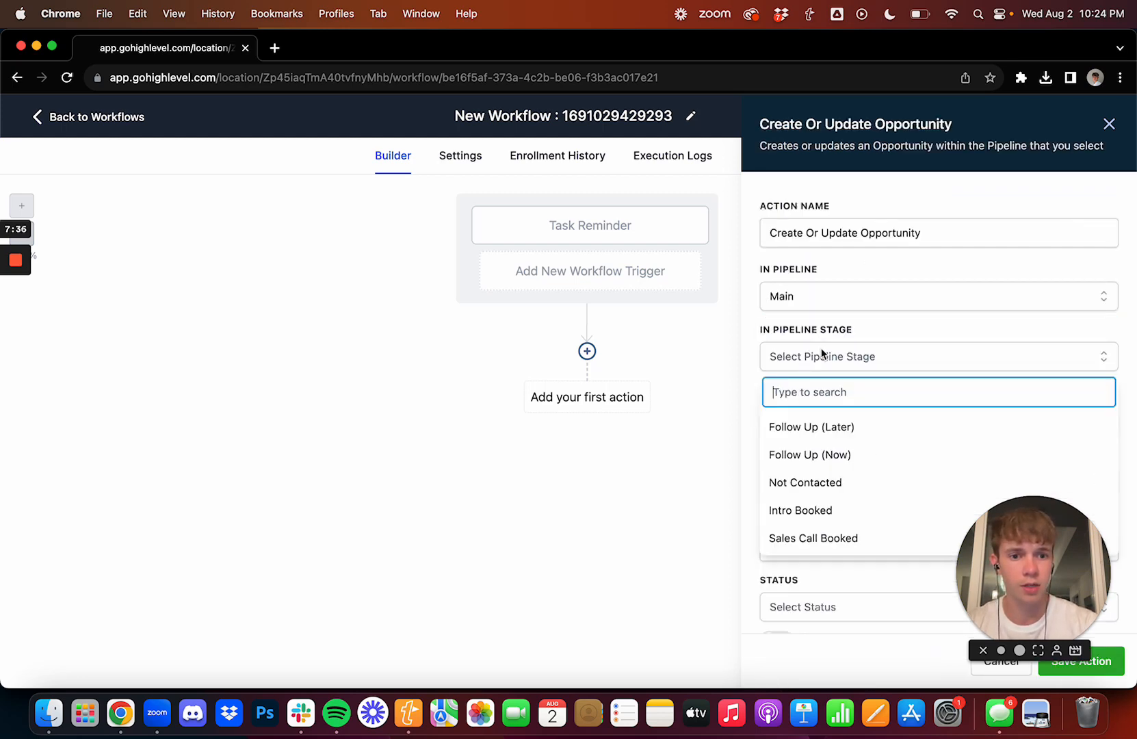
pyautogui.click(809, 455)
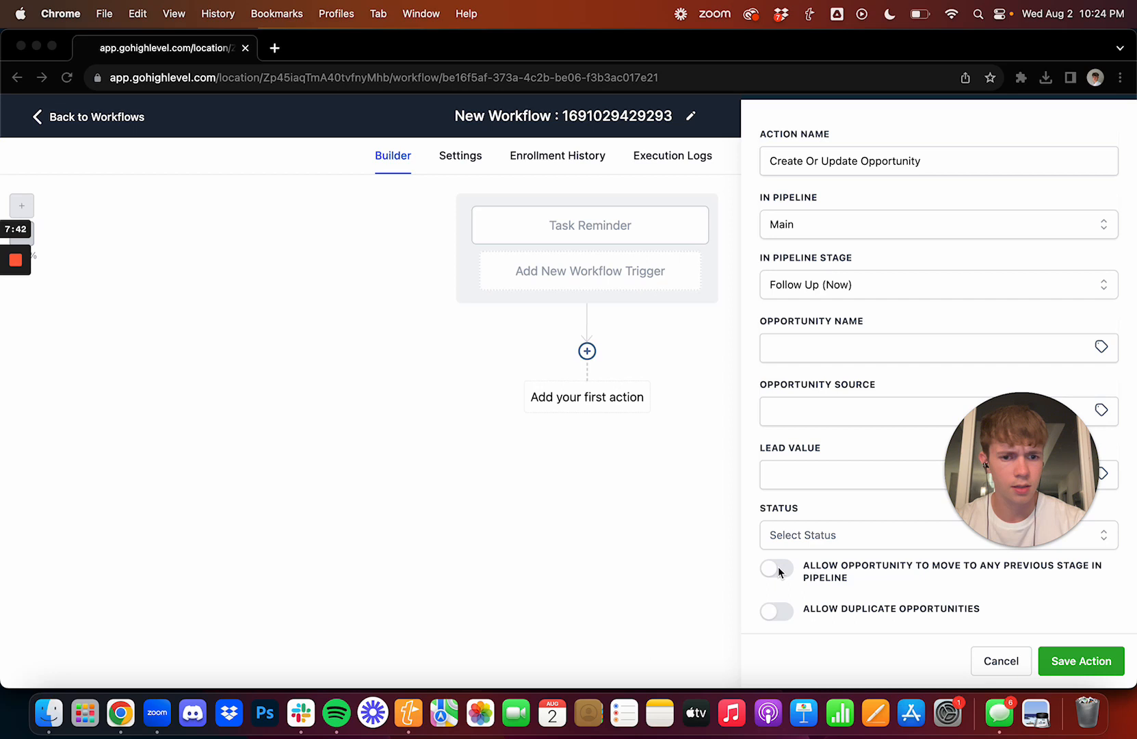
pyautogui.click(776, 570)
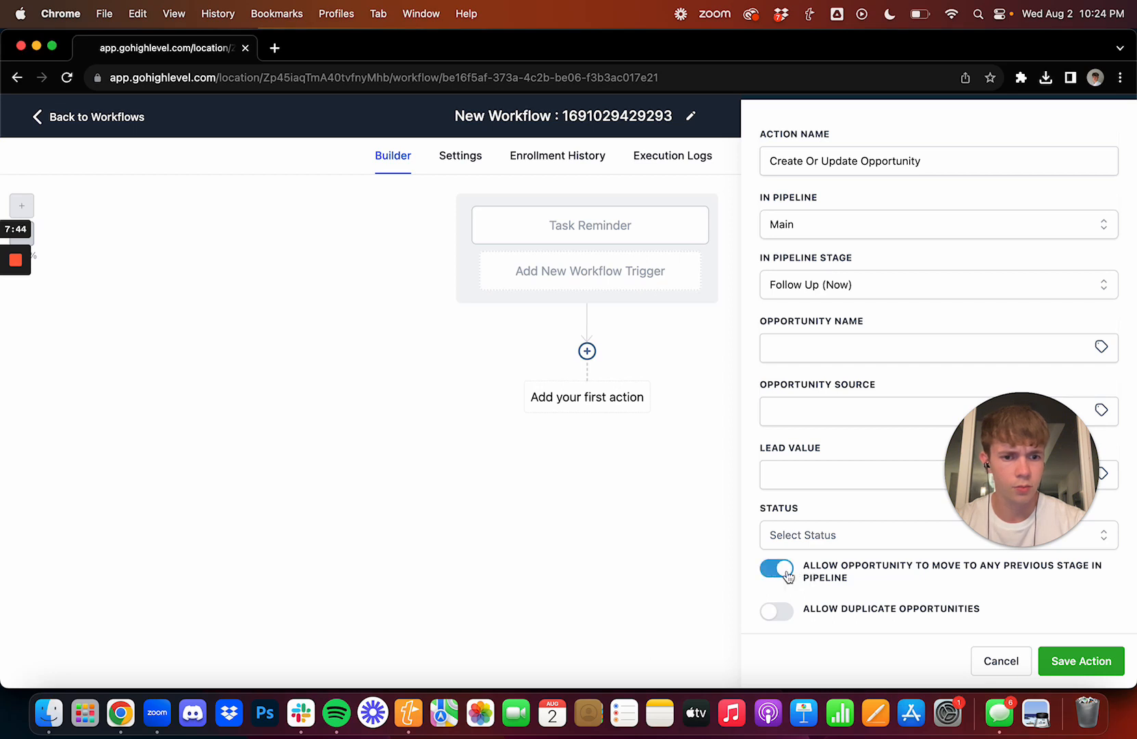
pyautogui.click(1081, 661)
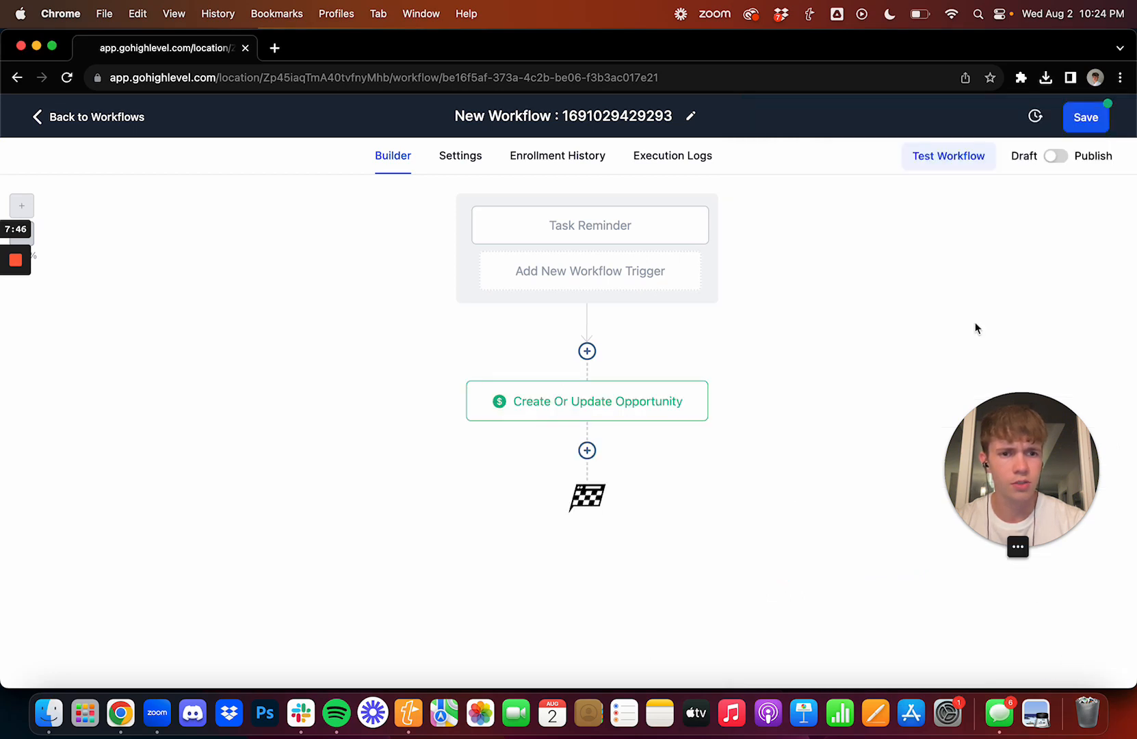
# Rename the workflow 'cool stuff', publish and save it, then return to the workflows list
pyautogui.click(1057, 156)
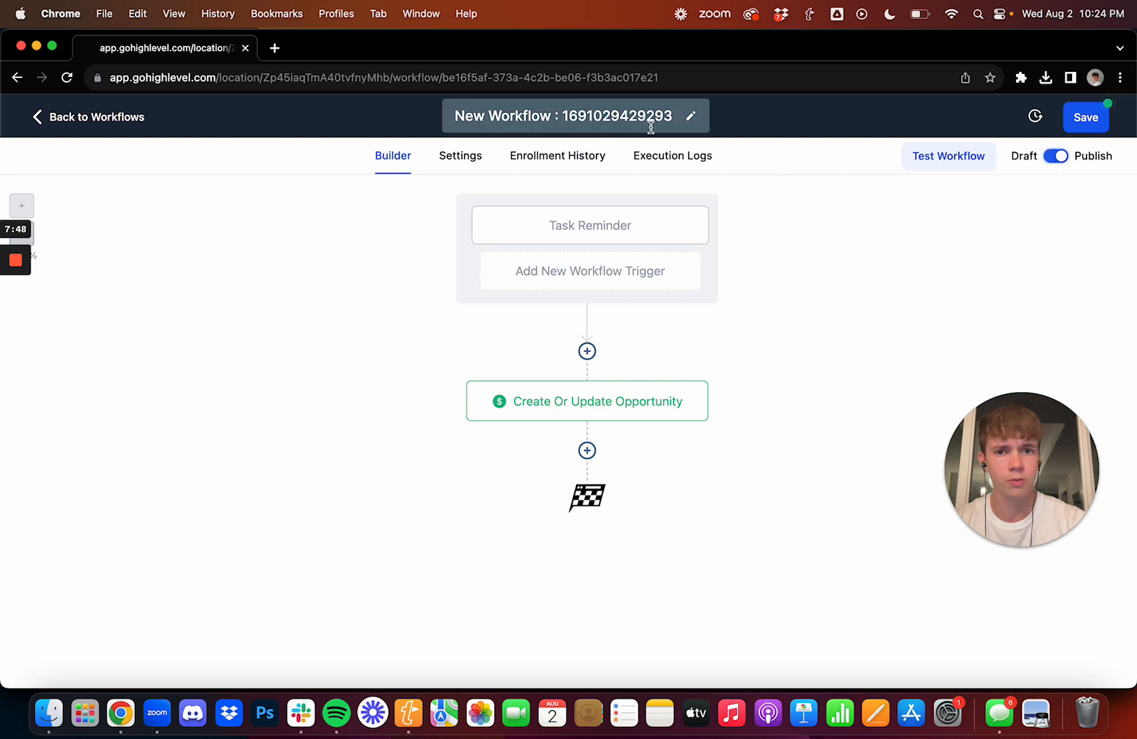
pyautogui.write('cool')
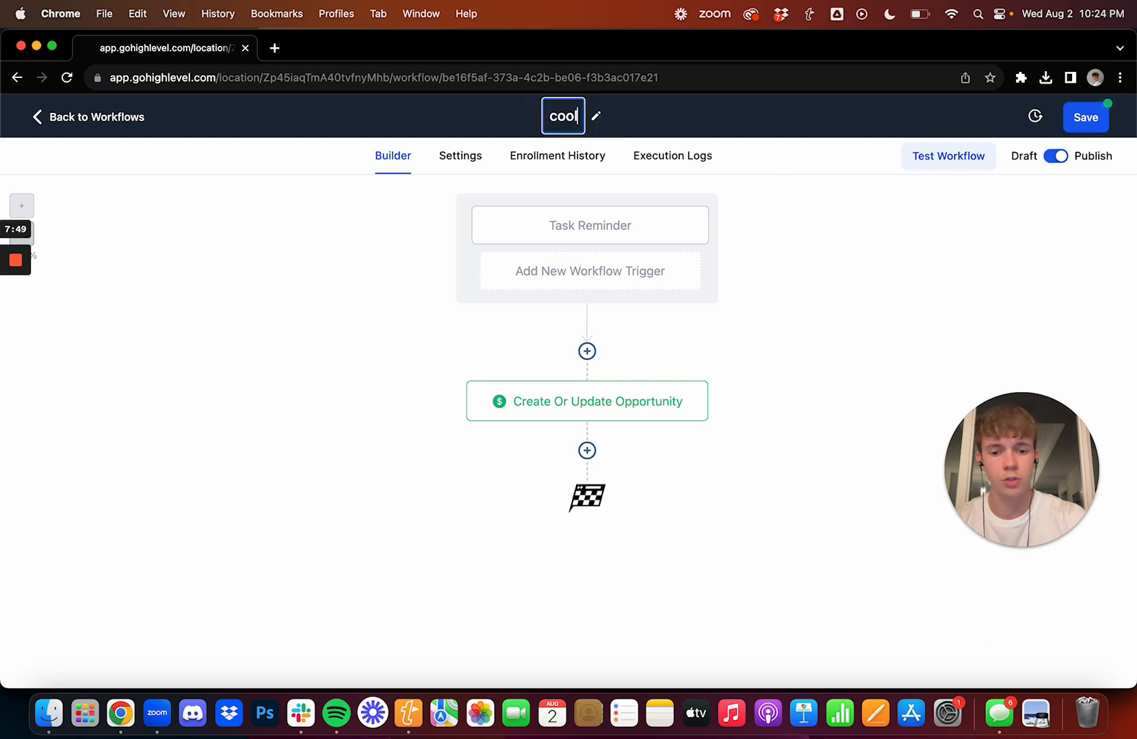
pyautogui.click(1087, 116)
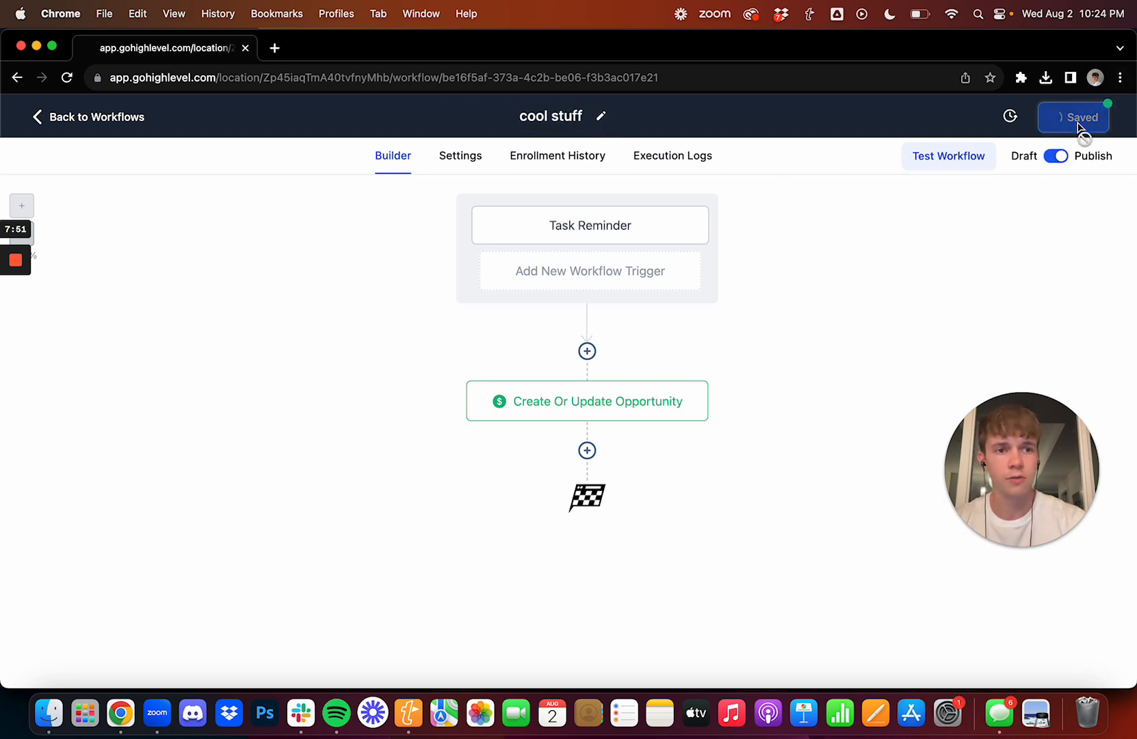
pyautogui.click(1074, 117)
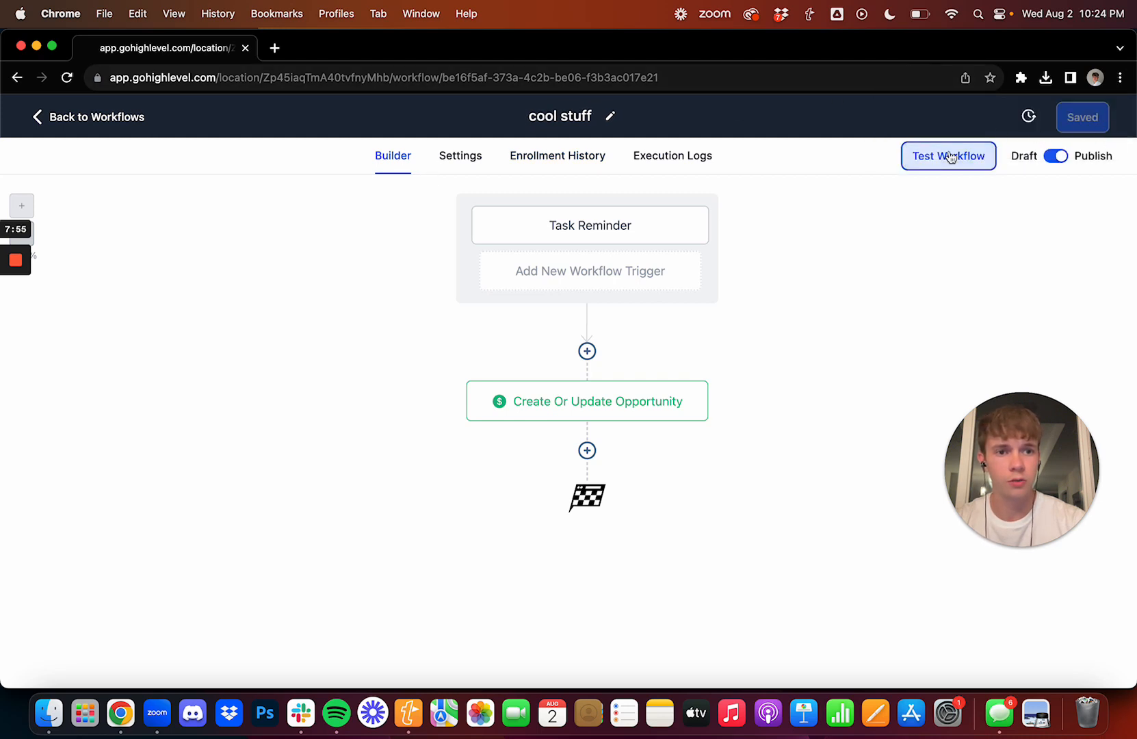
pyautogui.click(949, 156)
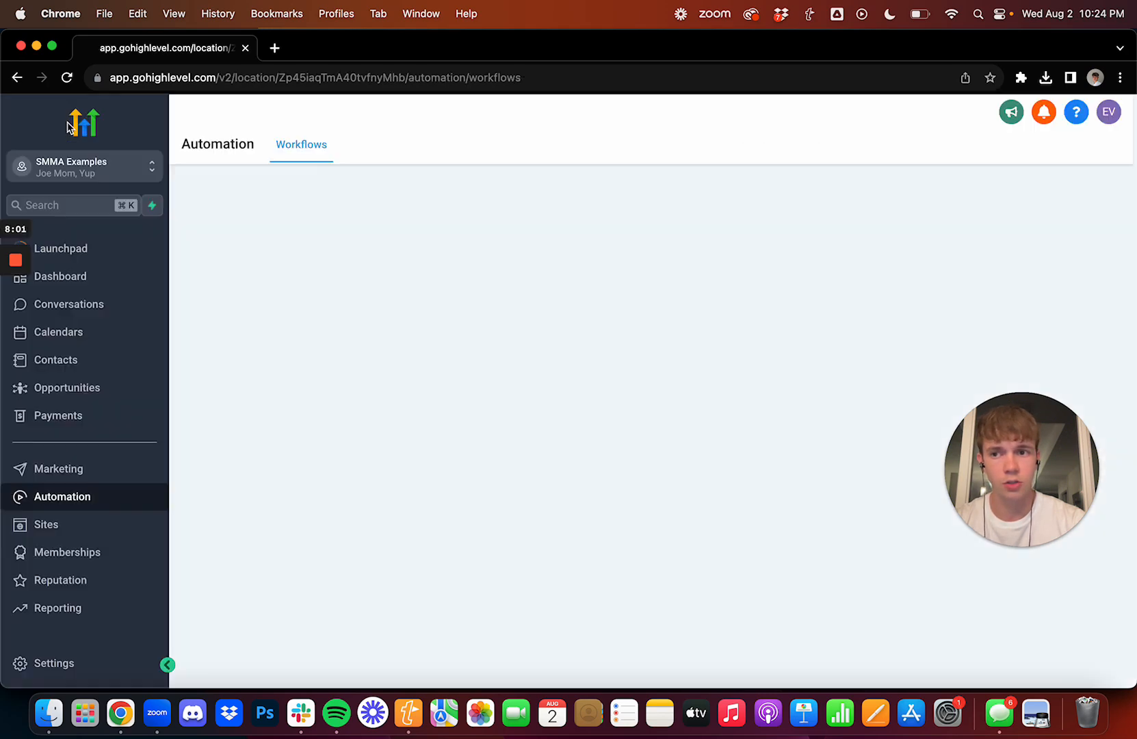
# Return to the Opportunities board showing Test Guy in Follow Up (Now) and ignore the phone warning
pyautogui.click(65, 387)
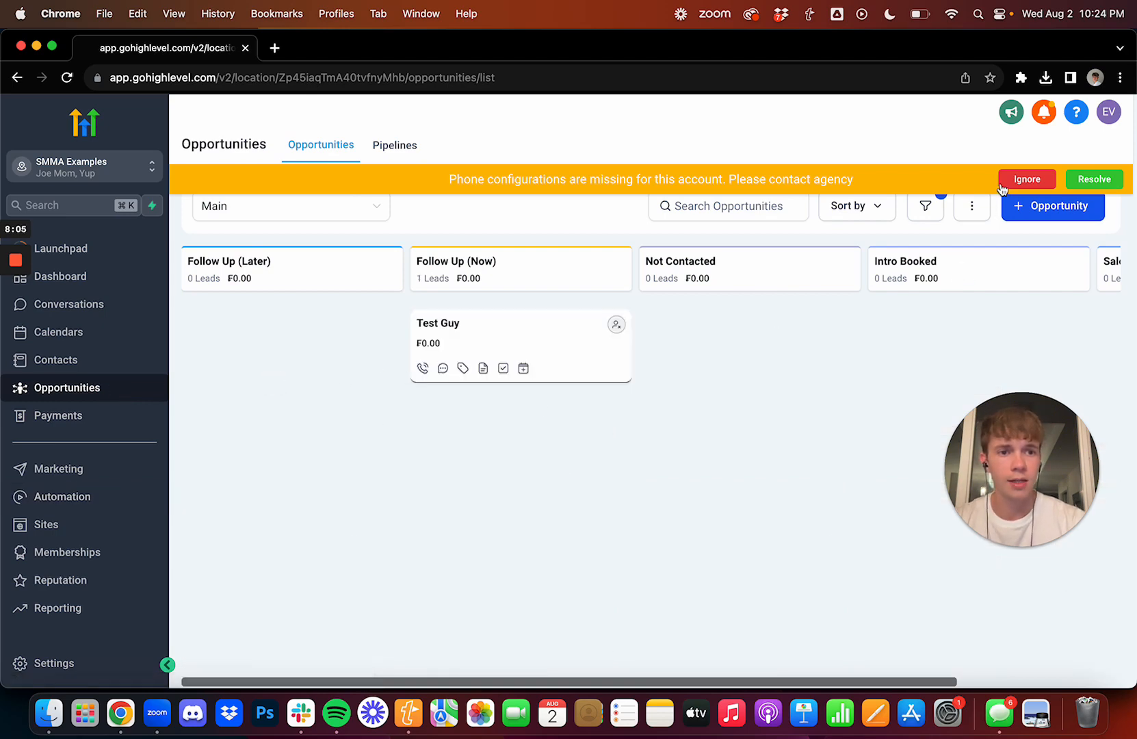
pyautogui.click(1026, 179)
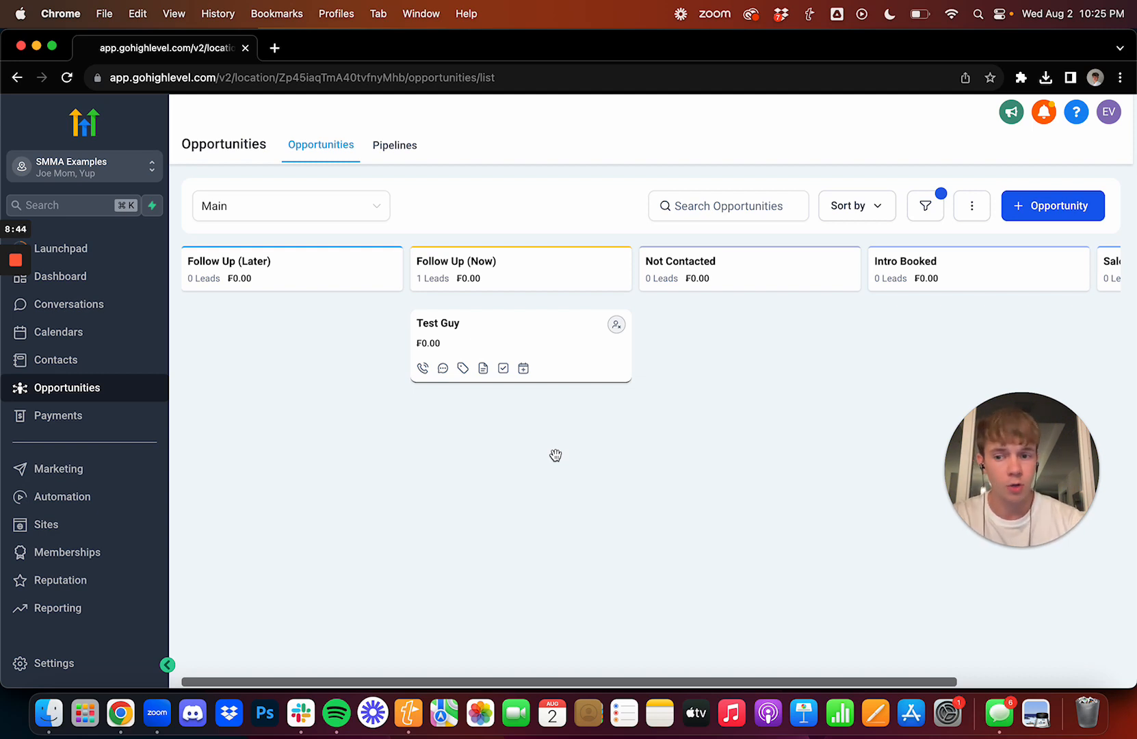
pyautogui.moveTo(531, 441)
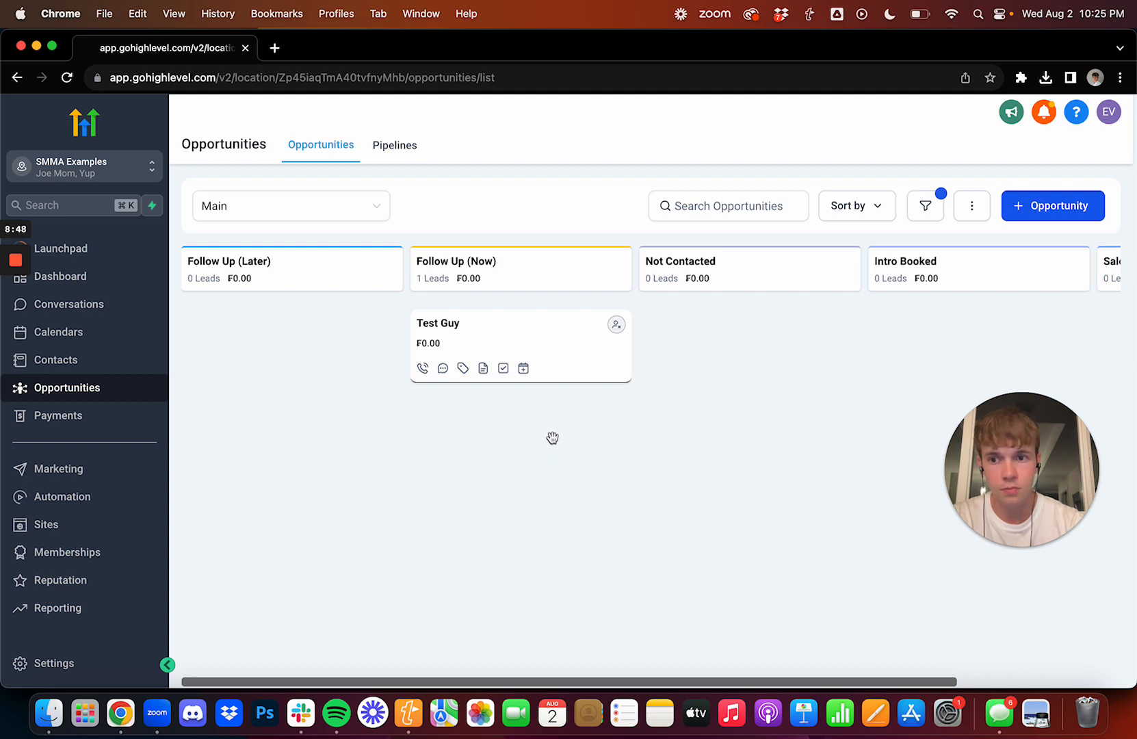
pyautogui.moveTo(521, 443)
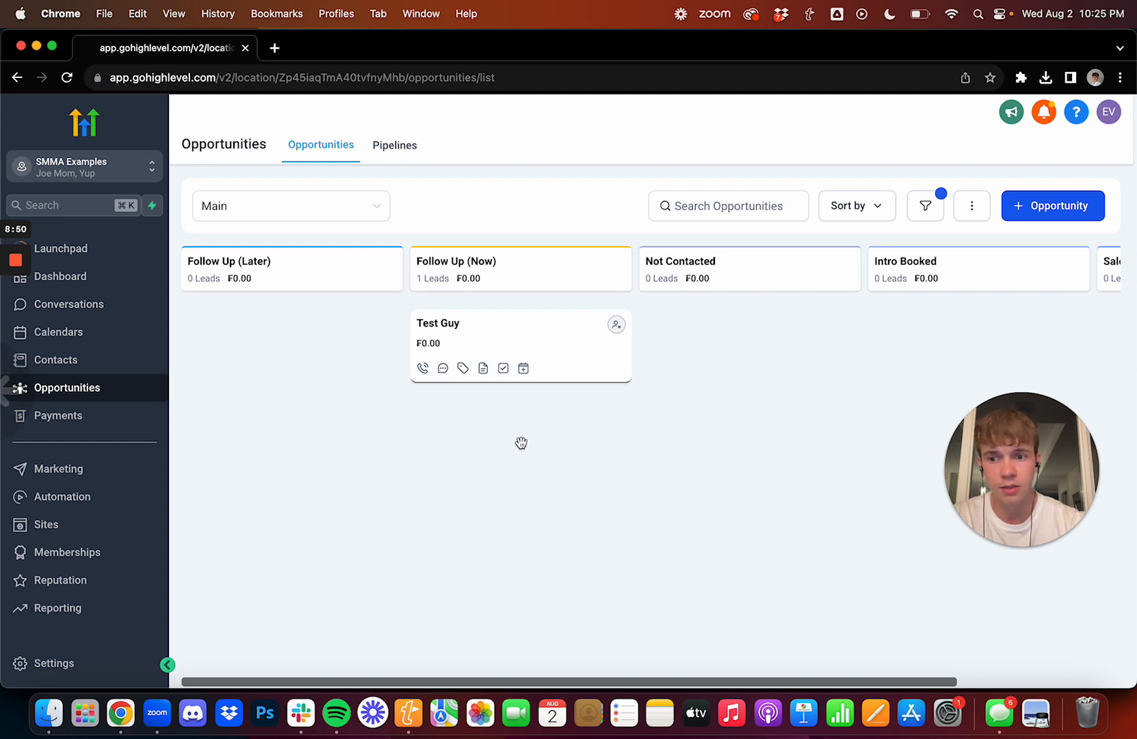